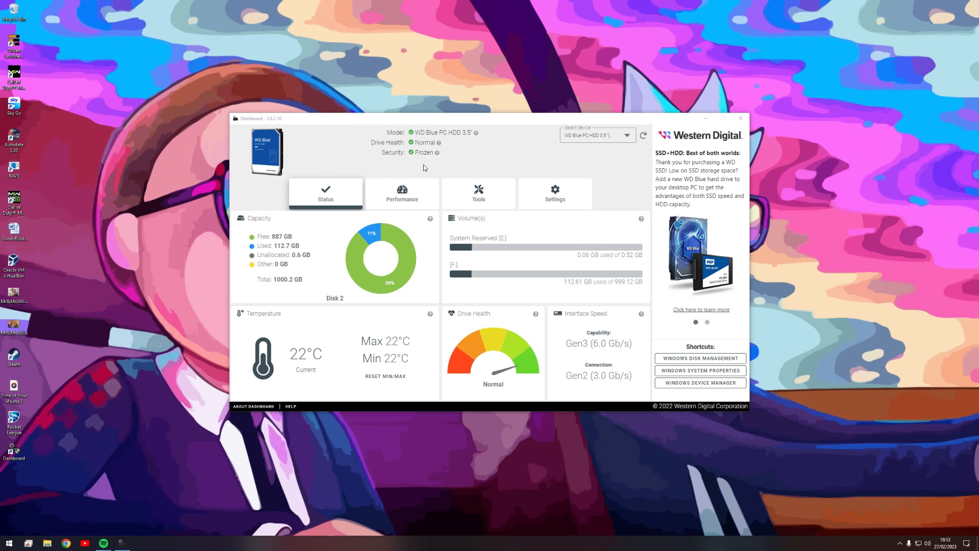
pyautogui.moveTo(690, 137)
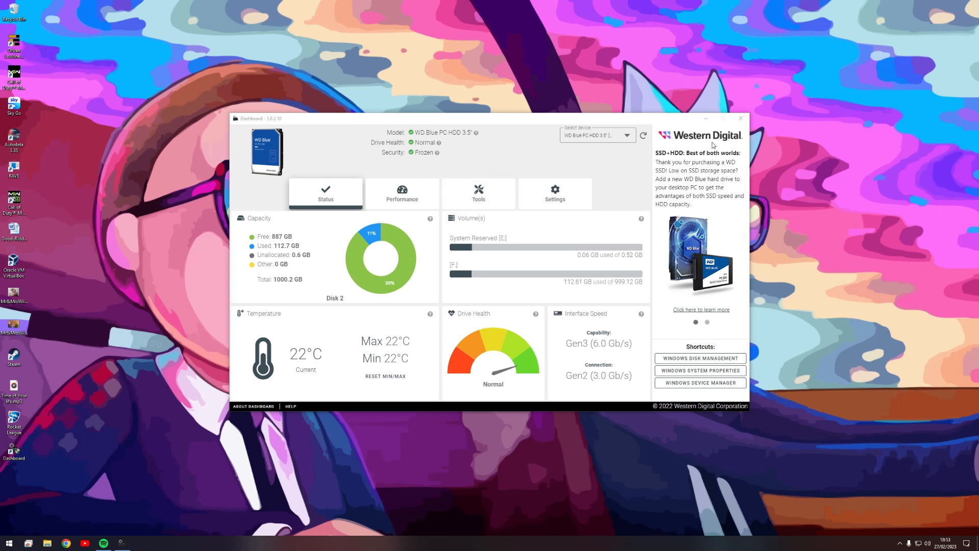
pyautogui.moveTo(597, 217)
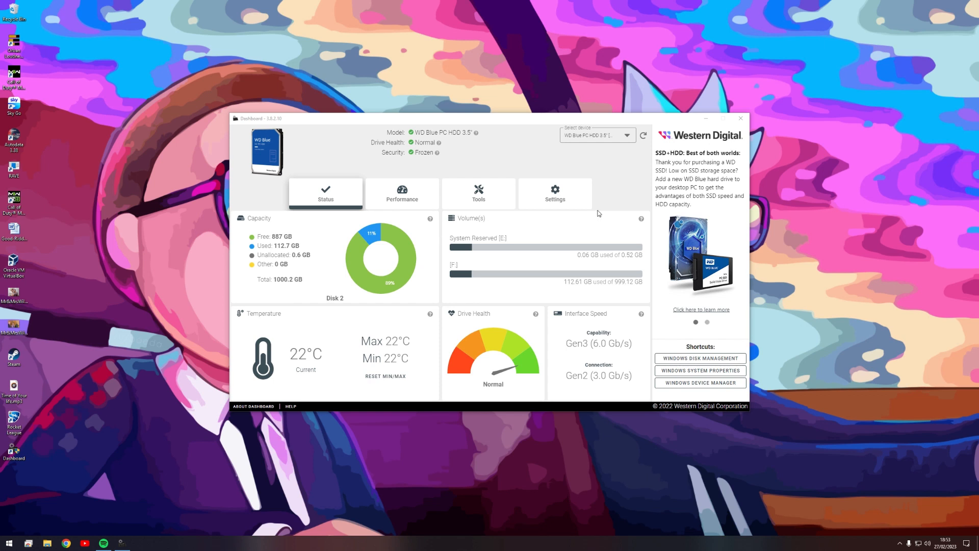
pyautogui.moveTo(450, 213)
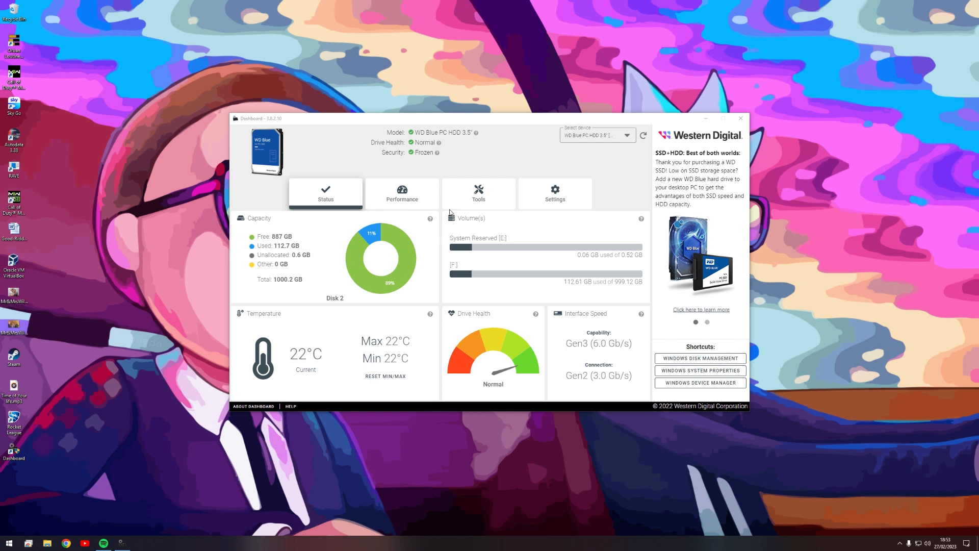
# Browse Local Disk (F:) in File Explorer and launch the Western Digital Dashboard from it
pyautogui.click(9, 542)
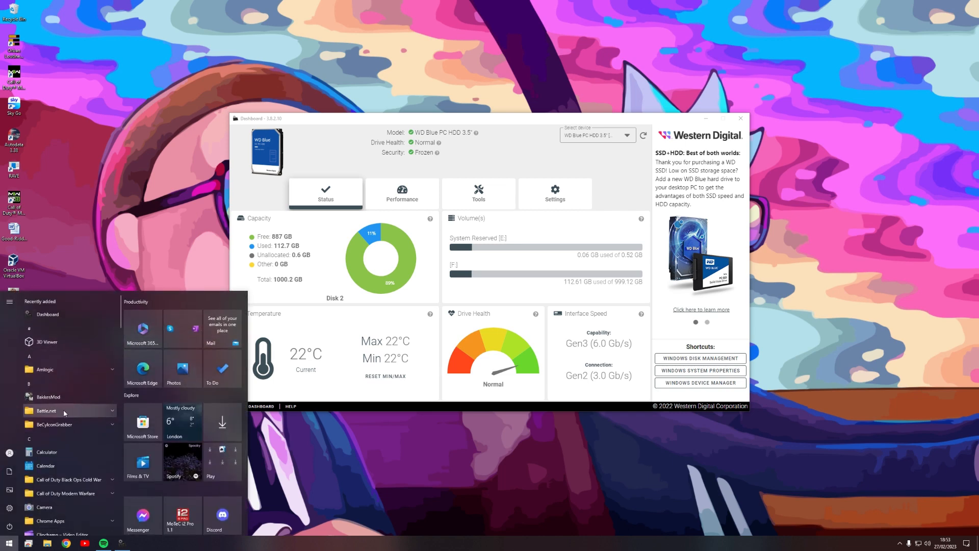
pyautogui.click(47, 541)
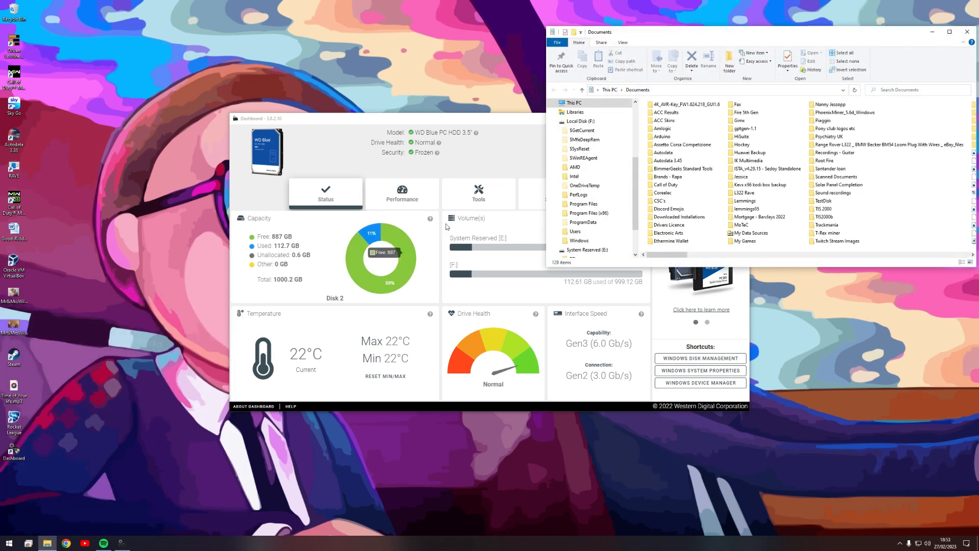
pyautogui.click(572, 102)
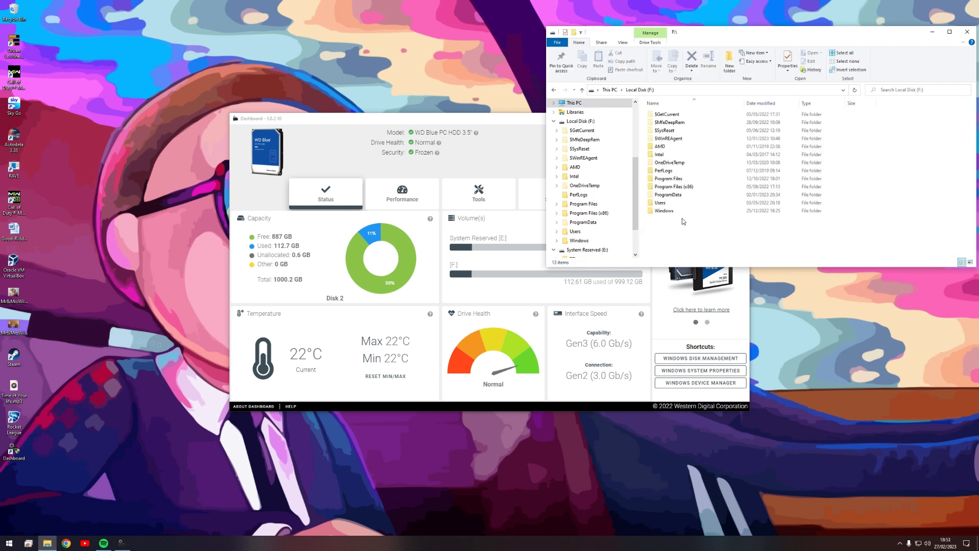
pyautogui.doubleClick(660, 202)
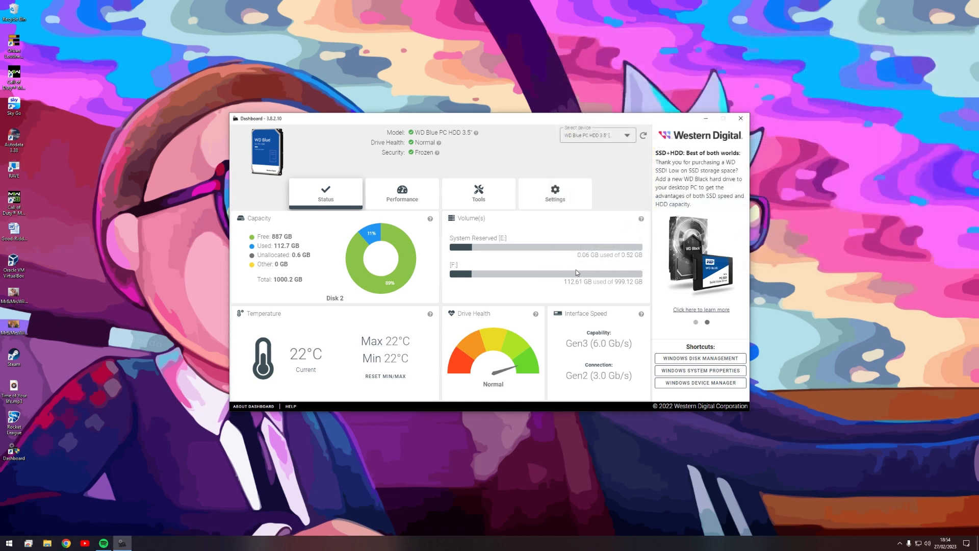
pyautogui.moveTo(303, 267)
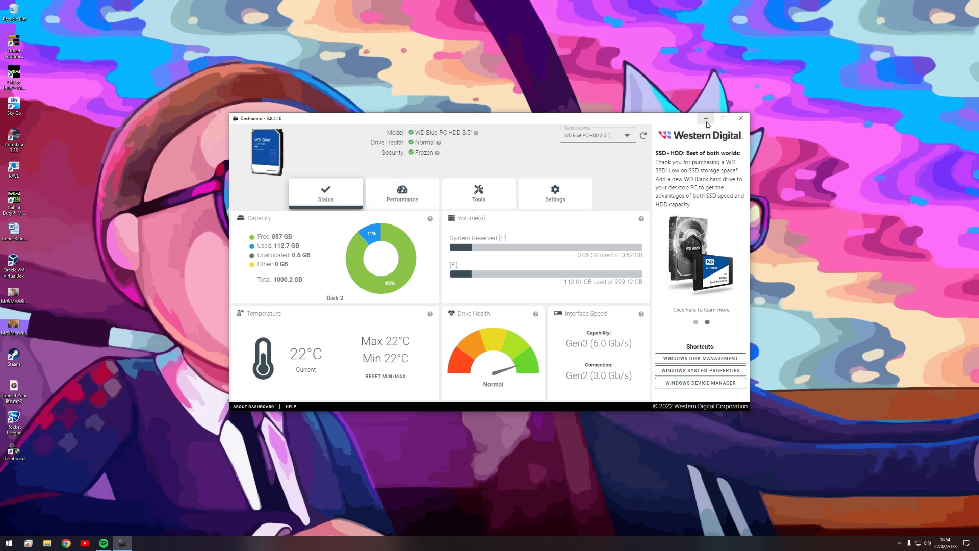
pyautogui.moveTo(670, 140)
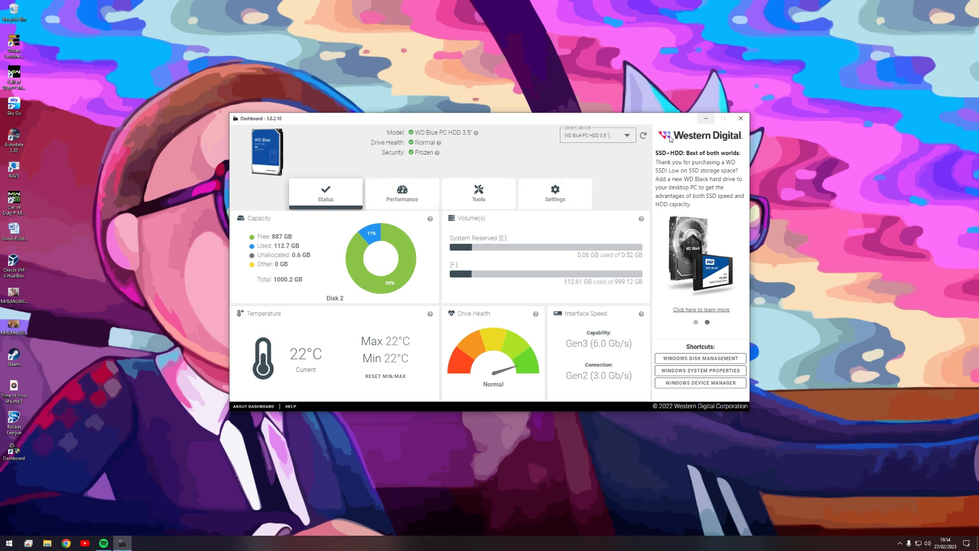
# Review the Dashboard's Tools, Status and Performance pages, ending on the drive utilities page
pyautogui.click(477, 193)
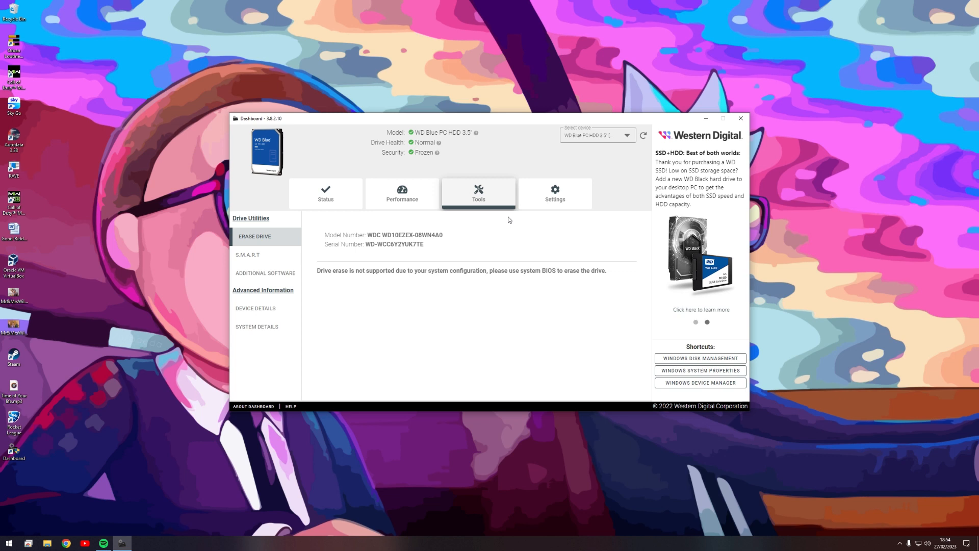
pyautogui.moveTo(268, 311)
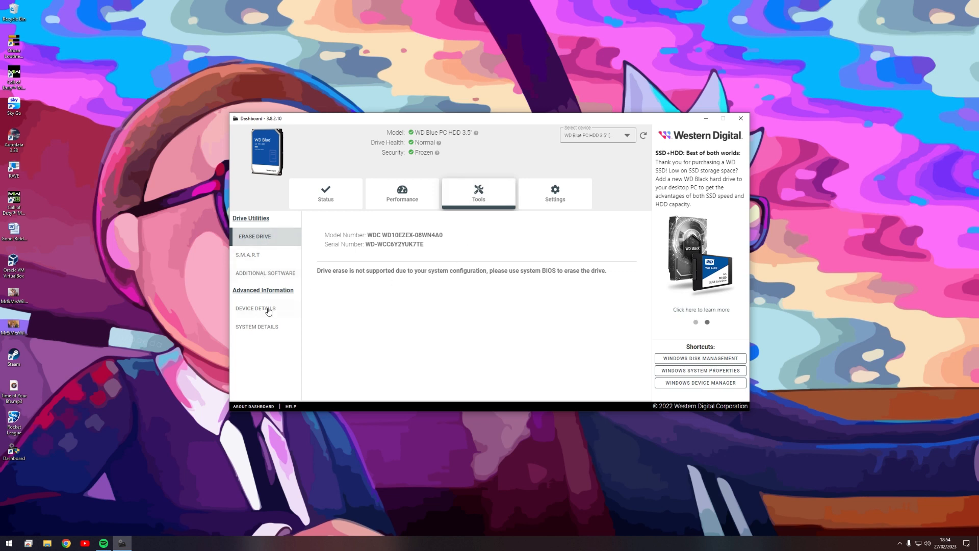
pyautogui.click(325, 192)
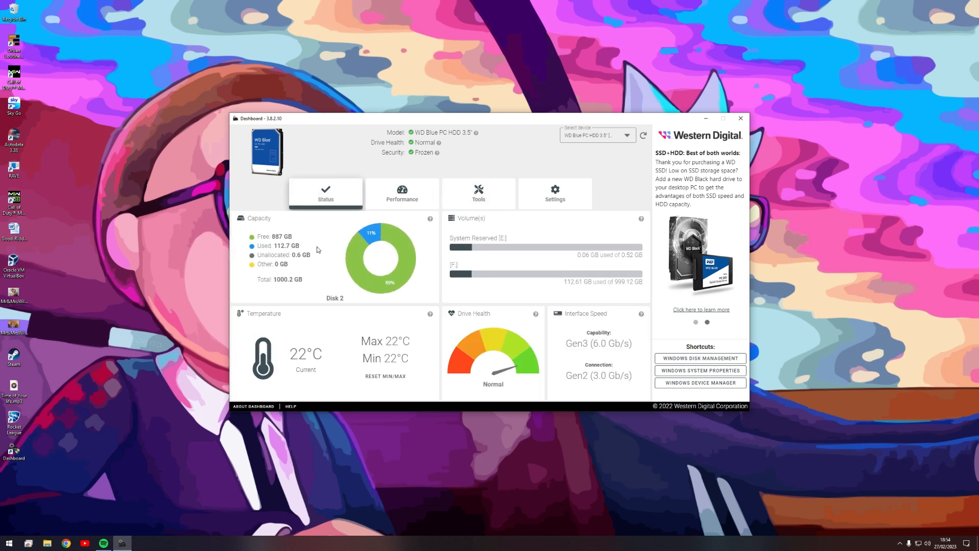
pyautogui.moveTo(449, 240)
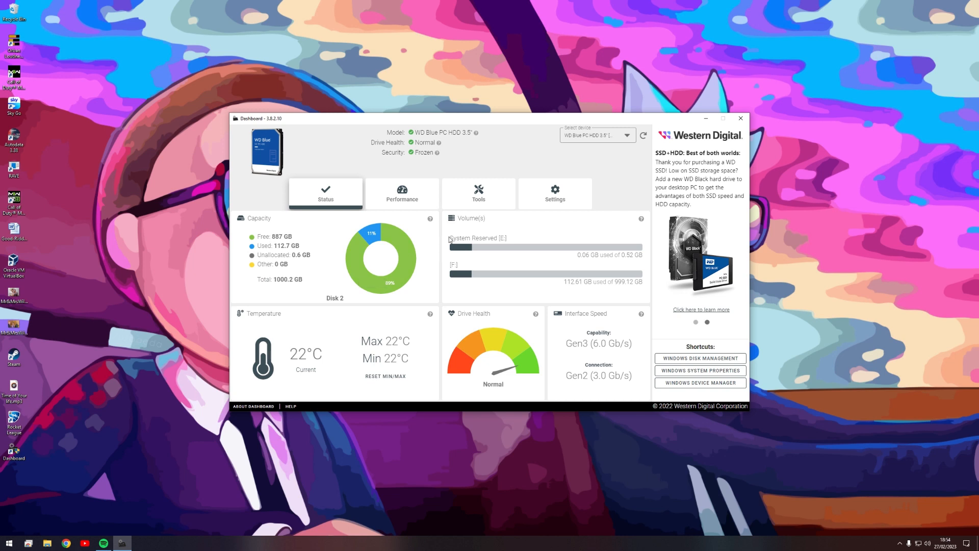
pyautogui.moveTo(478, 206)
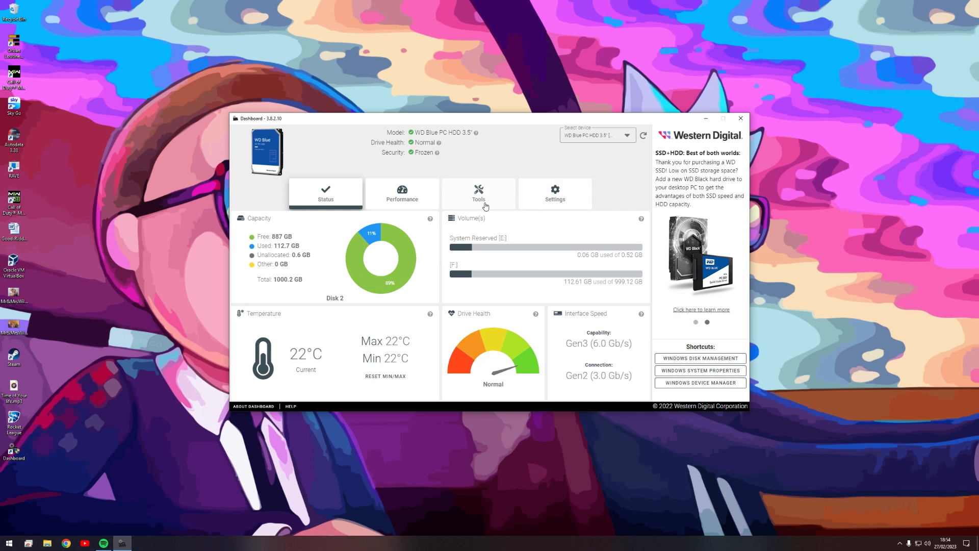
pyautogui.moveTo(482, 320)
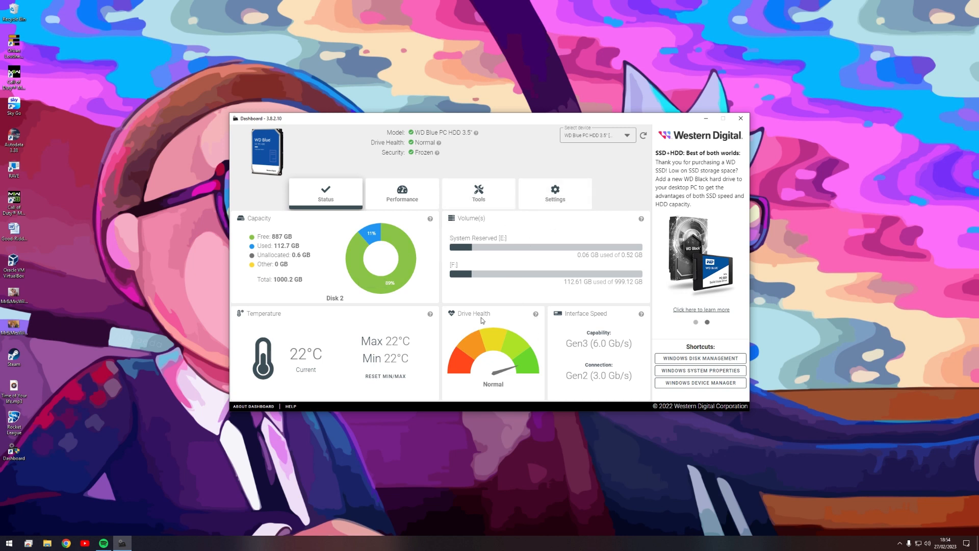
pyautogui.moveTo(278, 288)
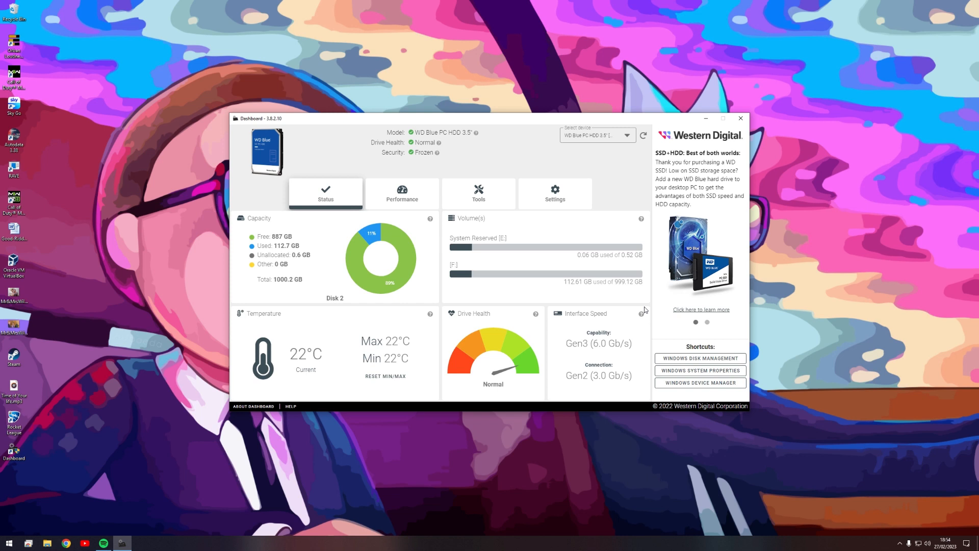
pyautogui.moveTo(424, 202)
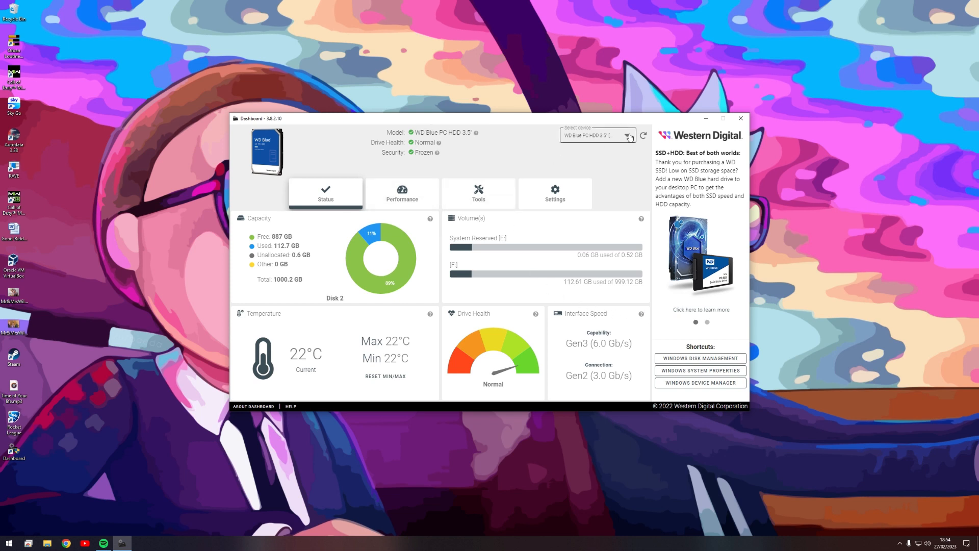
pyautogui.click(401, 194)
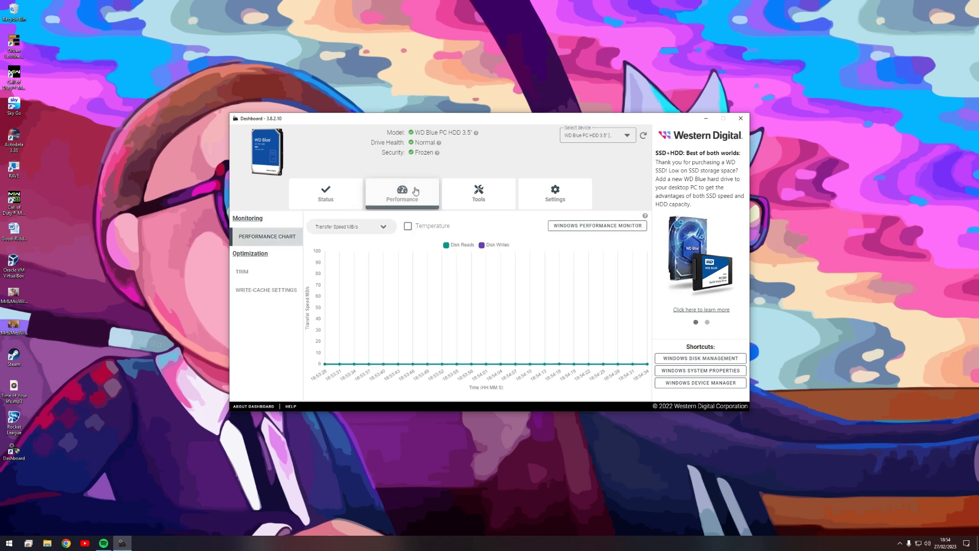
pyautogui.click(478, 194)
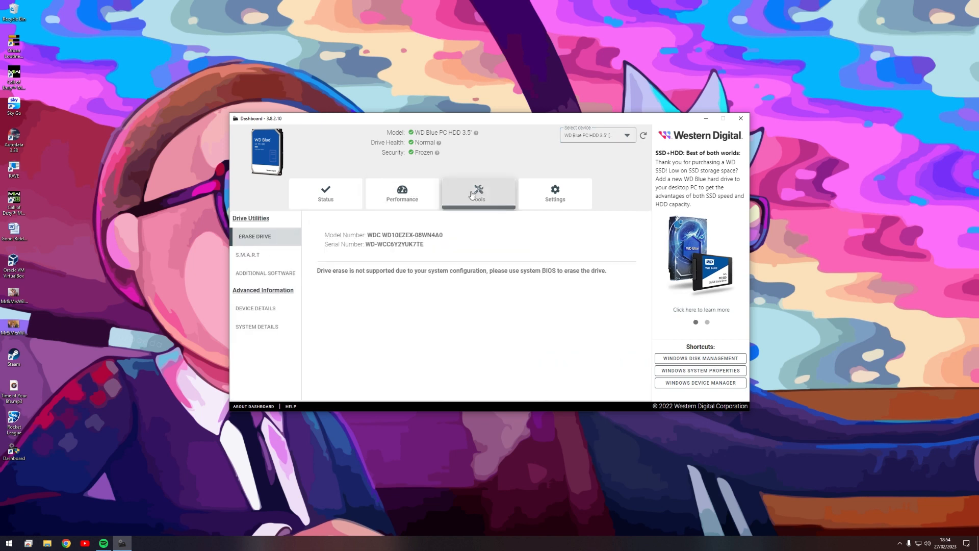
# Run an extended S.M.A.R.T. diagnostic test, which fails with error code 7, and dismiss the result
pyautogui.click(247, 255)
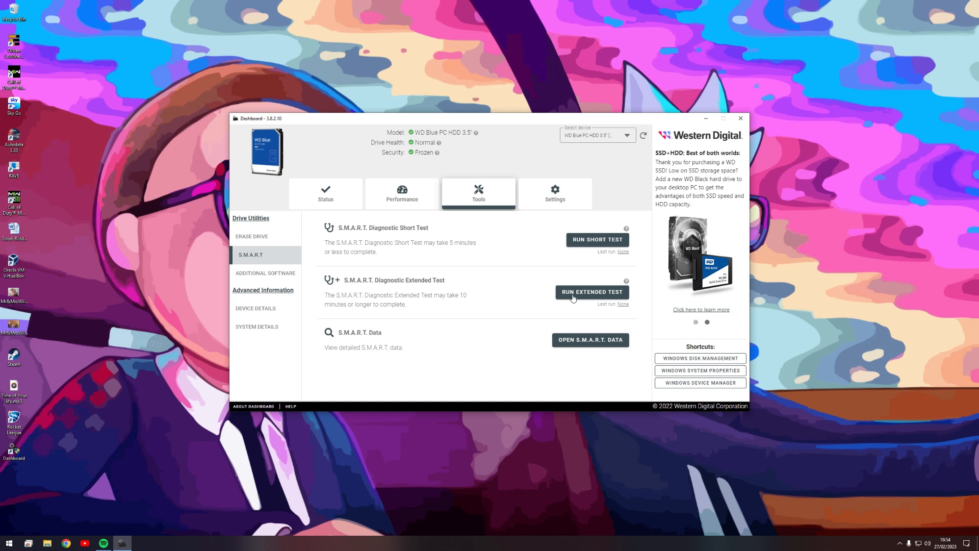
pyautogui.click(590, 292)
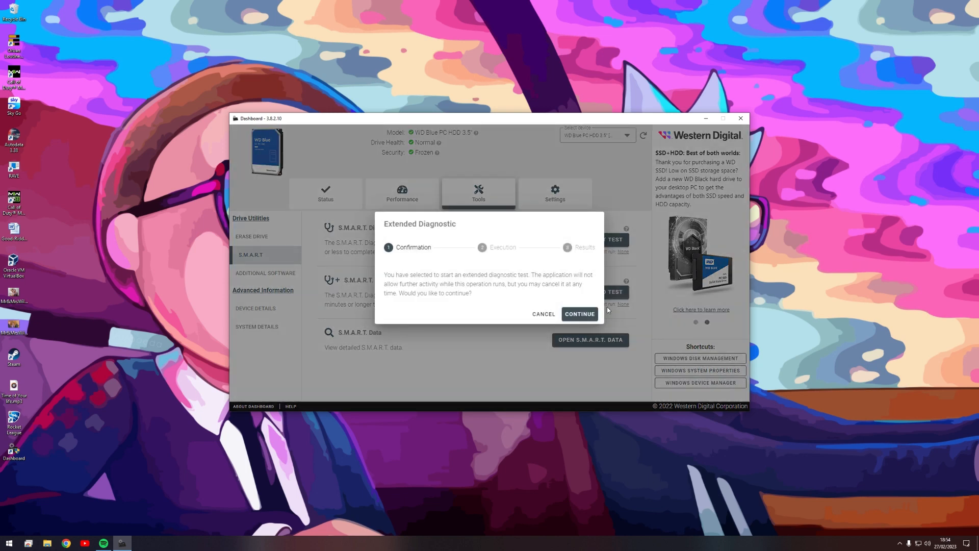
pyautogui.click(579, 313)
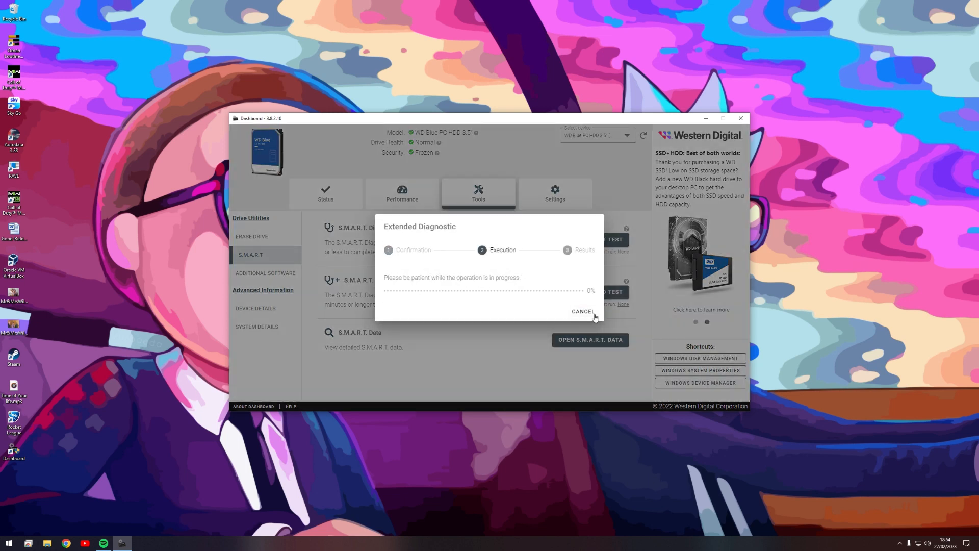
pyautogui.moveTo(601, 281)
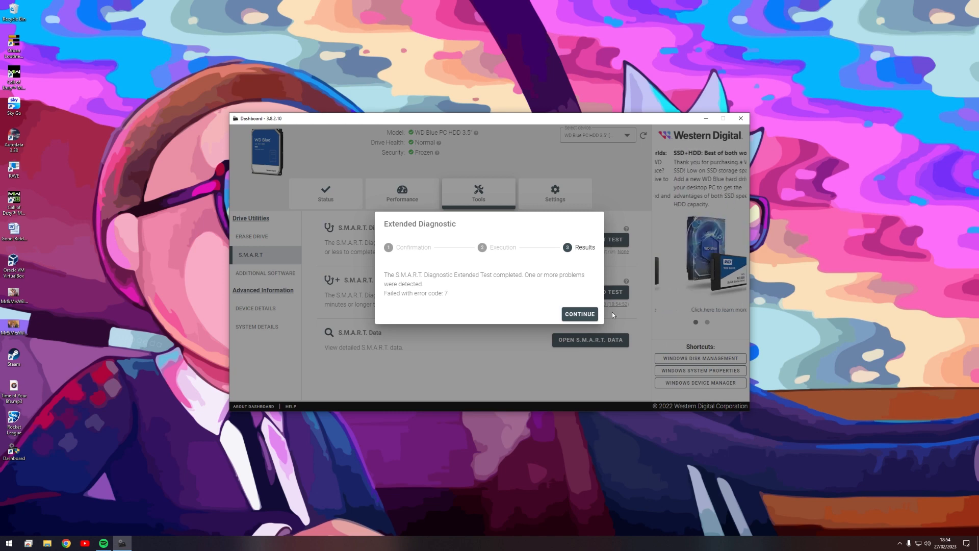
pyautogui.click(580, 313)
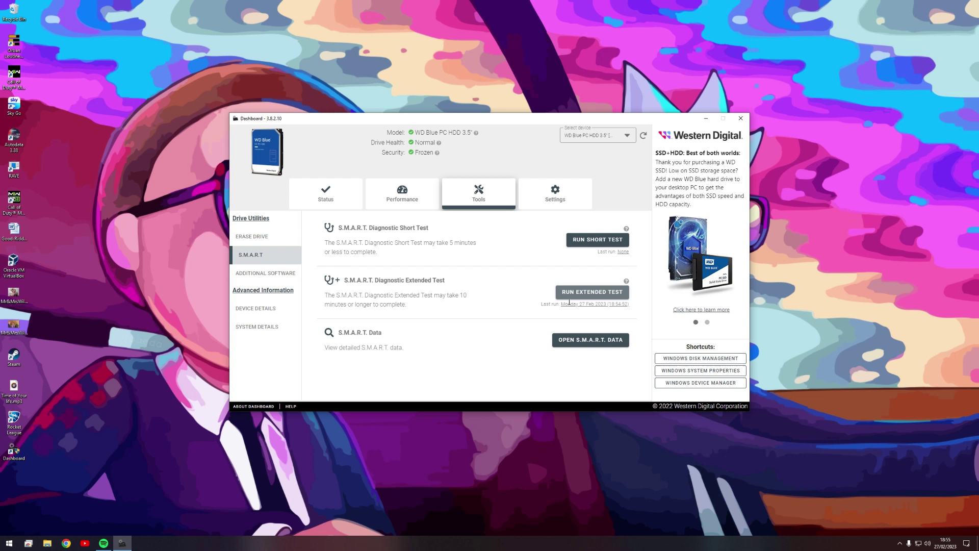
pyautogui.moveTo(361, 311)
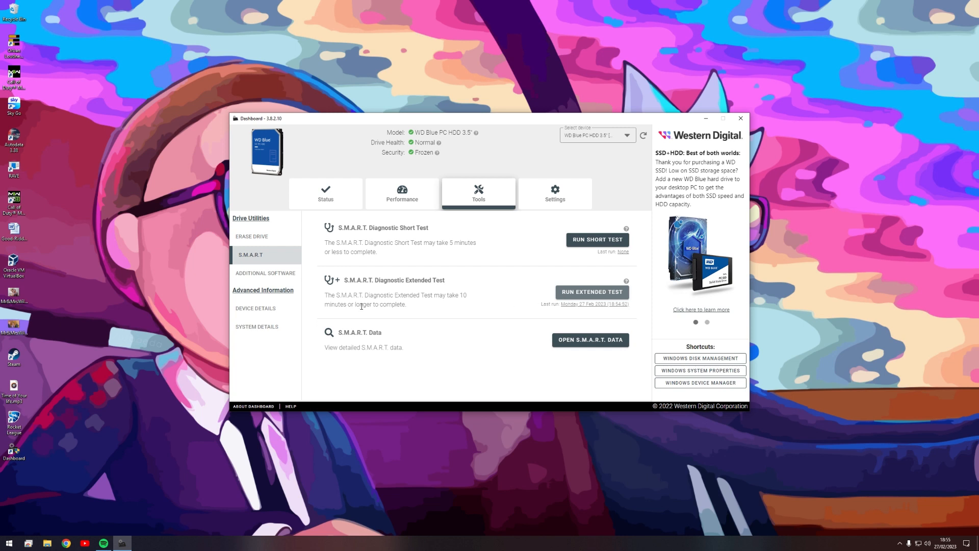
pyautogui.moveTo(602, 294)
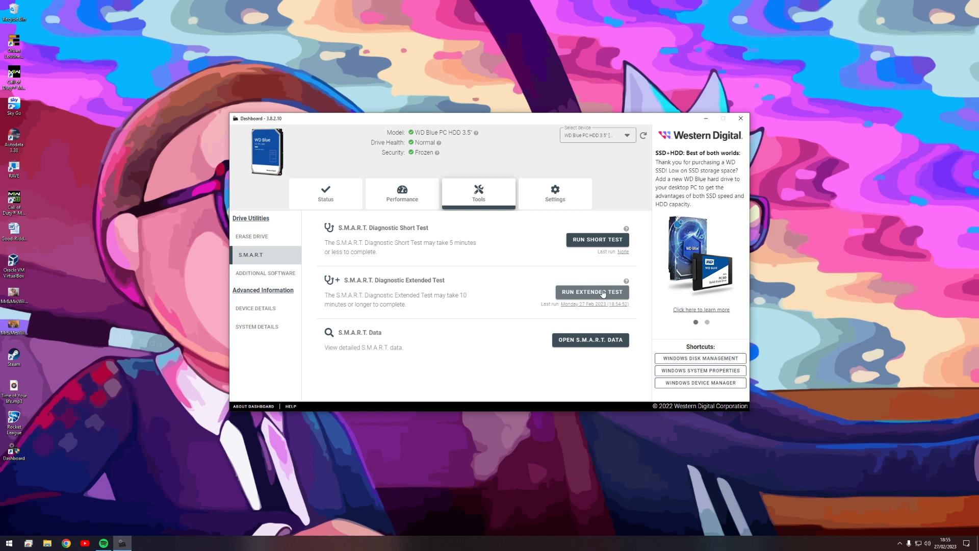
# Run the extended S.M.A.R.T. test a second time; it again fails with error code 7
pyautogui.click(592, 292)
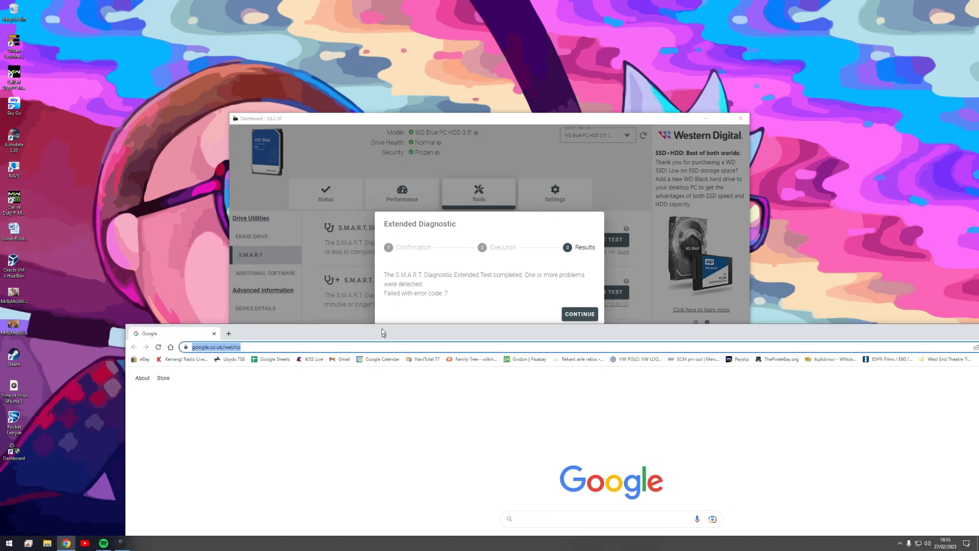
# Search Google for 'western digital dashboard error code 7'
pyautogui.write('qw')
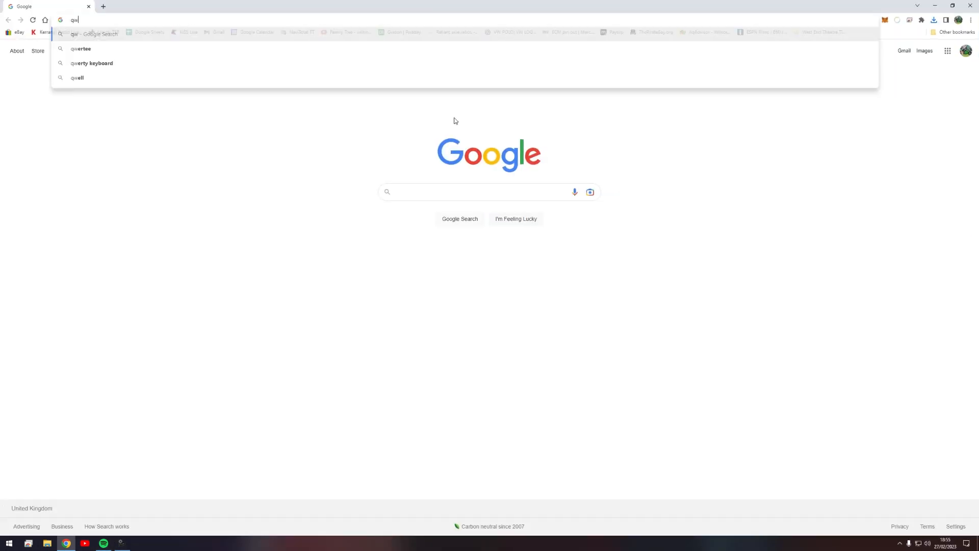
pyautogui.write('western digital dashboar')
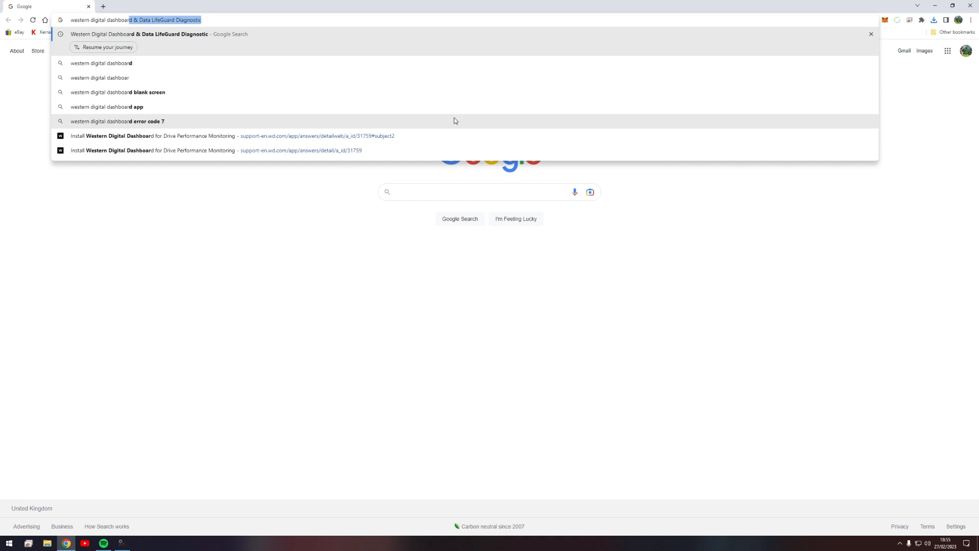
pyautogui.click(116, 121)
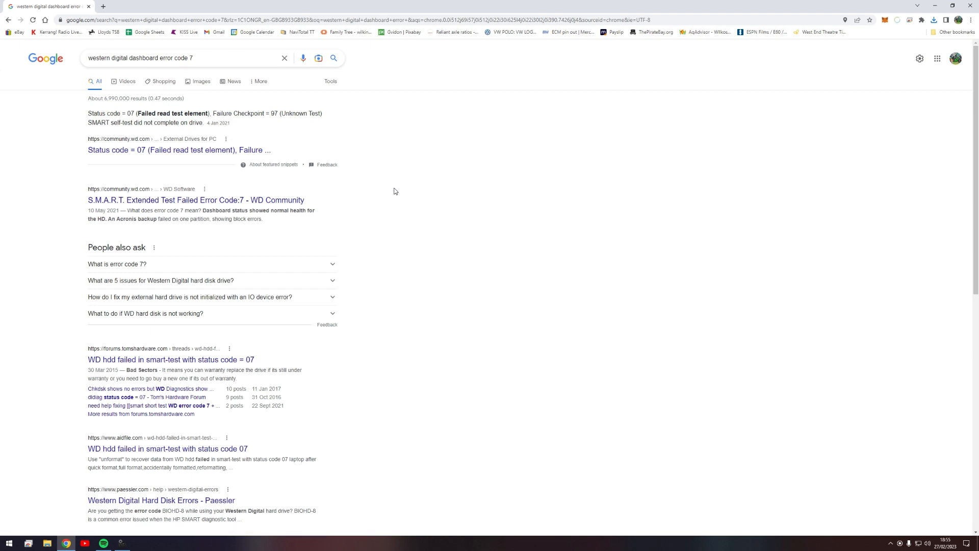
pyautogui.moveTo(220, 173)
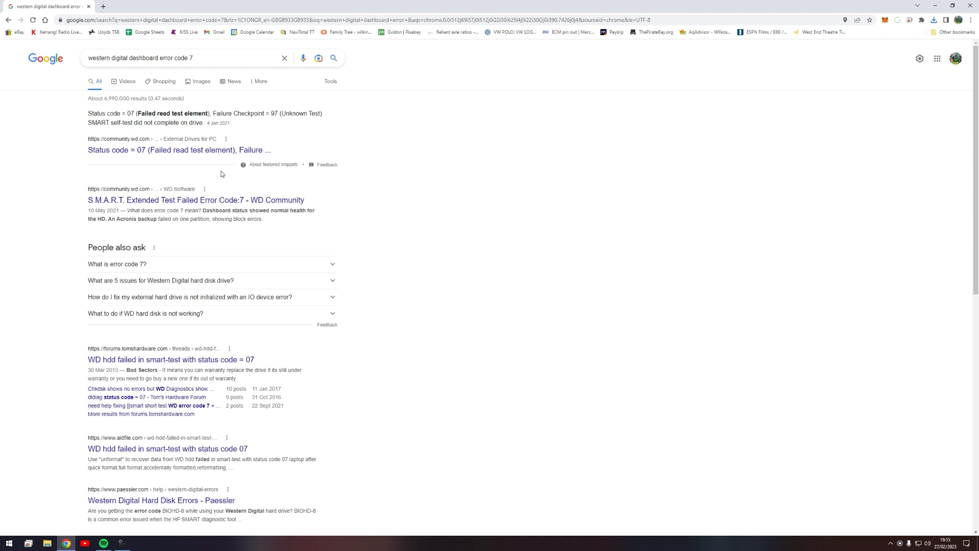
# Read the WD Community status code 07 thread and the Data Lifeguard error code list entry for code 7
pyautogui.click(178, 150)
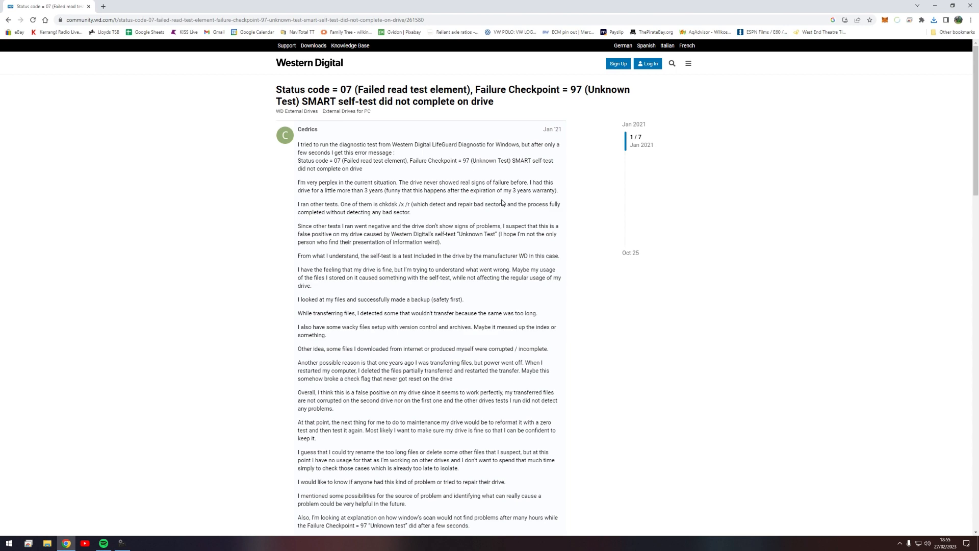
pyautogui.scroll(-3)
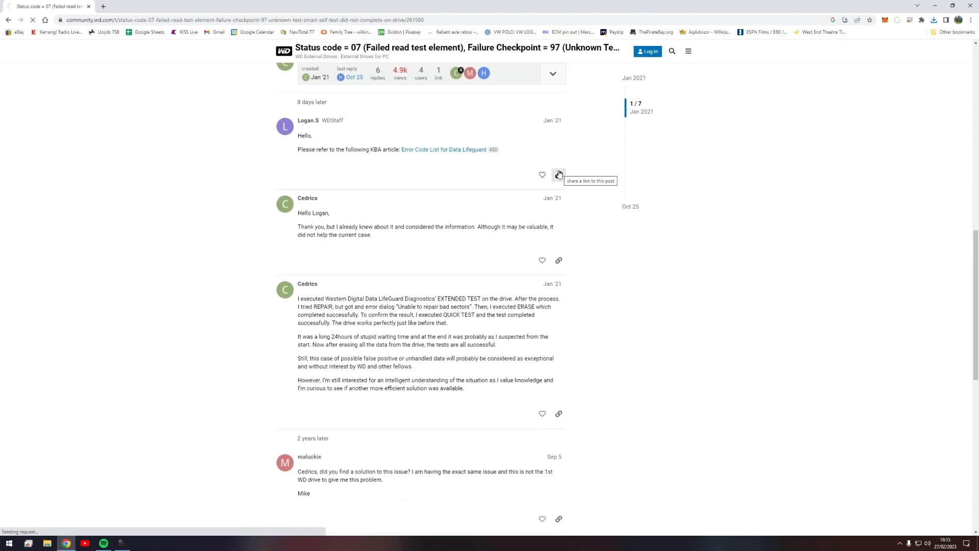
pyautogui.click(443, 148)
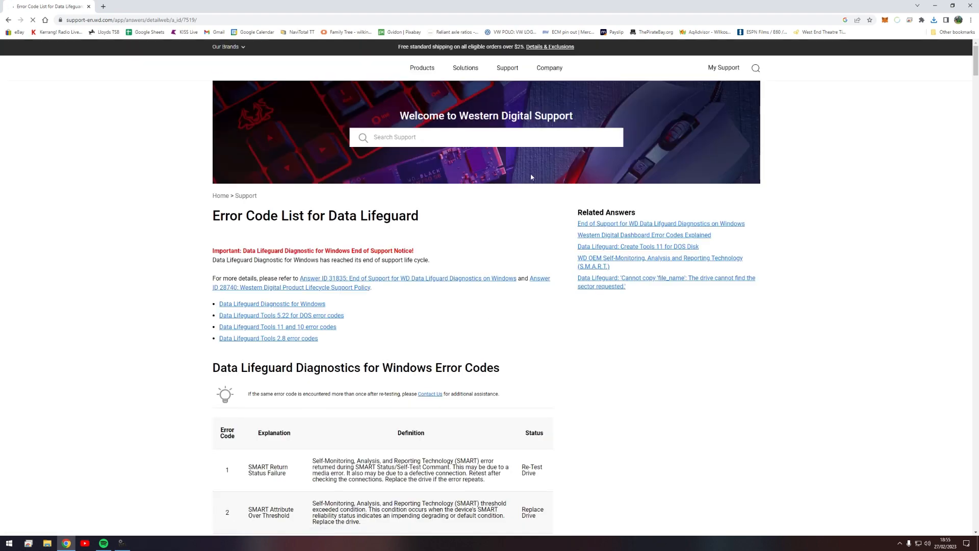
pyautogui.scroll(-3)
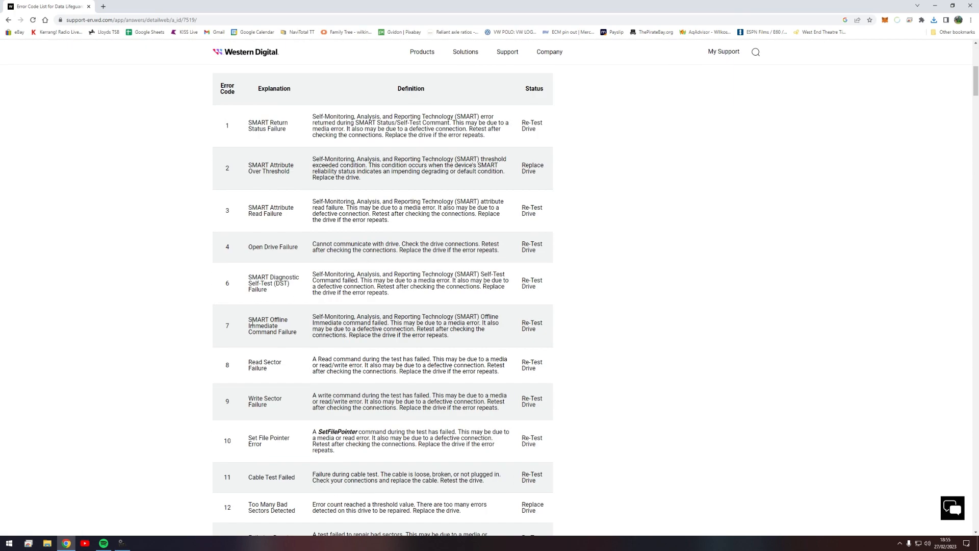
pyautogui.moveTo(327, 311)
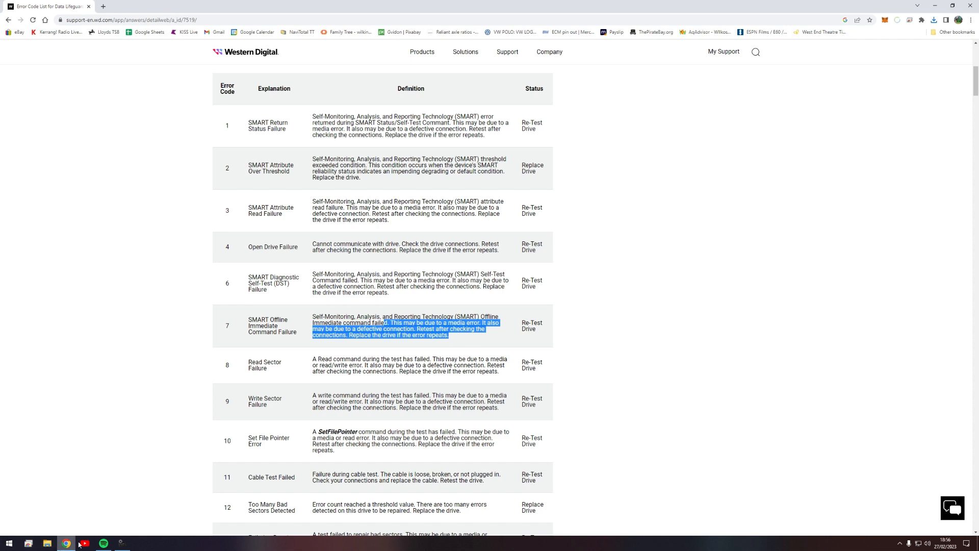
pyautogui.click(412, 329)
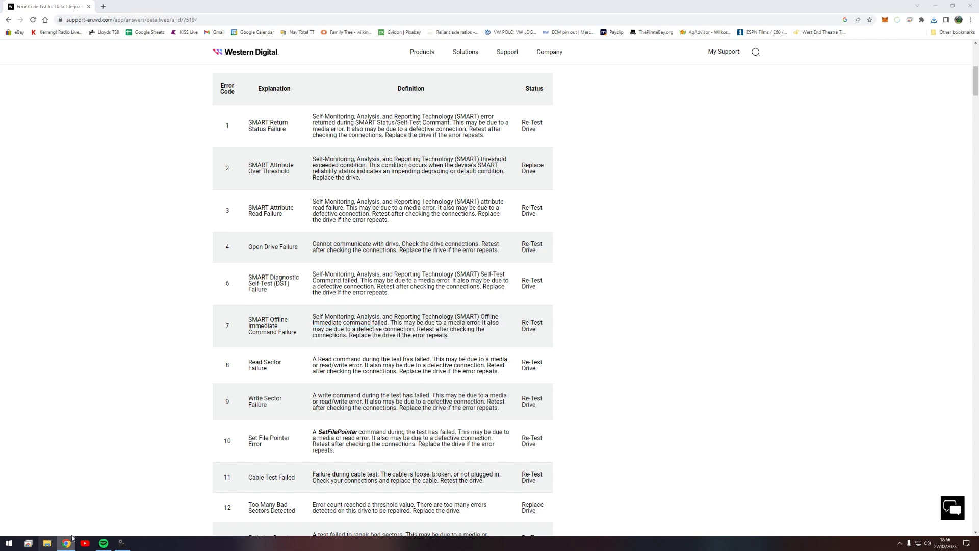
# Browse the Windows folder on Local Disk (F:) in File Explorer
pyautogui.click(29, 542)
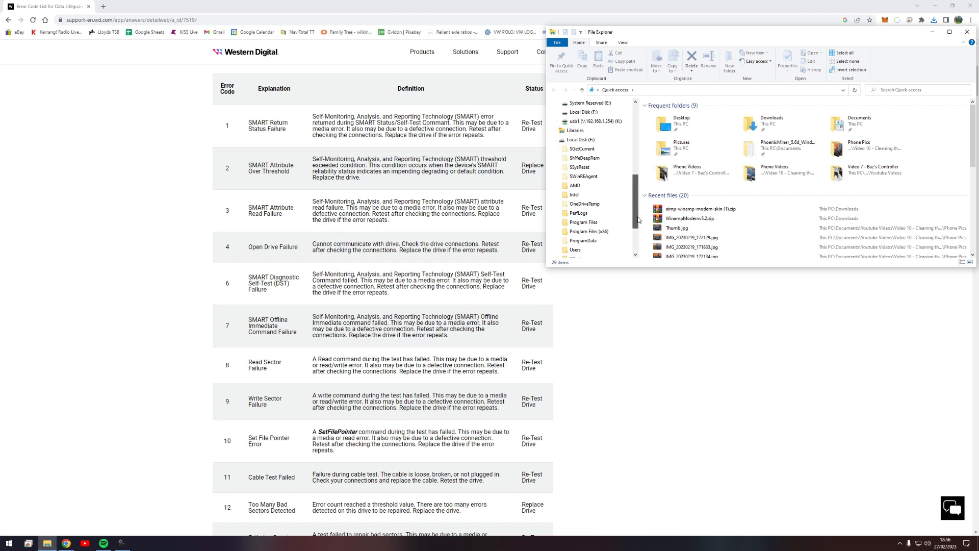
pyautogui.click(581, 158)
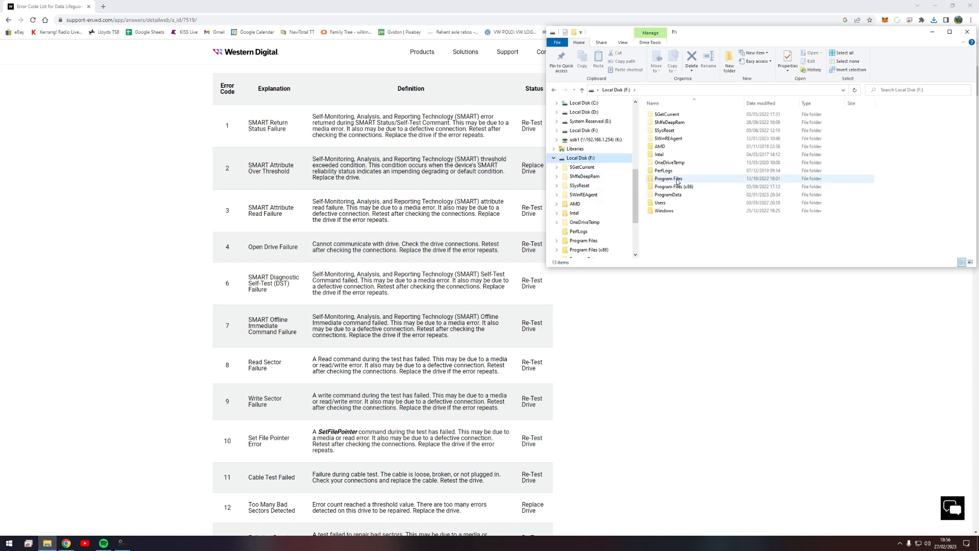
pyautogui.doubleClick(663, 210)
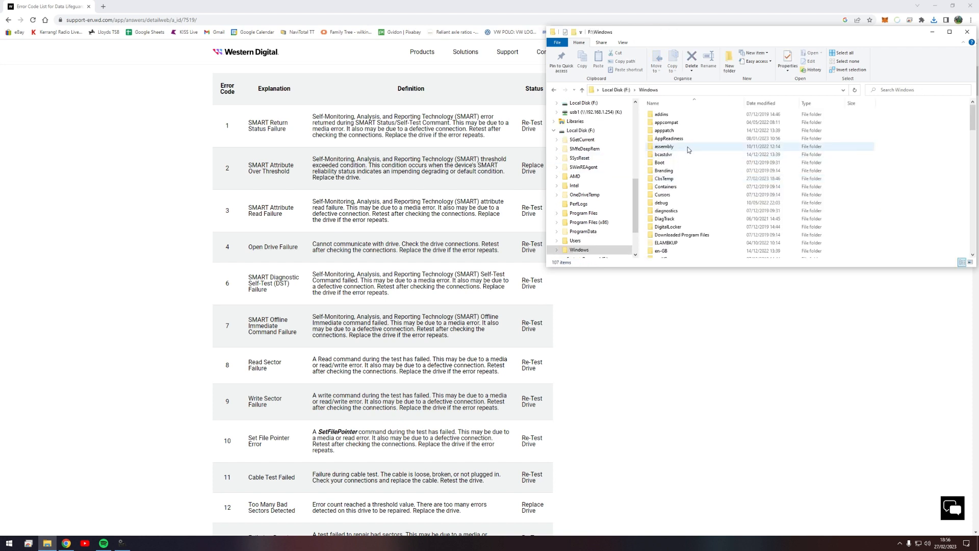
pyautogui.click(663, 154)
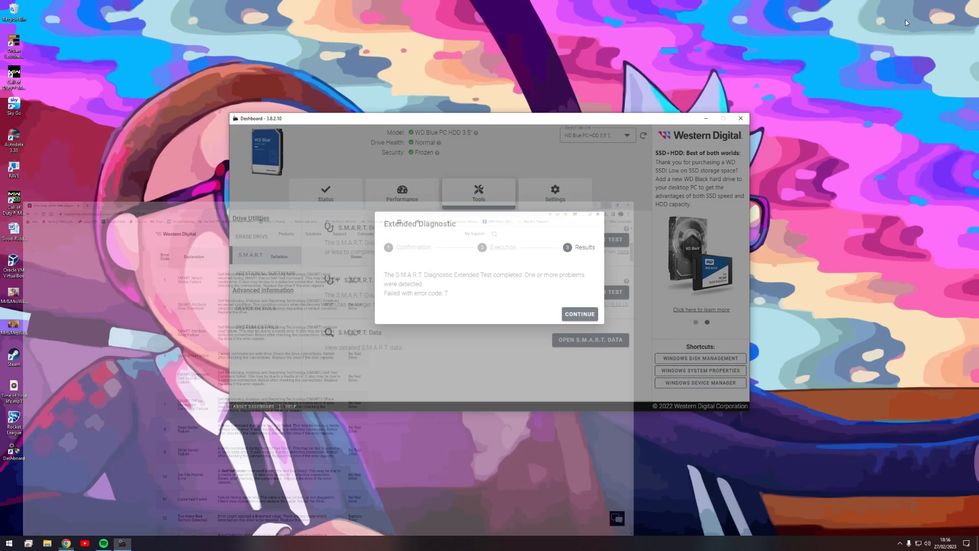
# Run a short S.M.A.R.T. diagnostic test, which also fails with error code 7, and dismiss the result
pyautogui.click(578, 313)
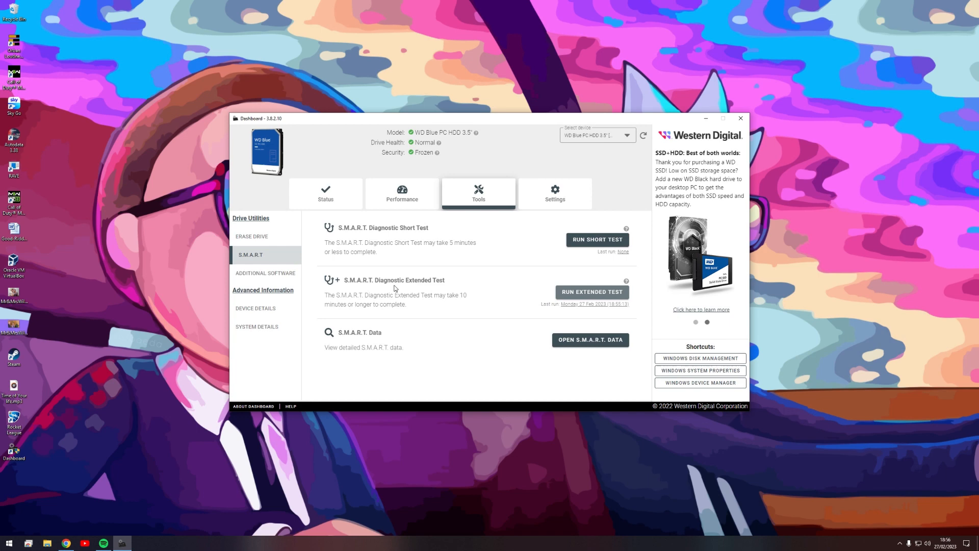
pyautogui.click(597, 238)
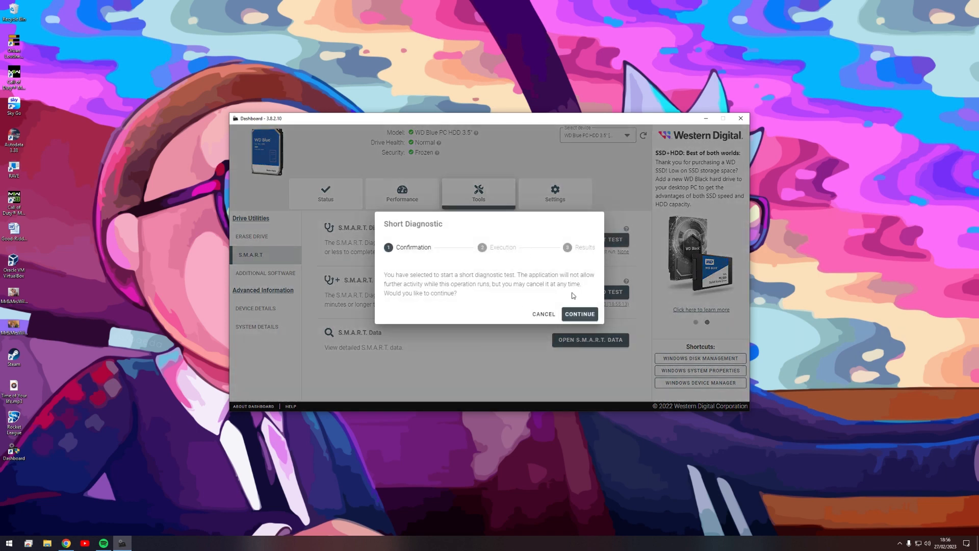
pyautogui.click(579, 313)
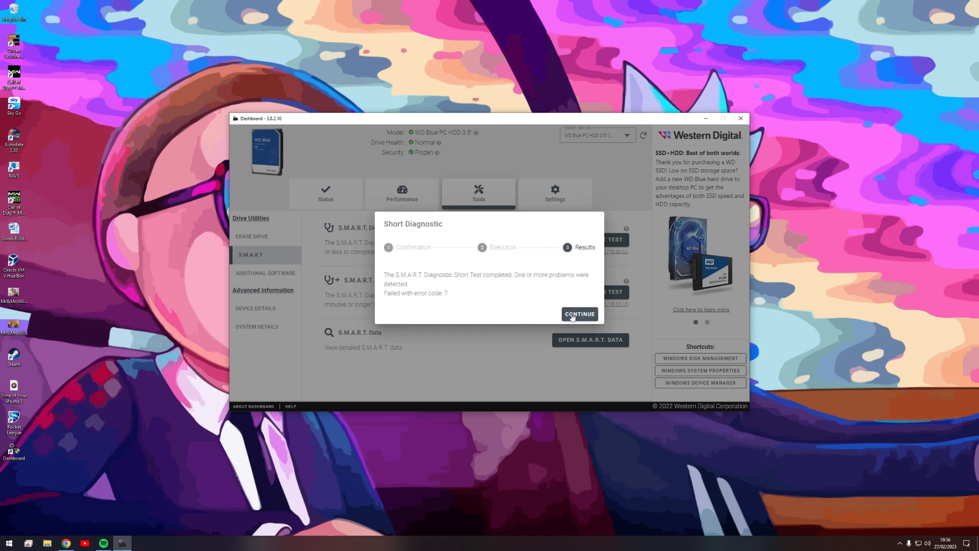
pyautogui.click(578, 313)
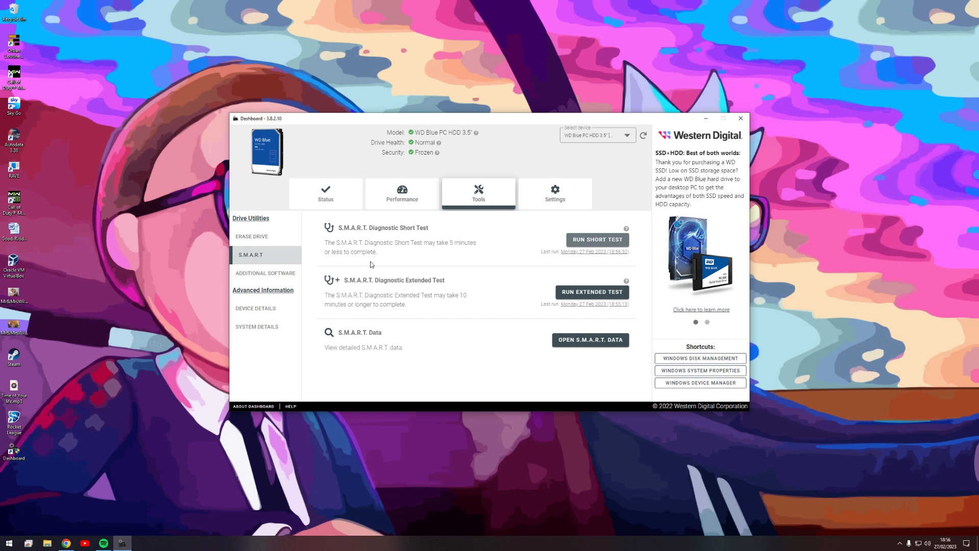
pyautogui.moveTo(430, 263)
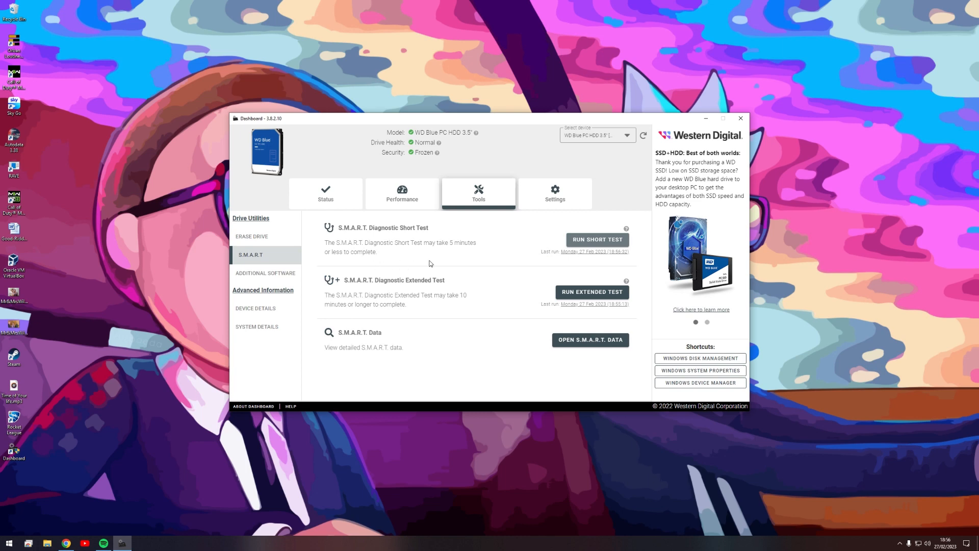
pyautogui.click(590, 339)
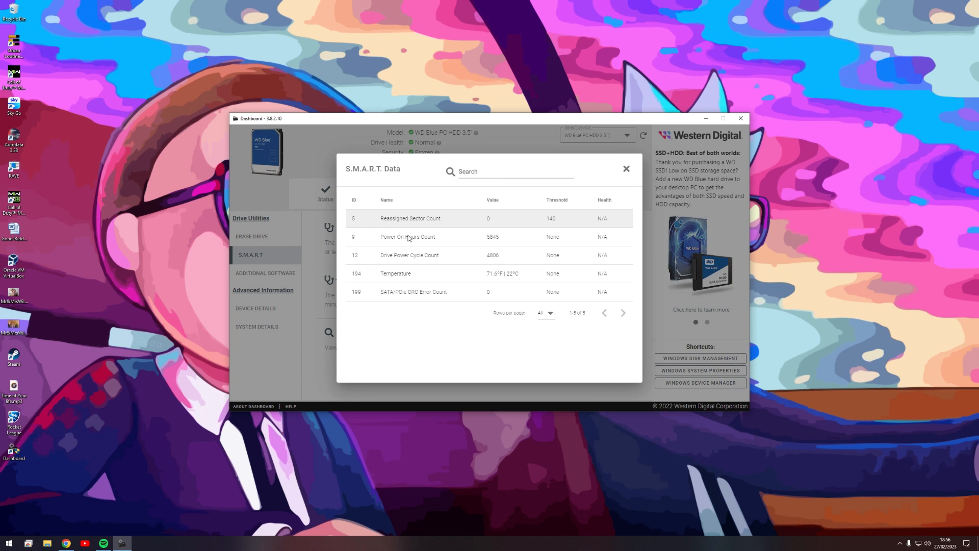
pyautogui.moveTo(476, 308)
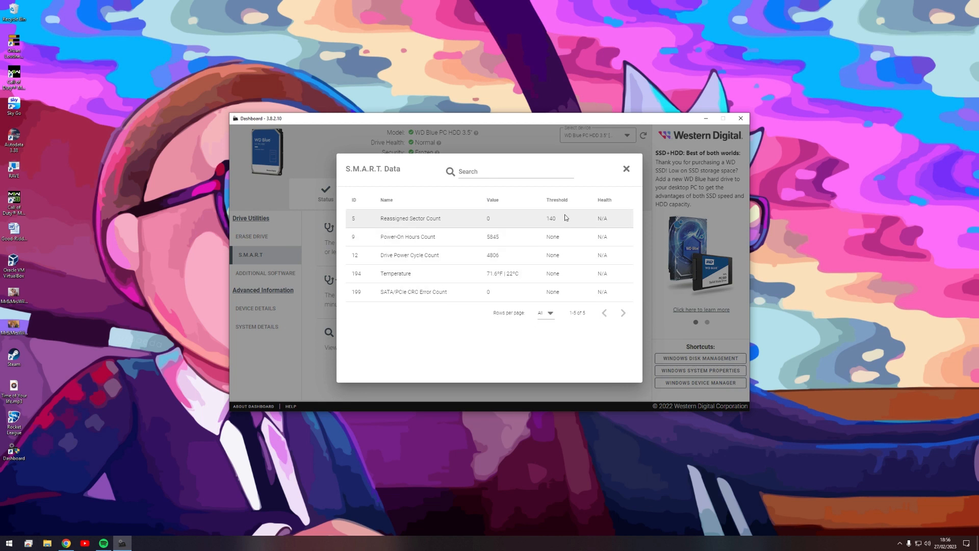
pyautogui.moveTo(499, 226)
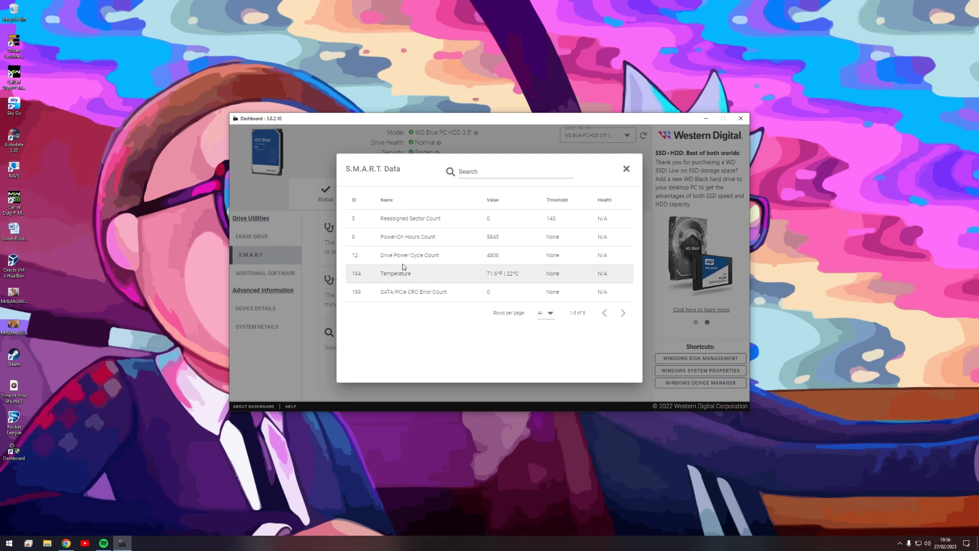
pyautogui.moveTo(511, 255)
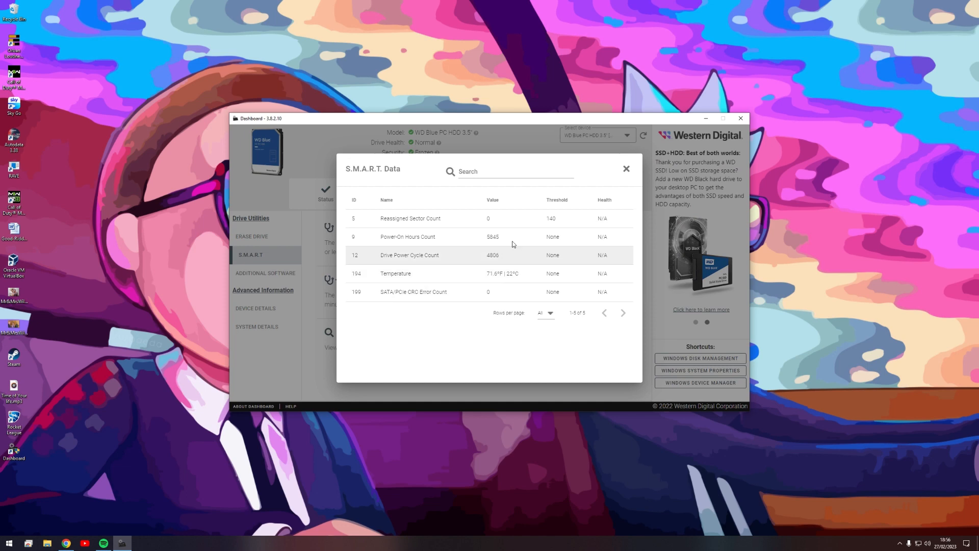
pyautogui.click(625, 169)
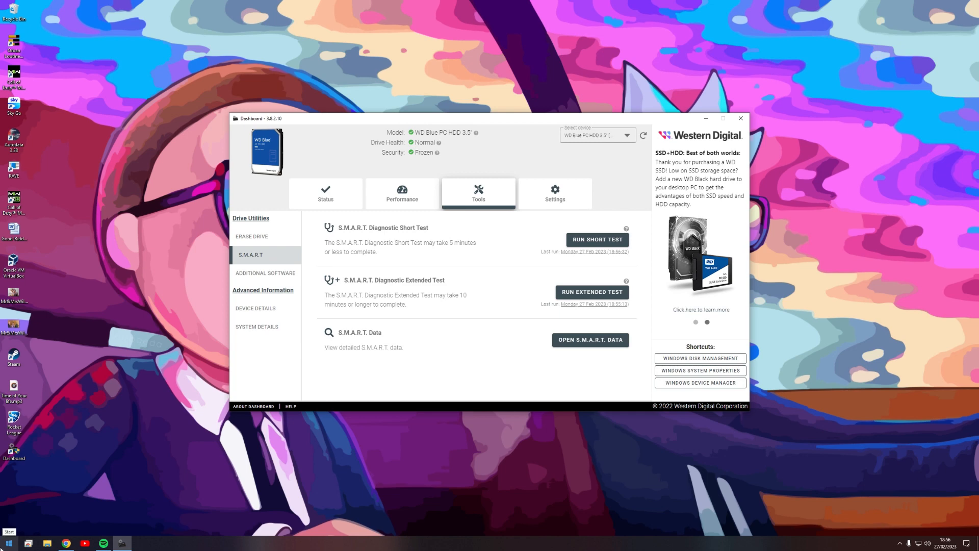
# Show the error-checking tools in the Properties of Local Disk (F:)
pyautogui.click(47, 542)
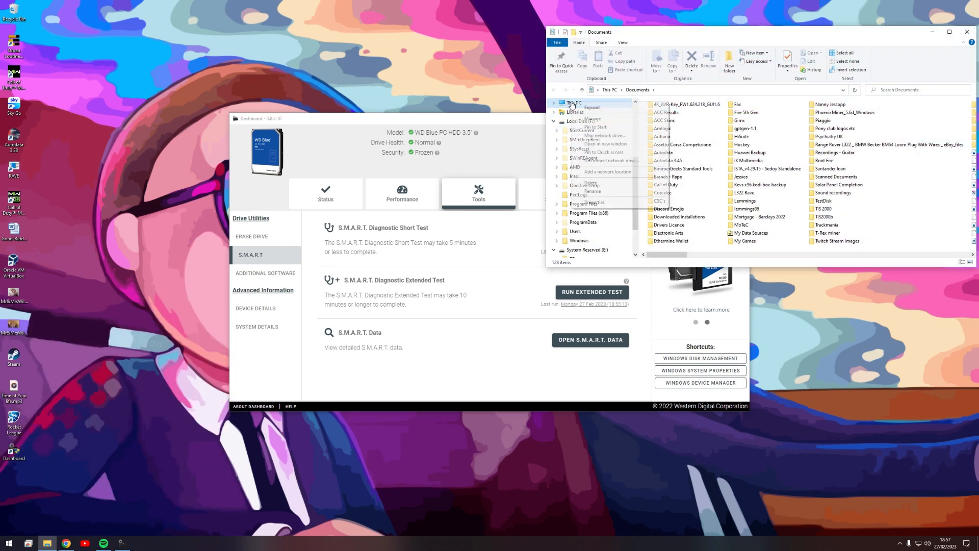
pyautogui.rightClick(682, 211)
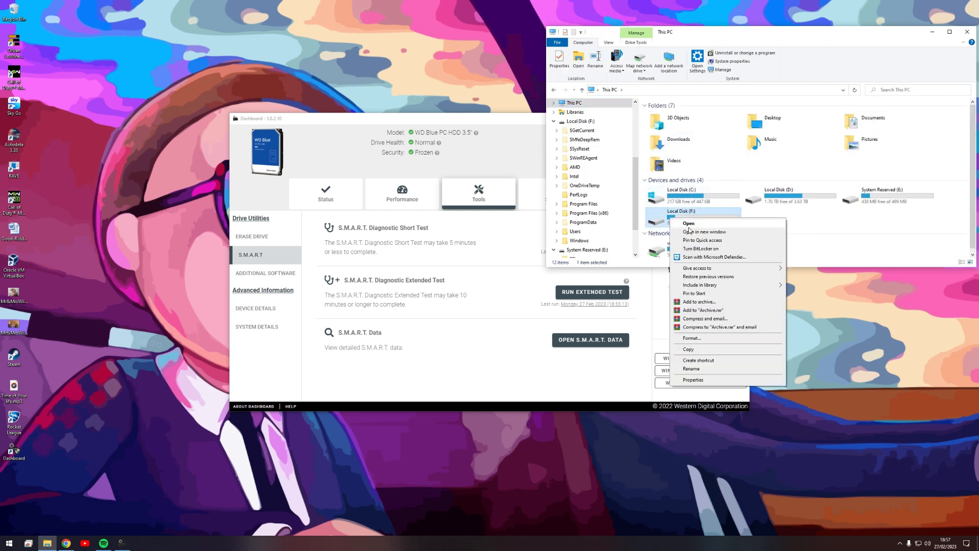
pyautogui.moveTo(690, 248)
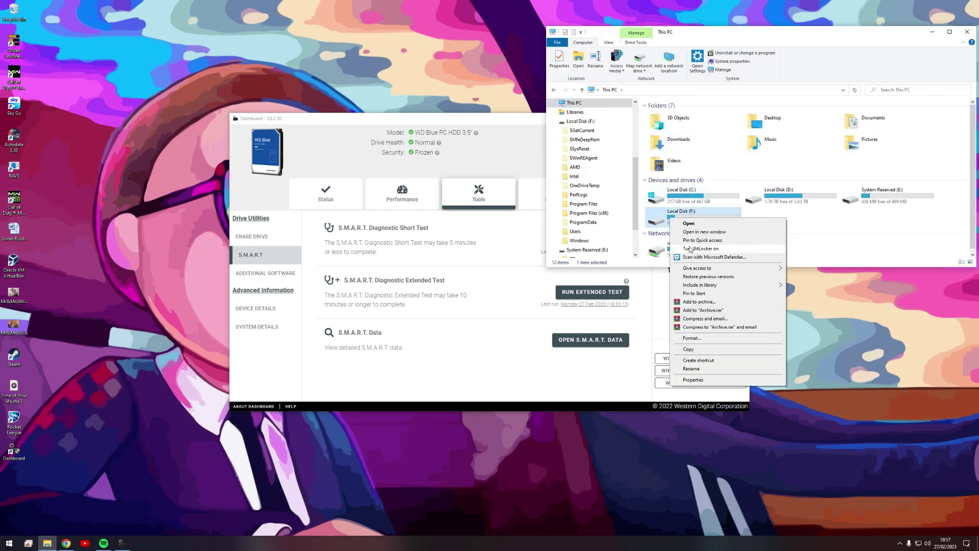
pyautogui.click(693, 379)
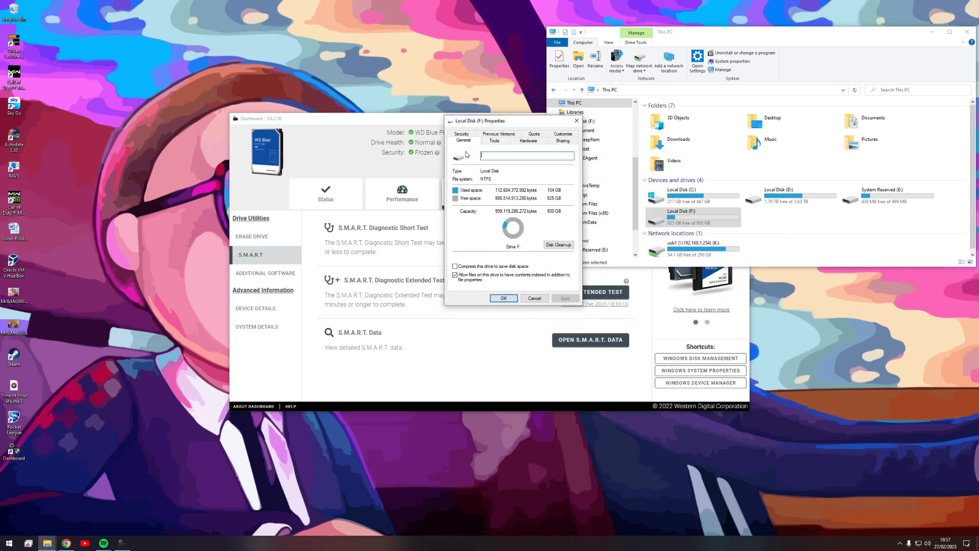
pyautogui.click(495, 141)
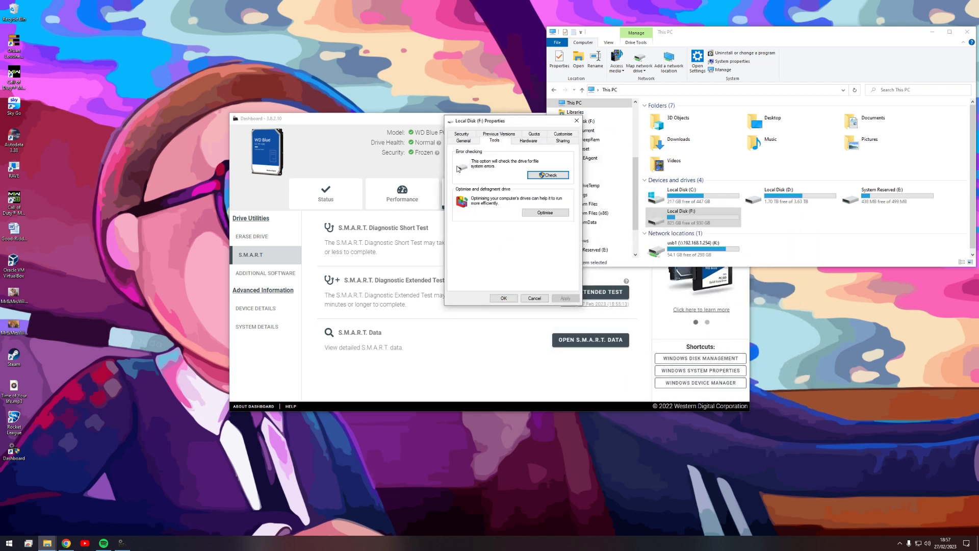
# Scan drive F: for file system errors; the scan completes with no errors found
pyautogui.click(547, 174)
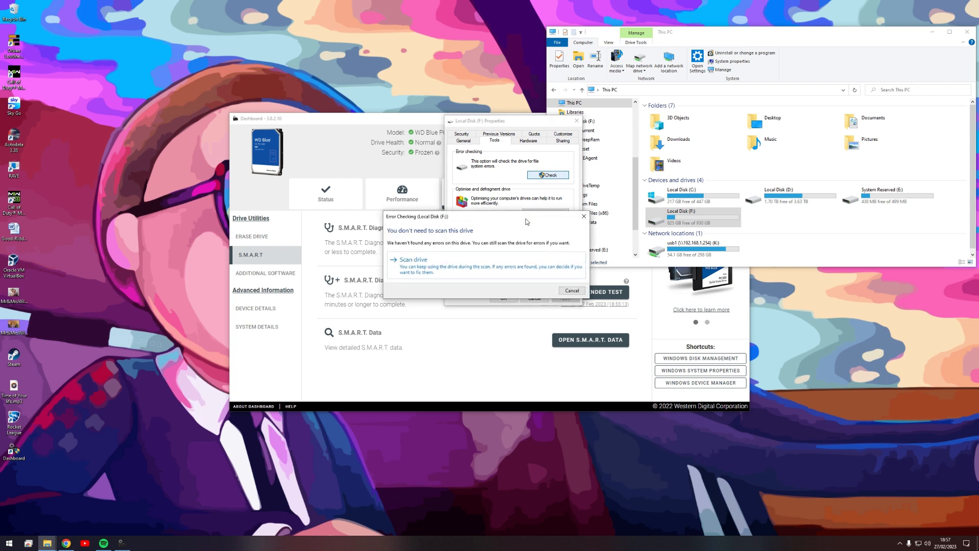
pyautogui.moveTo(424, 271)
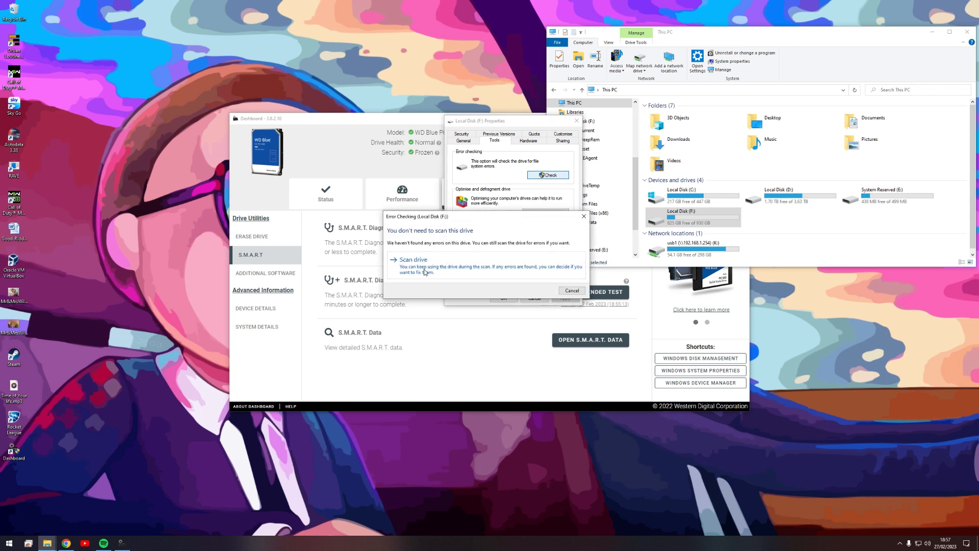
pyautogui.click(411, 259)
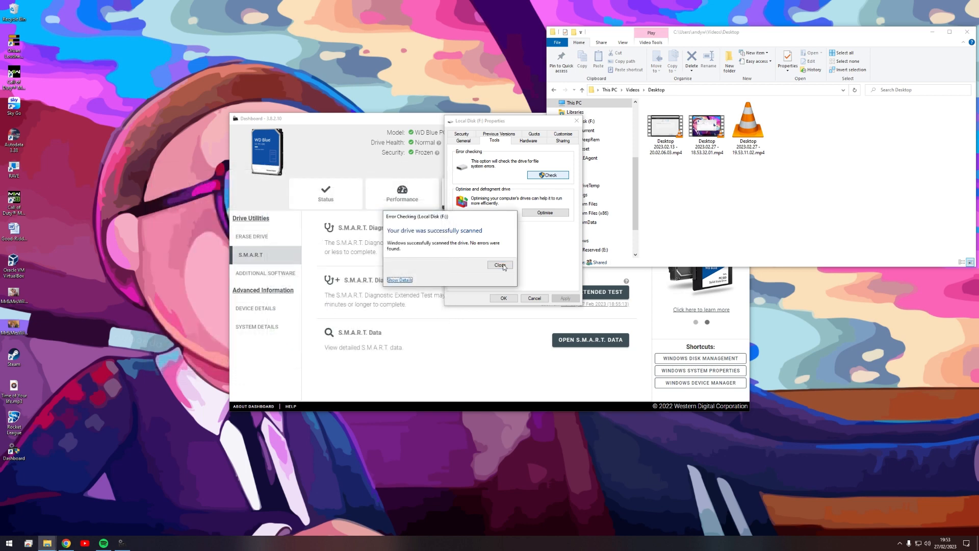
pyautogui.click(500, 265)
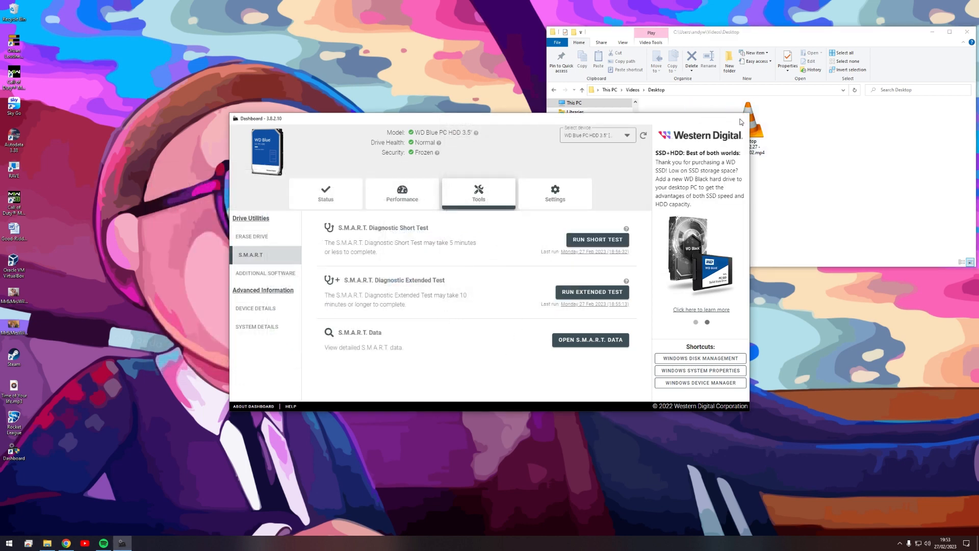
# Start an administrator Command Prompt and enter a chkdsk /r/f check for drive F:
pyautogui.click(8, 542)
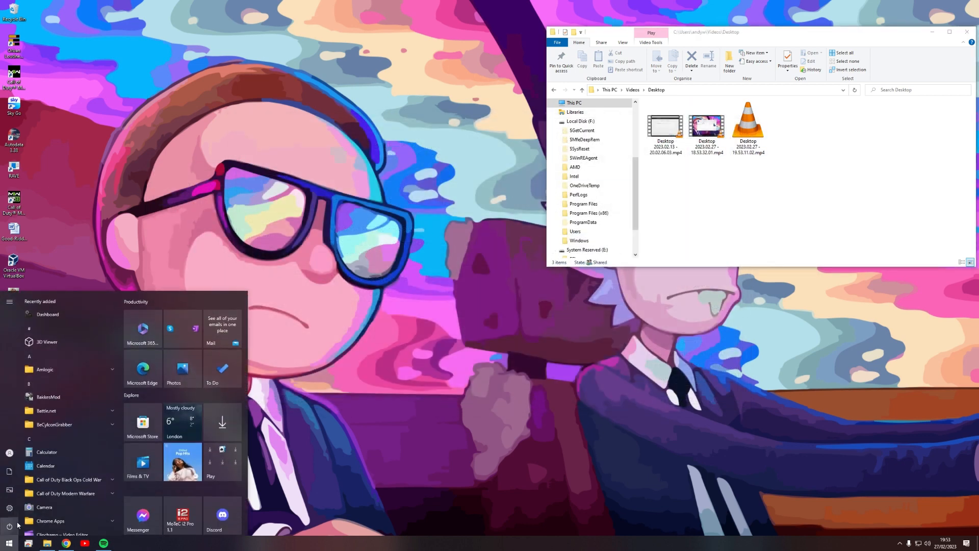
pyautogui.write('cmd')
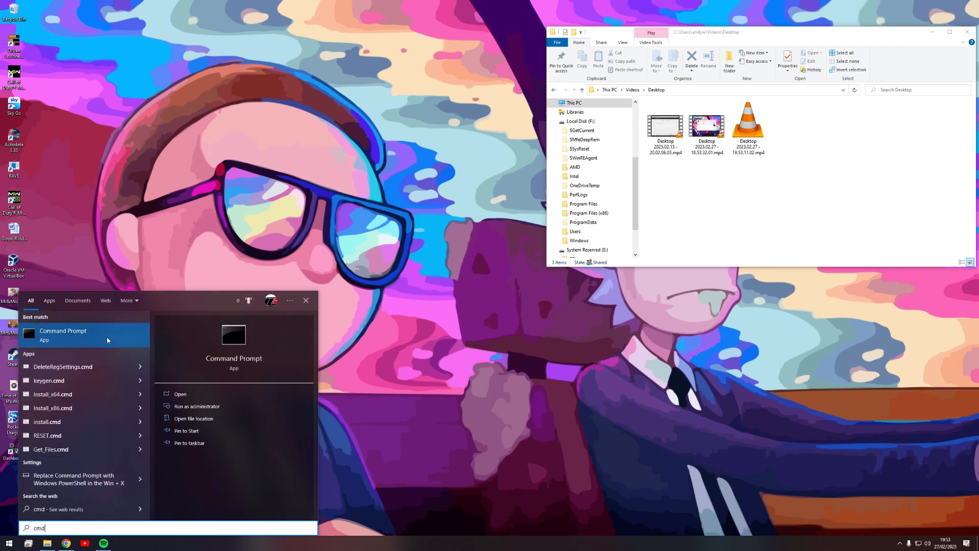
pyautogui.click(197, 406)
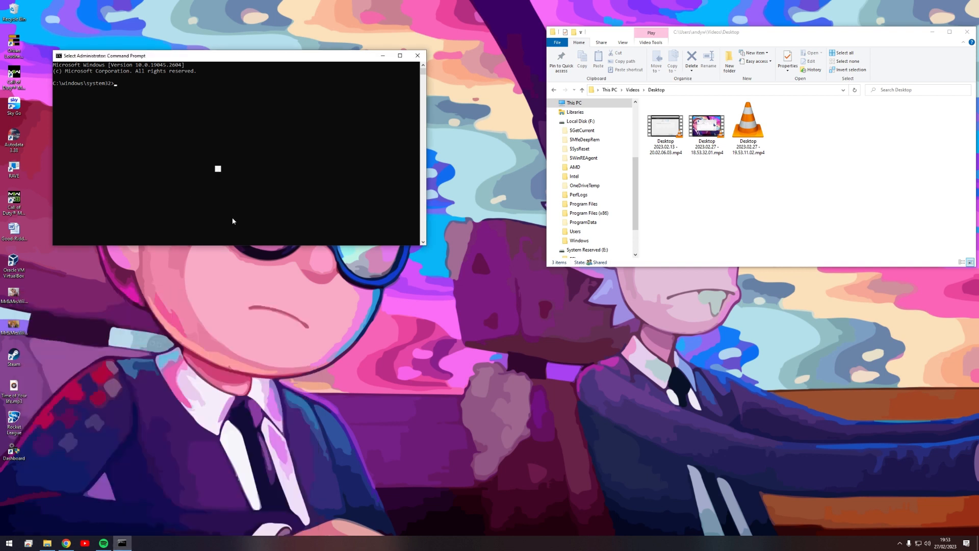
pyautogui.write('chkdsk /r/f')
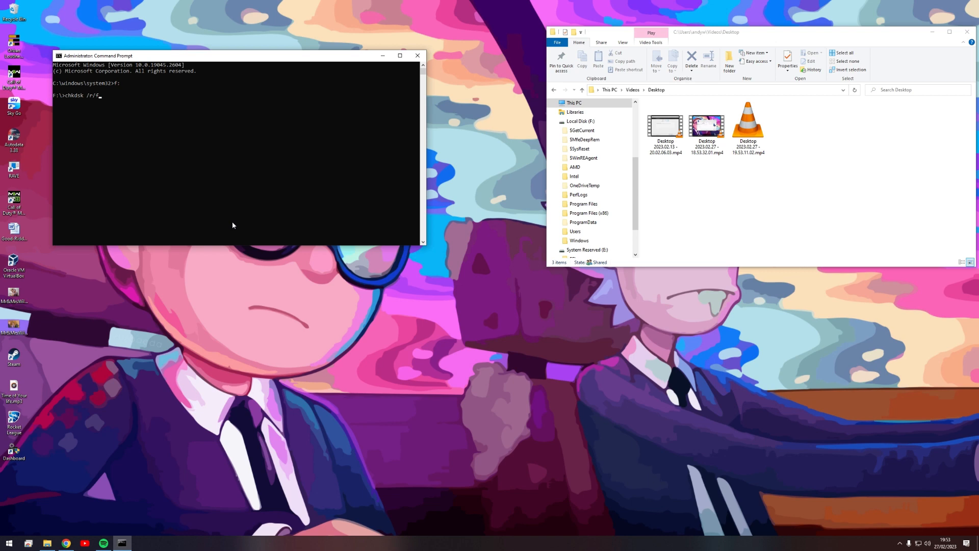
pyautogui.moveTo(132, 500)
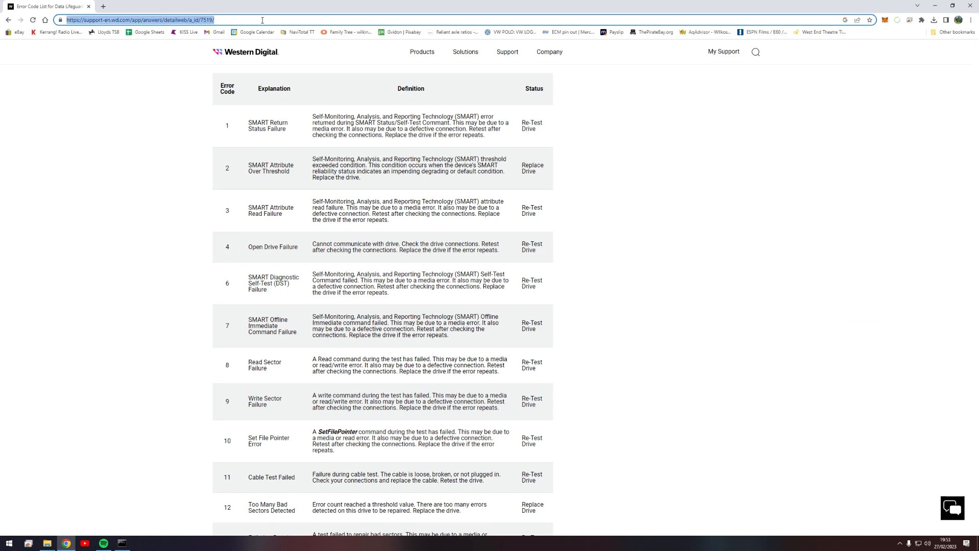
# Search Google for 'chkdsk /f /r' and open the EaseUS CHKDSK guide
pyautogui.write('chkdsk')
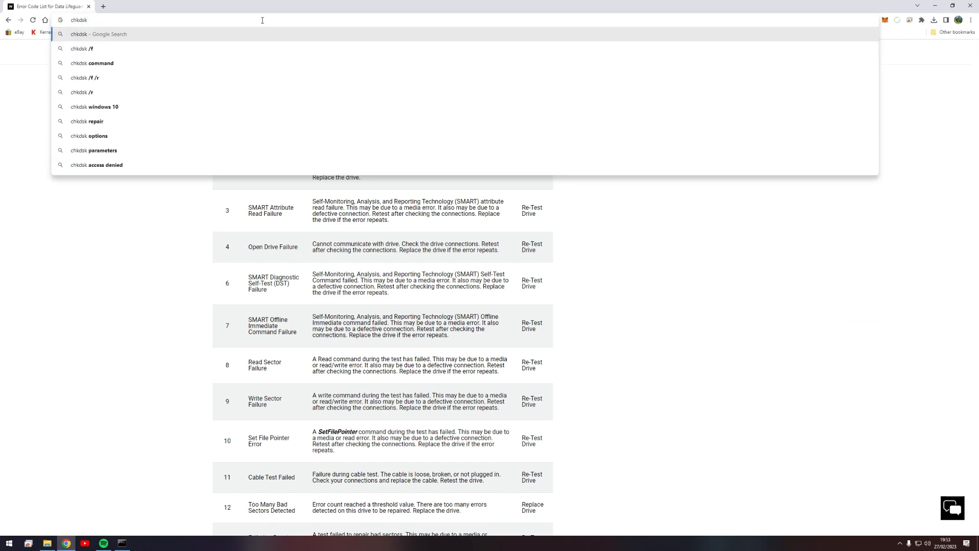
pyautogui.click(85, 78)
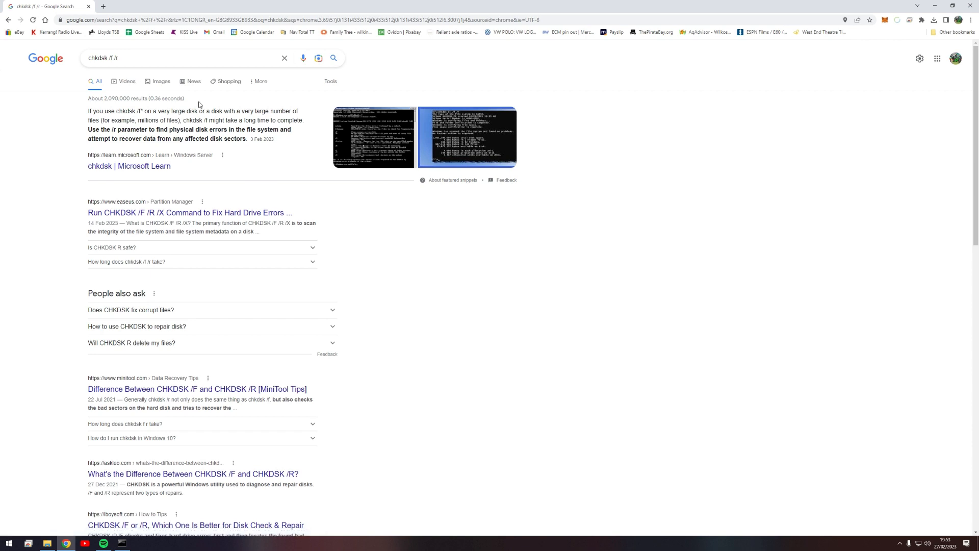
pyautogui.moveTo(605, 17)
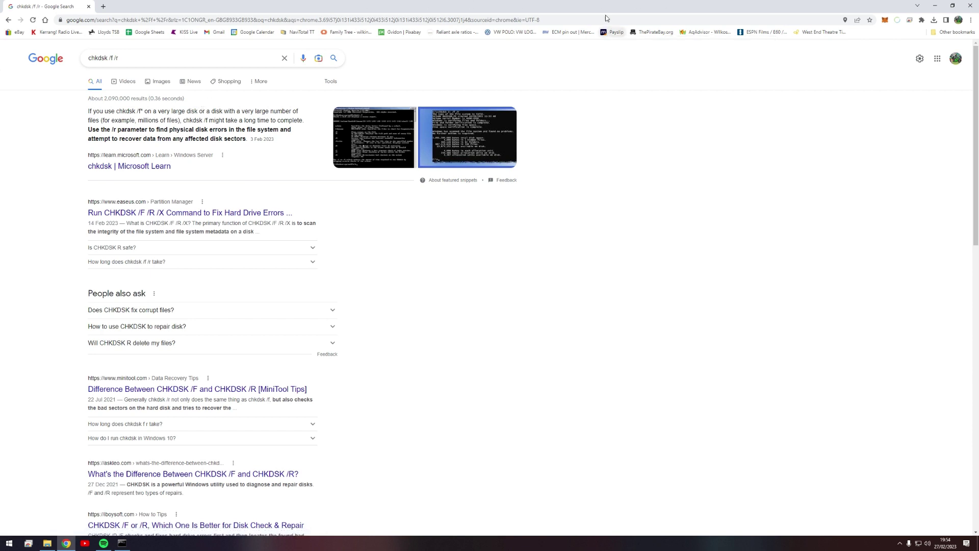
pyautogui.moveTo(153, 212)
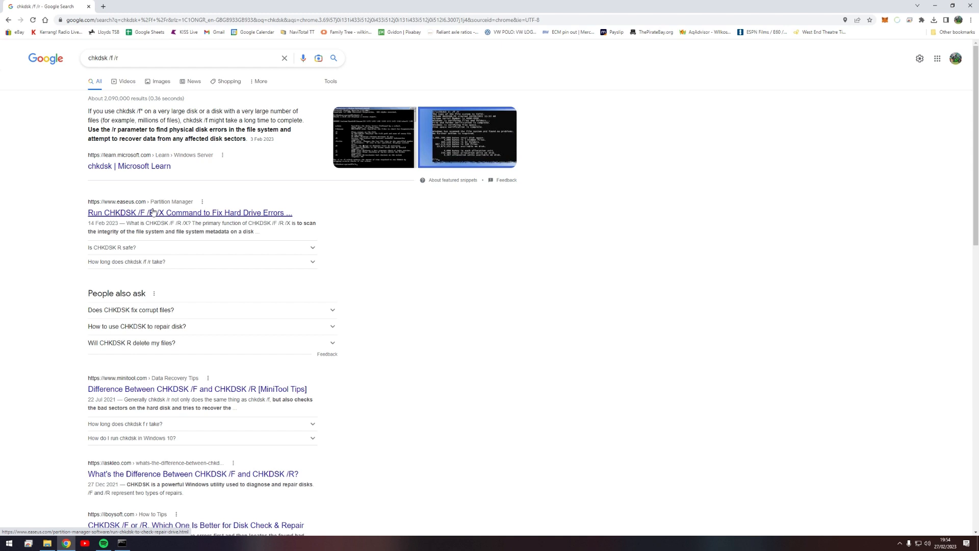
pyautogui.click(189, 212)
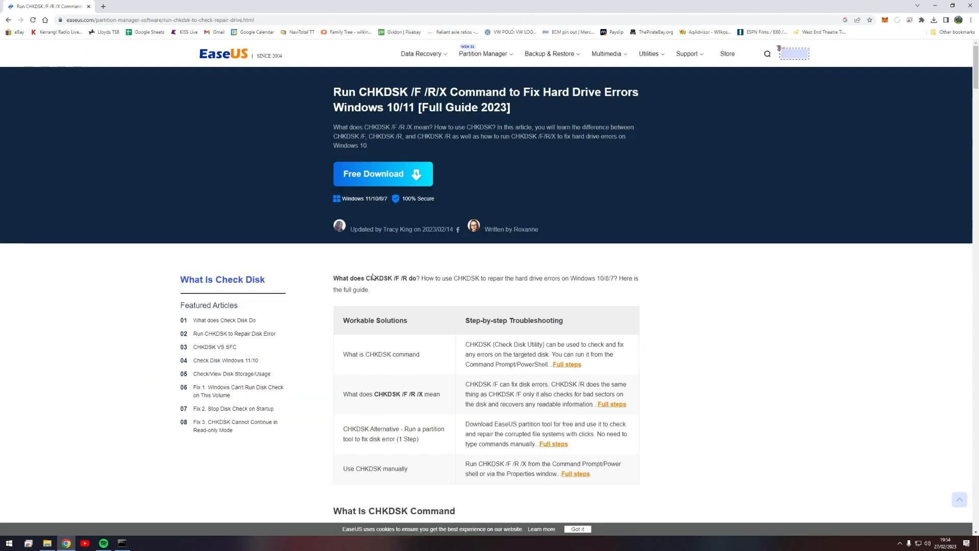
# Read the guide's /F, /R and /X parameter explanations, then run chkdsk /r/f, which asks to force-dismount the volume
pyautogui.scroll(-3)
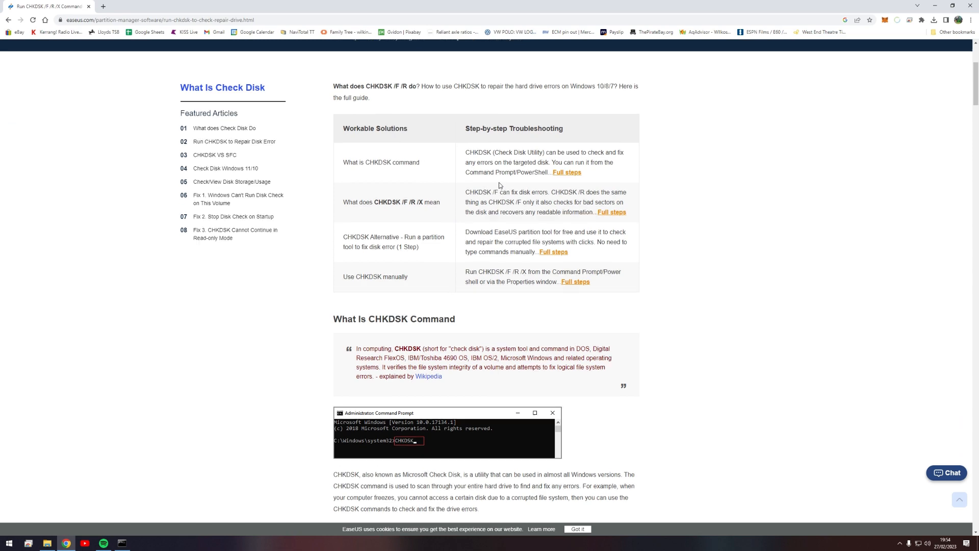
pyautogui.scroll(-3)
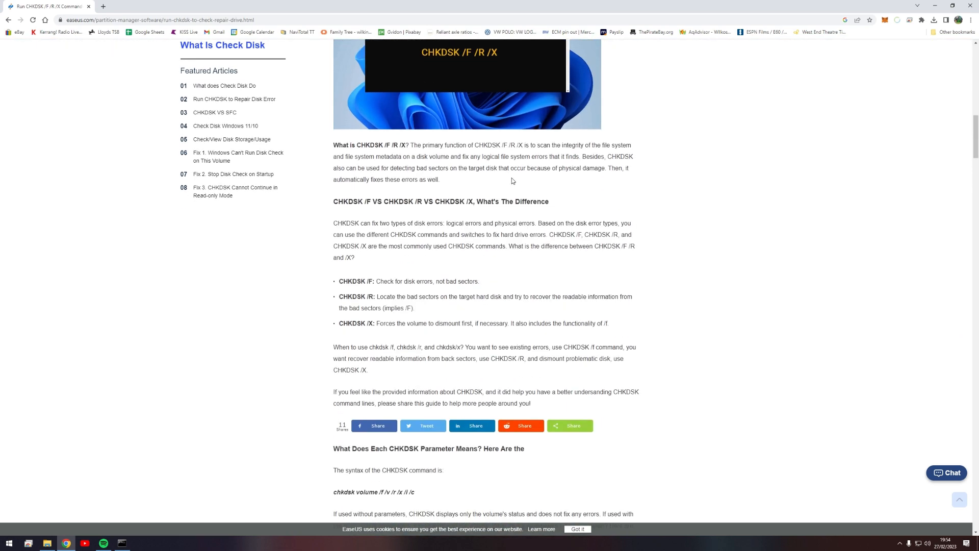
pyautogui.scroll(-3)
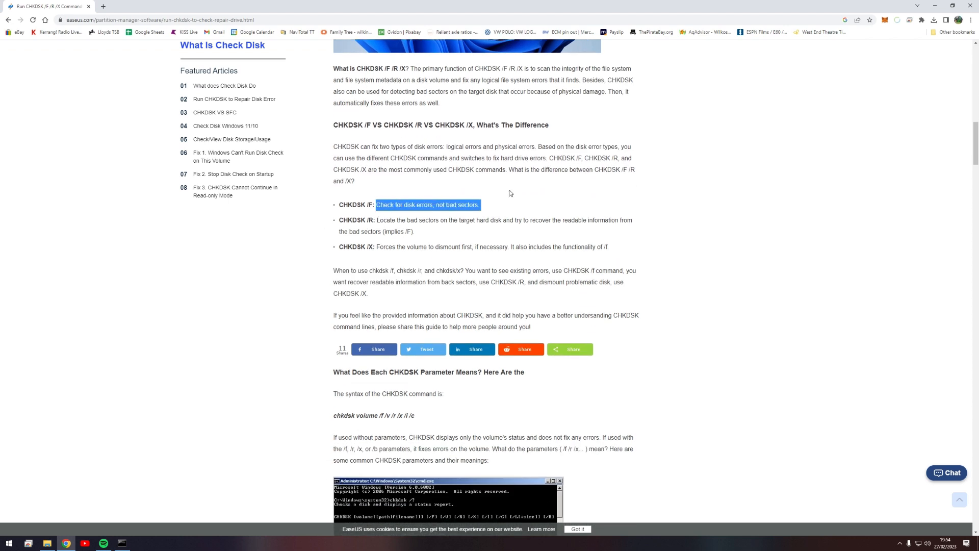
pyautogui.moveTo(373, 219)
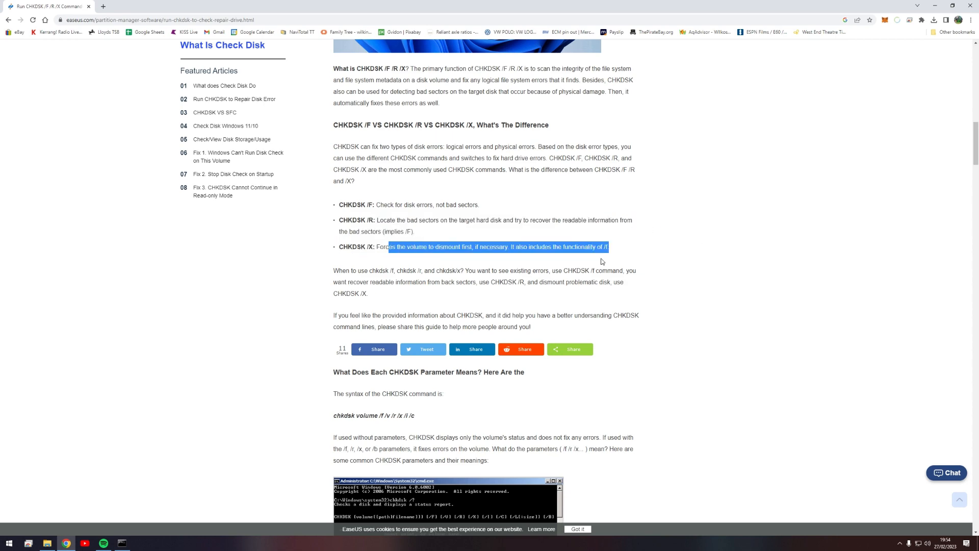
pyautogui.click(602, 247)
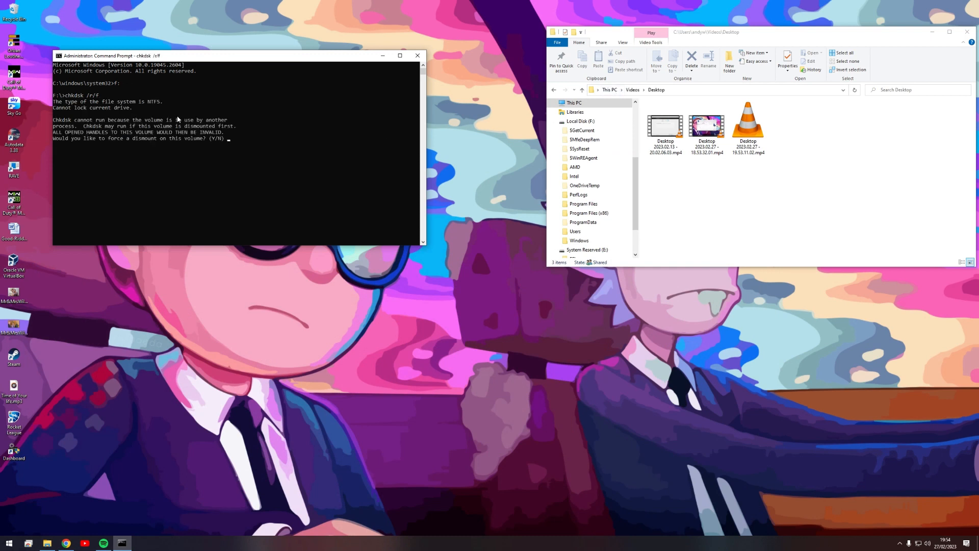
# Answer Y to force-dismount drive F: and let chkdsk /r/f finish its scan
pyautogui.write('y')
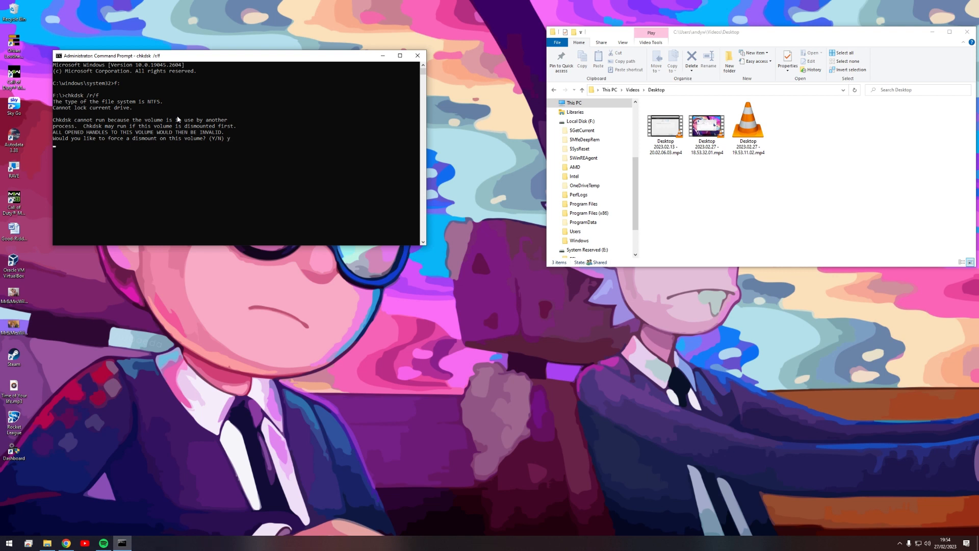
pyautogui.press('Return')
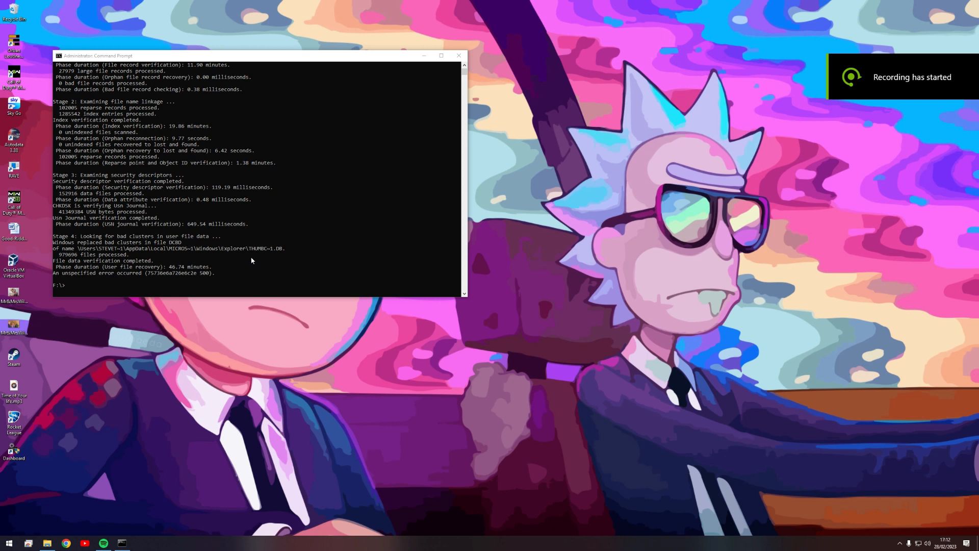
pyautogui.moveTo(144, 110)
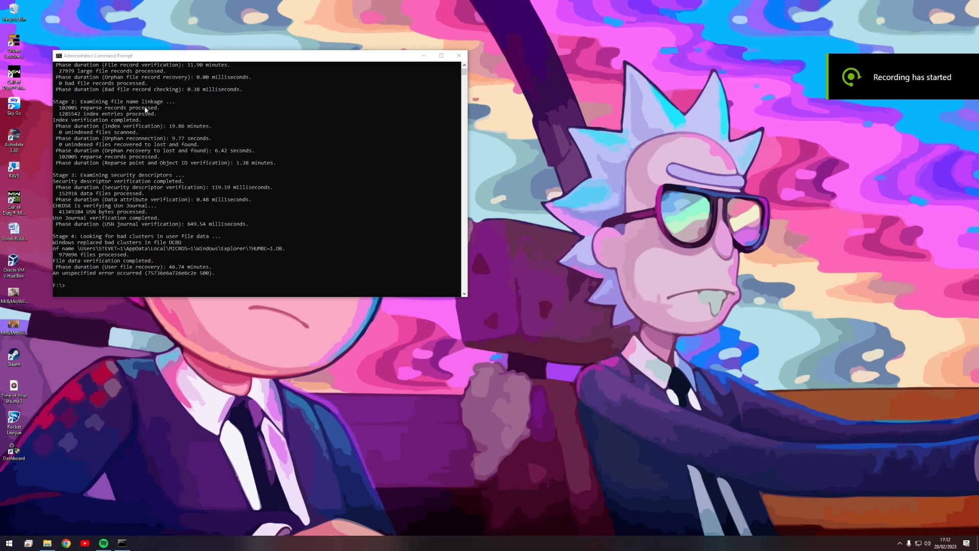
pyautogui.moveTo(207, 293)
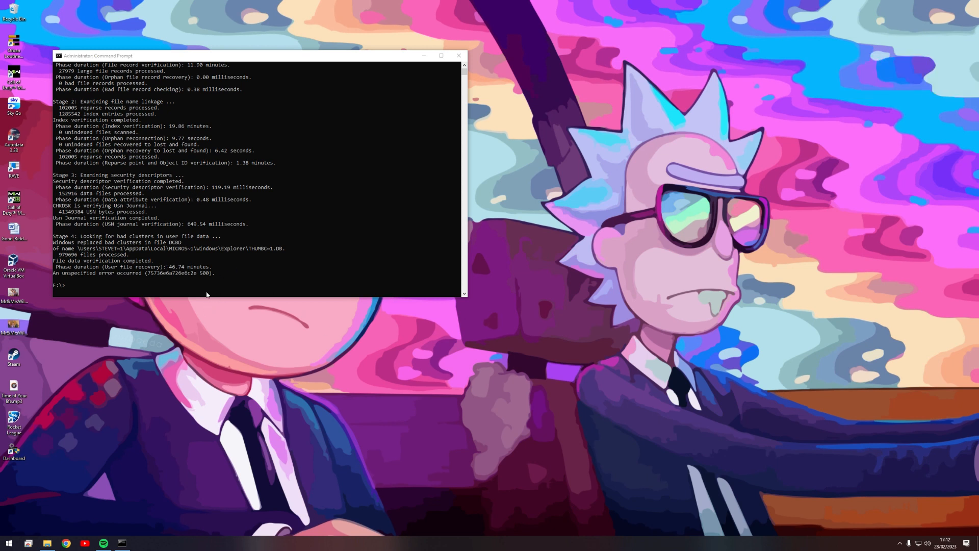
pyautogui.moveTo(86, 274)
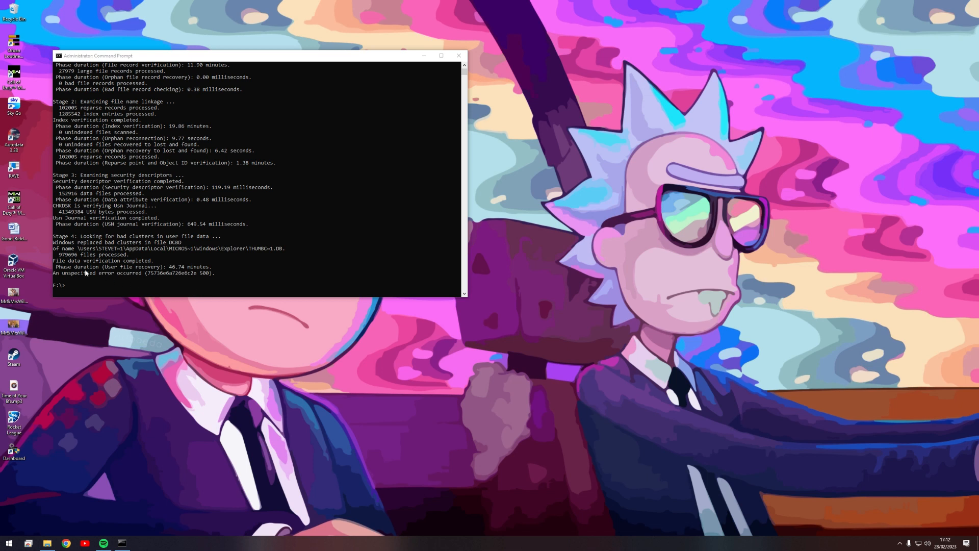
pyautogui.moveTo(136, 260)
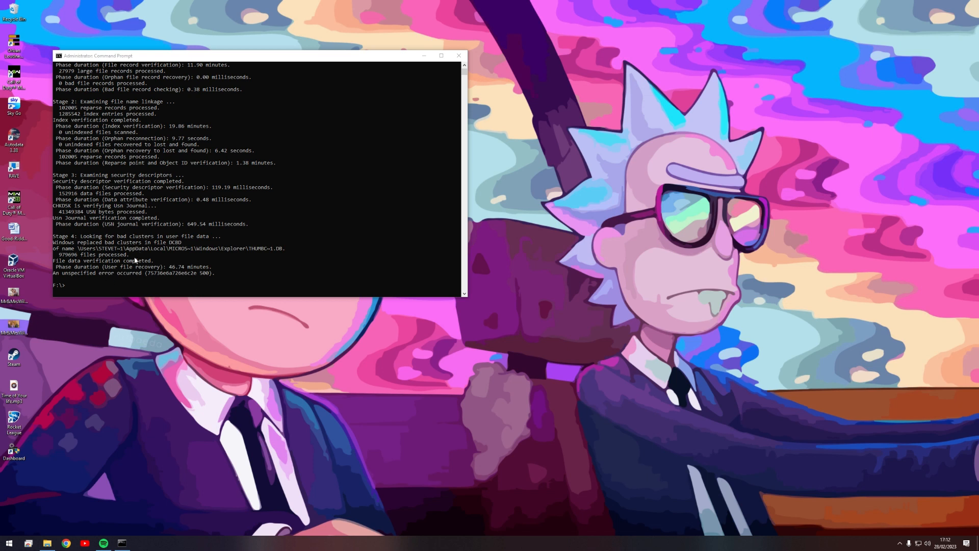
pyautogui.moveTo(64, 286)
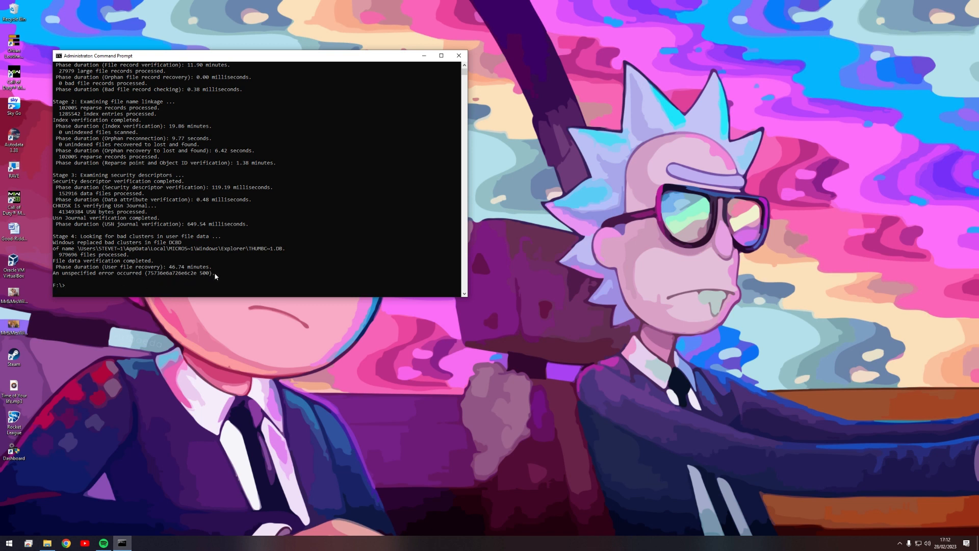
pyautogui.moveTo(214, 283)
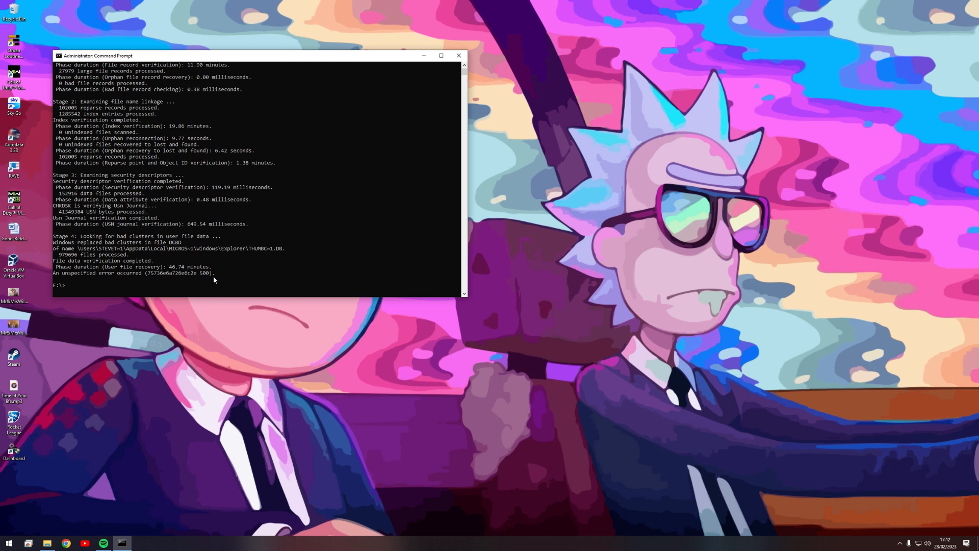
pyautogui.moveTo(194, 294)
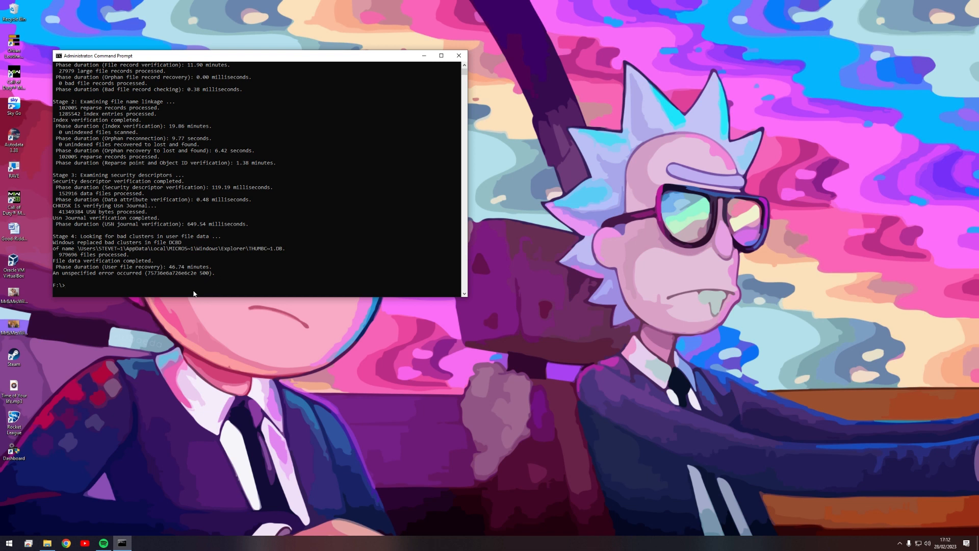
pyautogui.moveTo(85, 167)
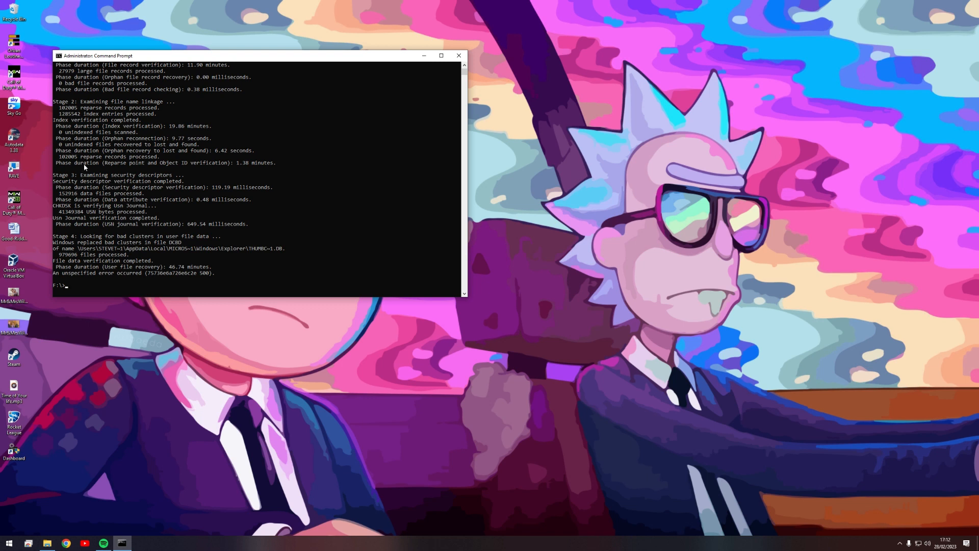
pyautogui.moveTo(303, 242)
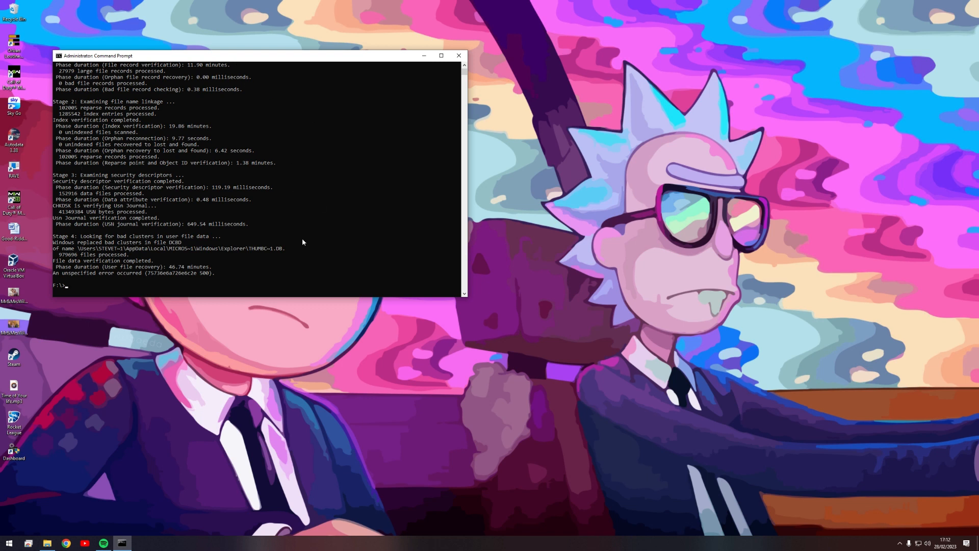
pyautogui.moveTo(403, 244)
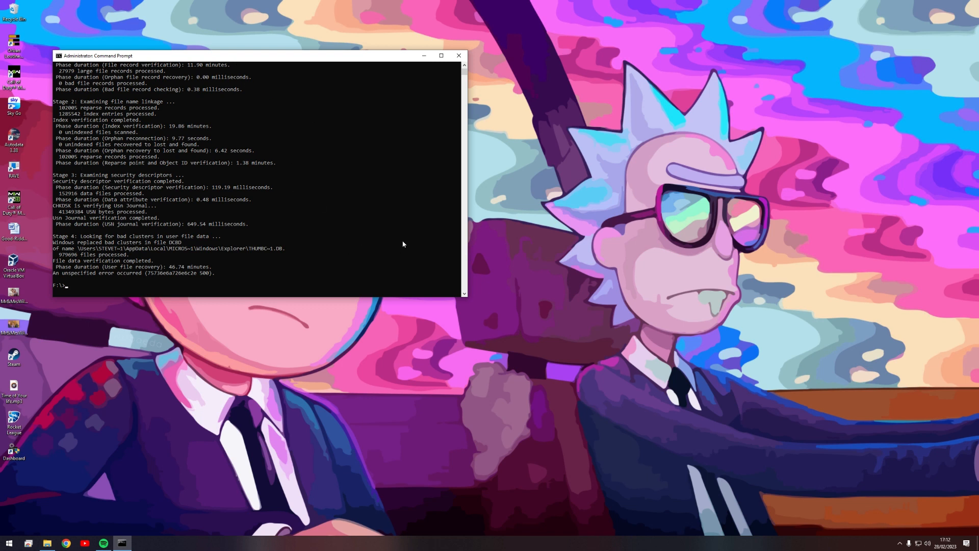
pyautogui.moveTo(300, 262)
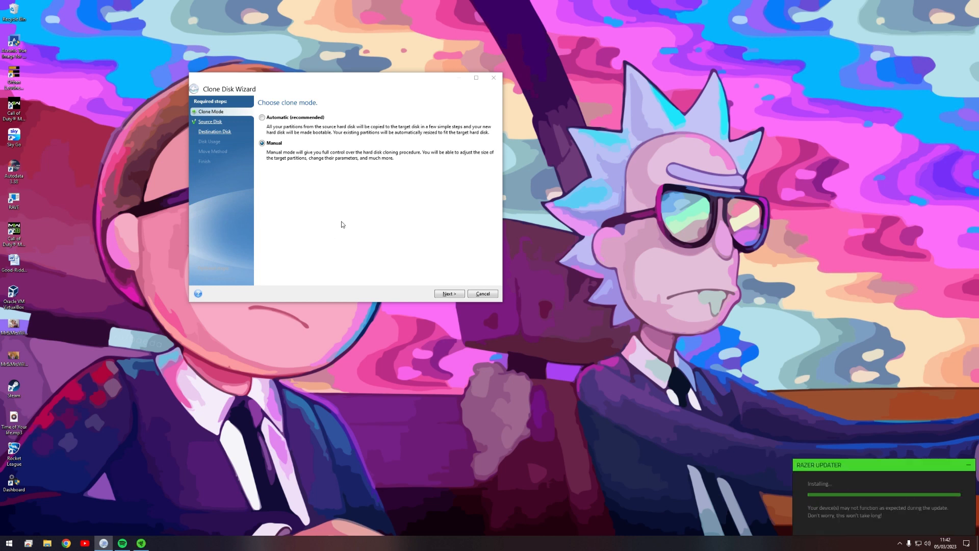
pyautogui.moveTo(608, 233)
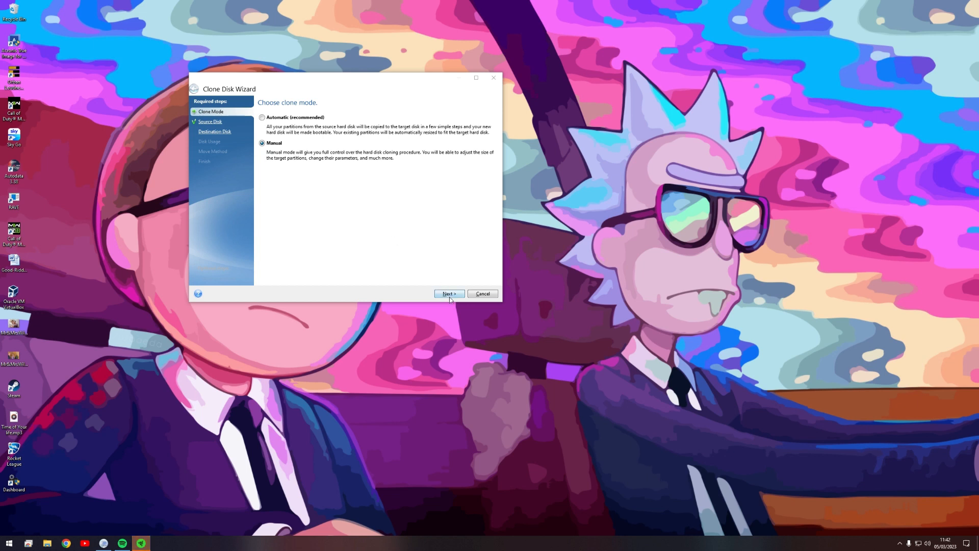
# Continue the clone wizard in Manual mode to the source disk list
pyautogui.click(449, 293)
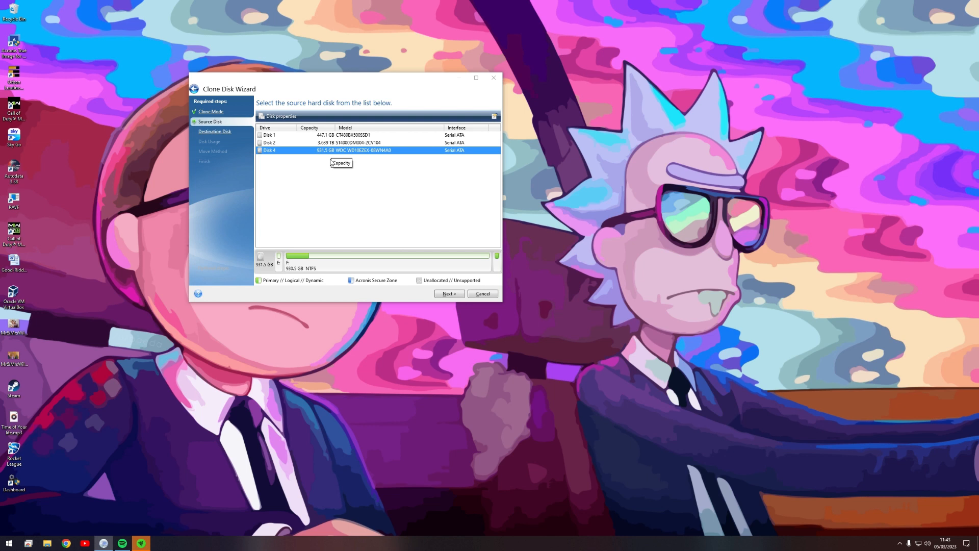
pyautogui.moveTo(262, 155)
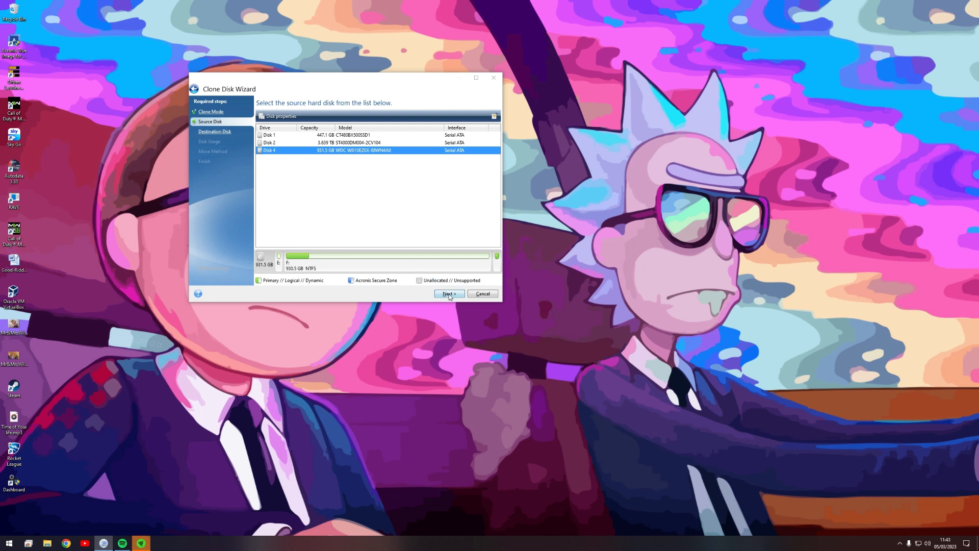
# Keep the 931.5 GB WD disk as source and continue to the destination disk list
pyautogui.click(449, 294)
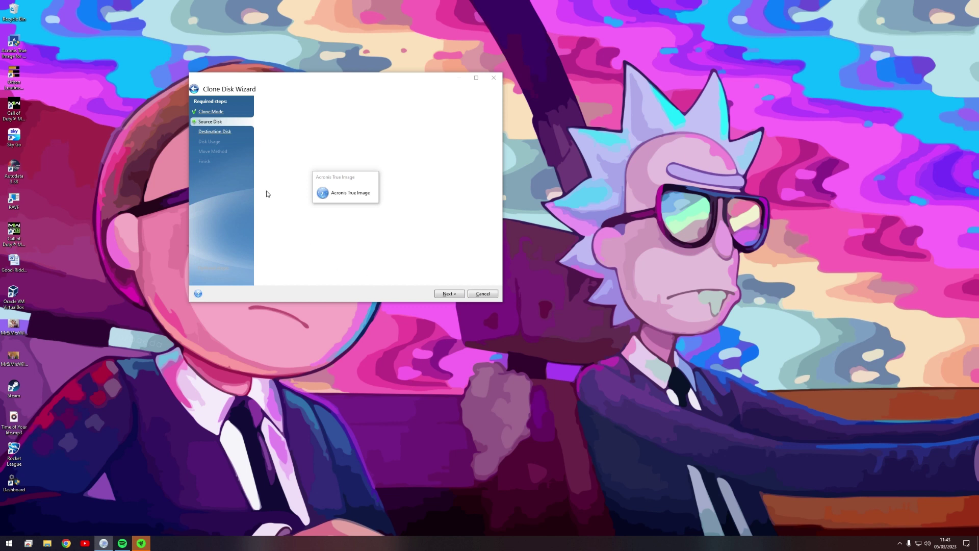
pyautogui.moveTo(266, 176)
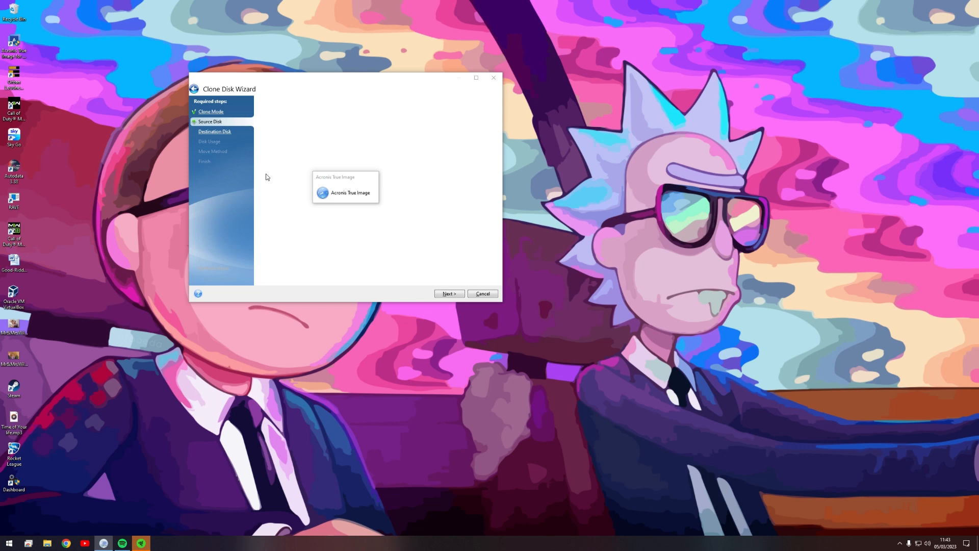
pyautogui.click(449, 293)
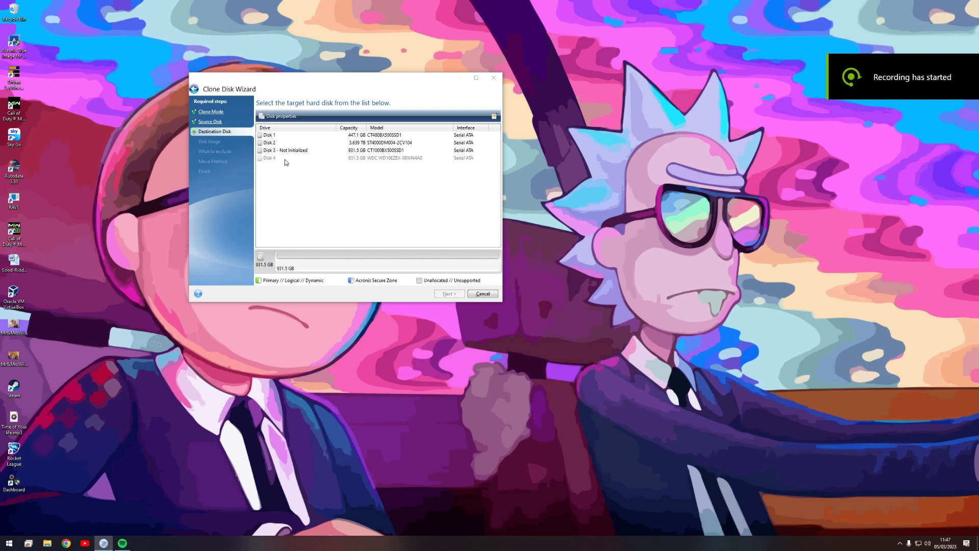
pyautogui.moveTo(234, 157)
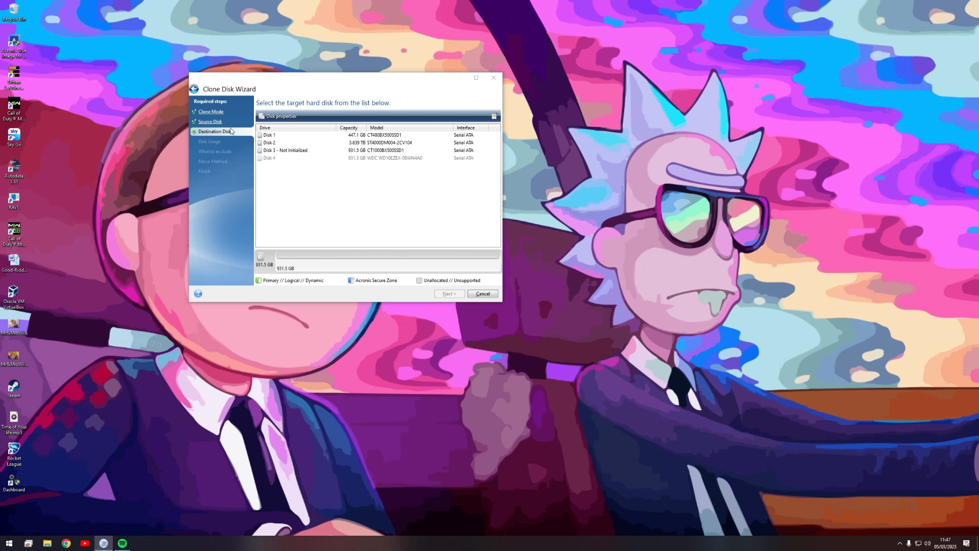
# Choose the uninitialized 931.5 GB Disk 3 as destination and continue to Disk Usage
pyautogui.click(343, 150)
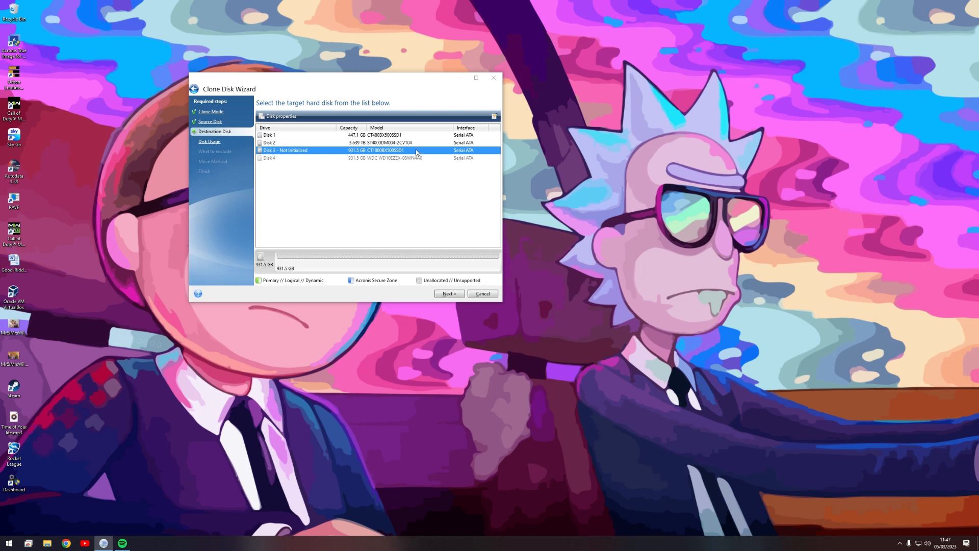
pyautogui.moveTo(358, 157)
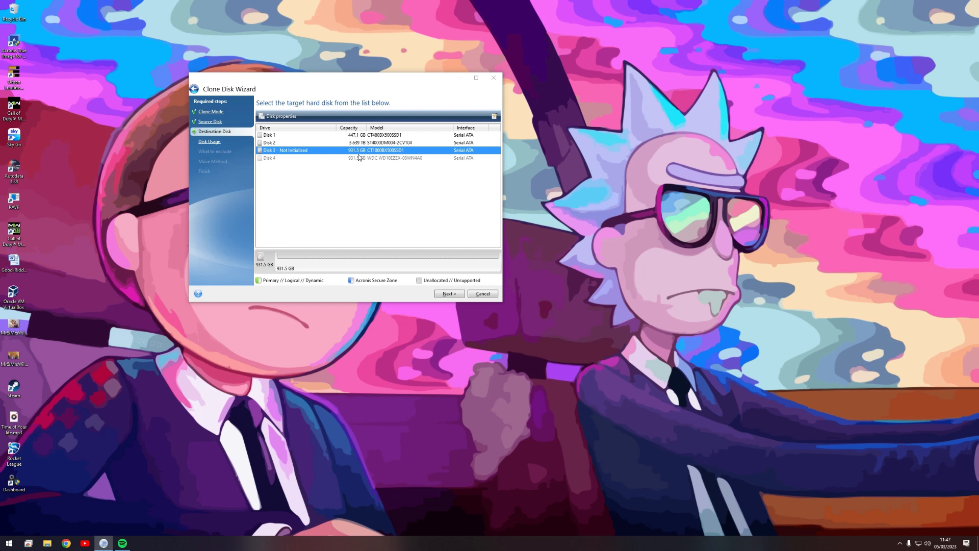
pyautogui.moveTo(271, 158)
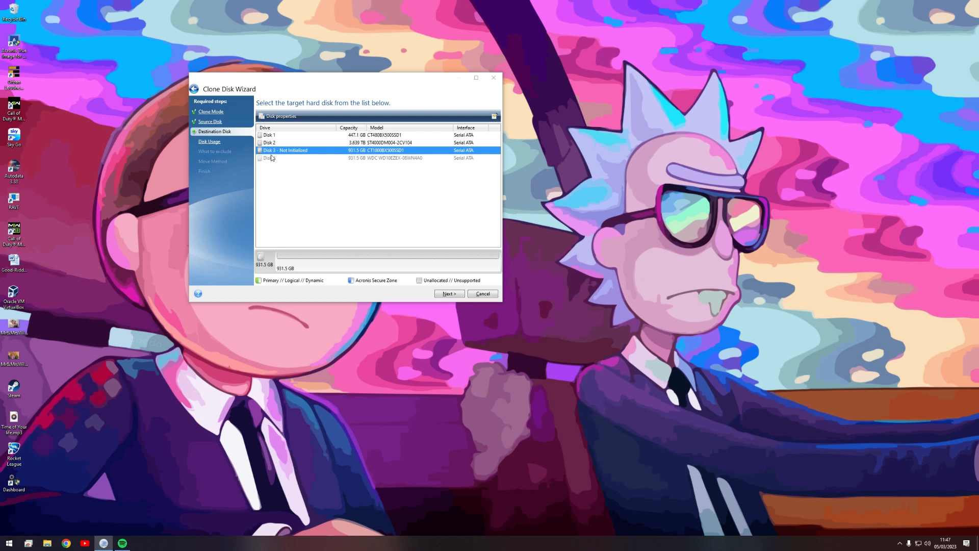
pyautogui.moveTo(274, 159)
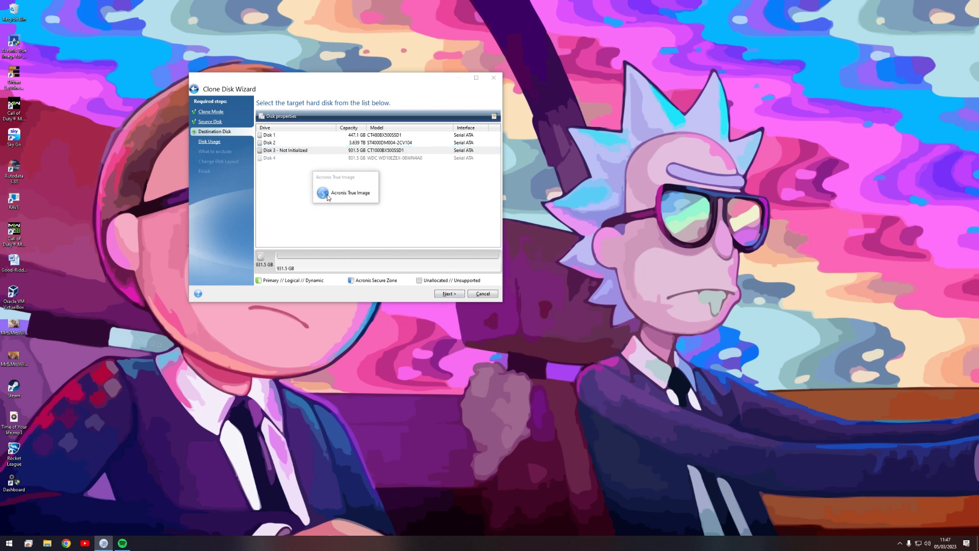
pyautogui.moveTo(423, 213)
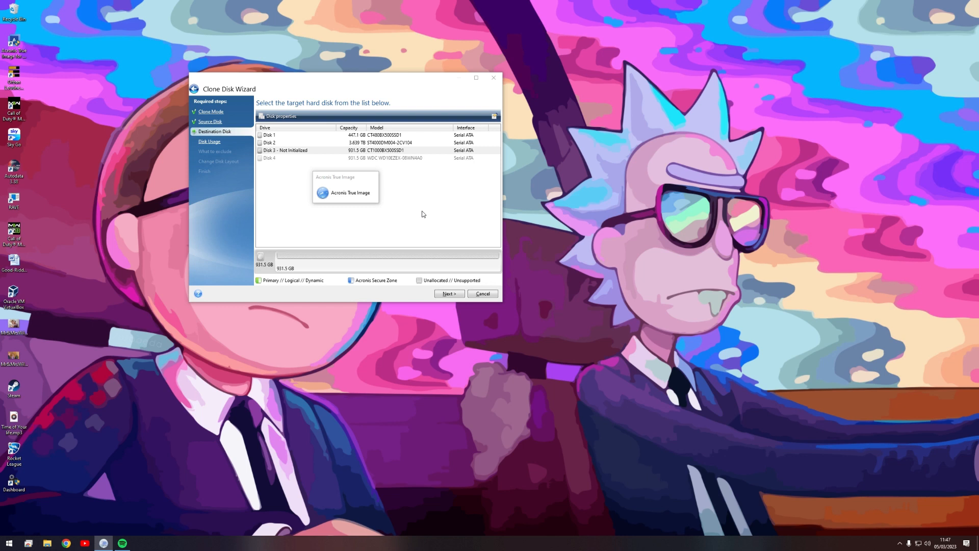
pyautogui.click(448, 293)
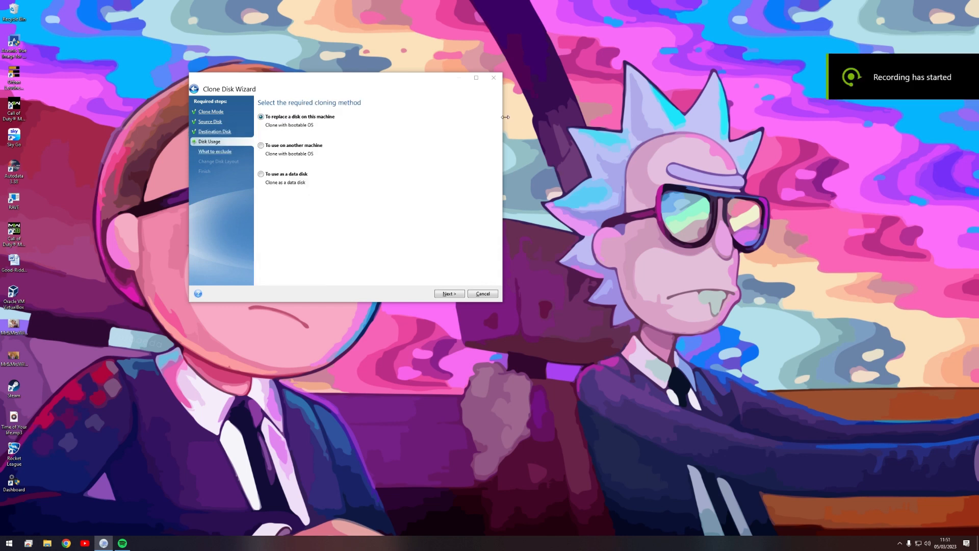
pyautogui.moveTo(254, 155)
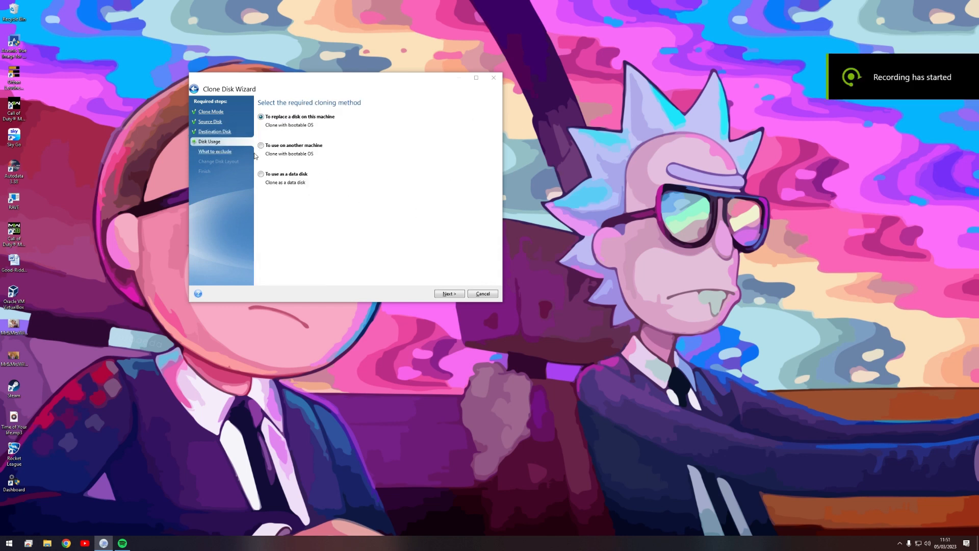
pyautogui.moveTo(289, 200)
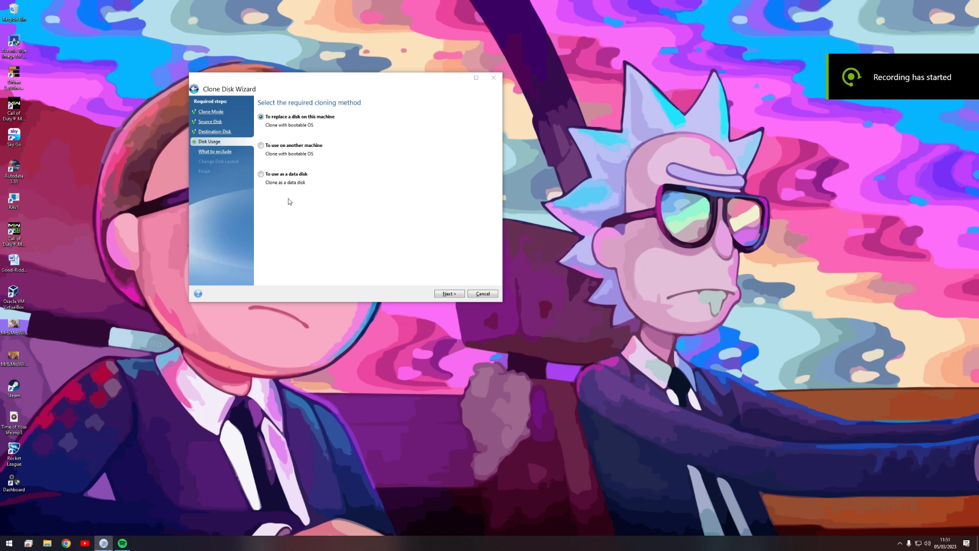
# Choose 'To use on another machine', then close the Clone Disk Wizard
pyautogui.click(261, 145)
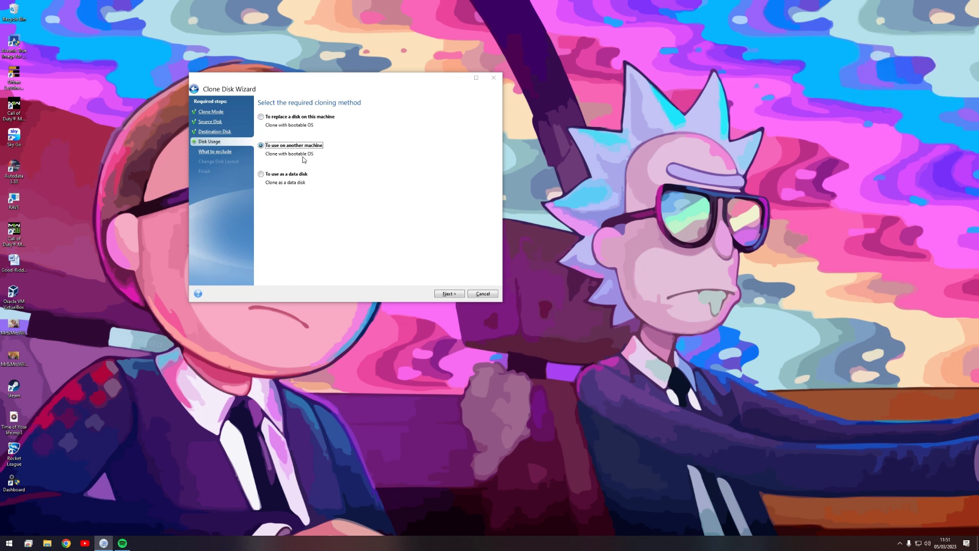
pyautogui.moveTo(449, 293)
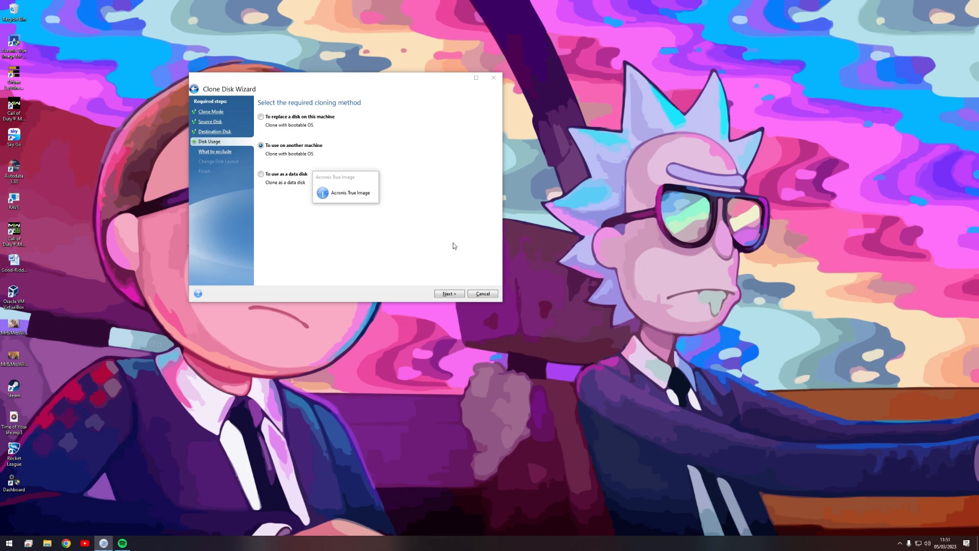
pyautogui.moveTo(465, 246)
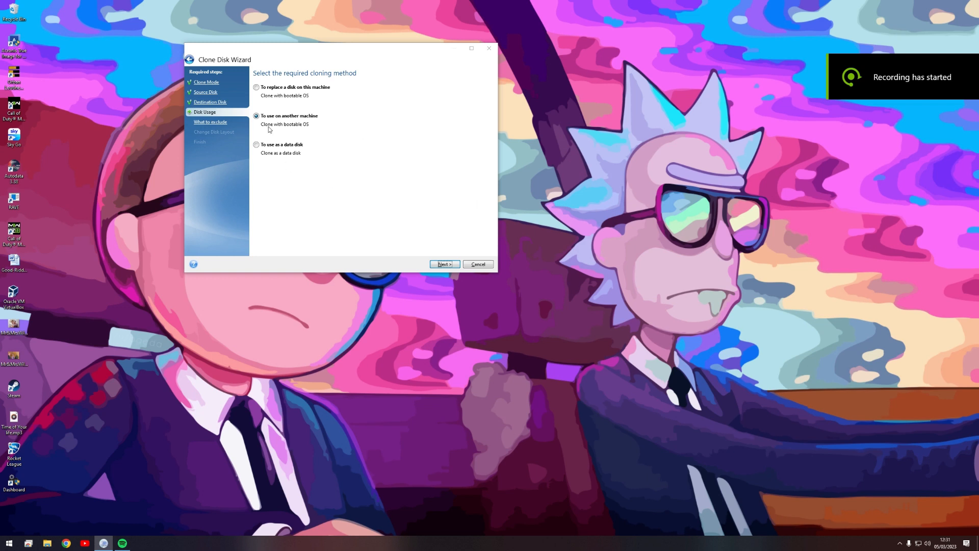
pyautogui.moveTo(336, 114)
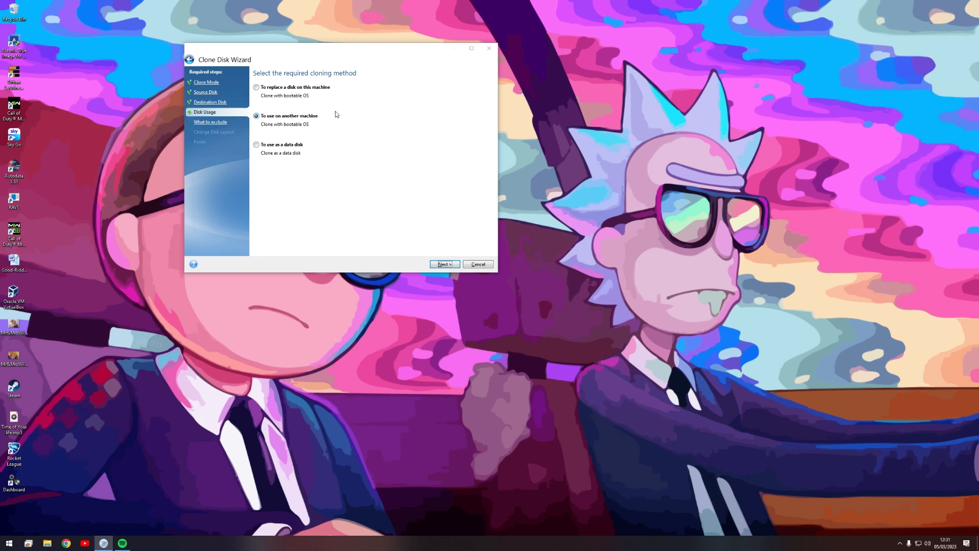
pyautogui.moveTo(210, 102)
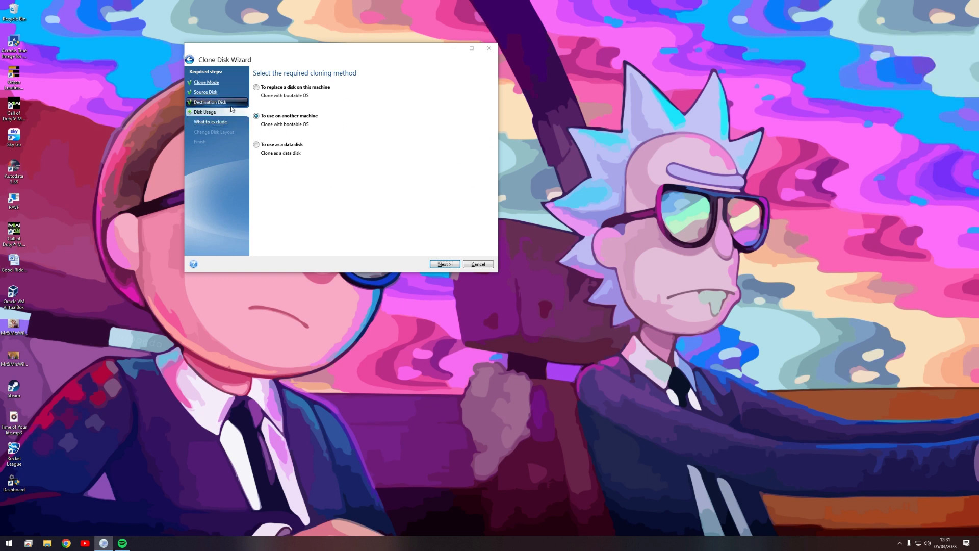
pyautogui.moveTo(299, 124)
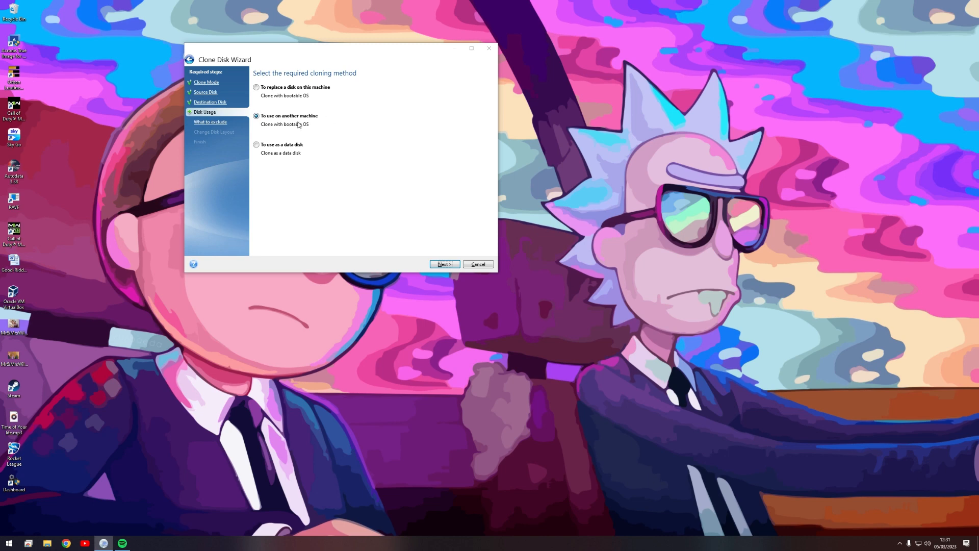
pyautogui.moveTo(331, 114)
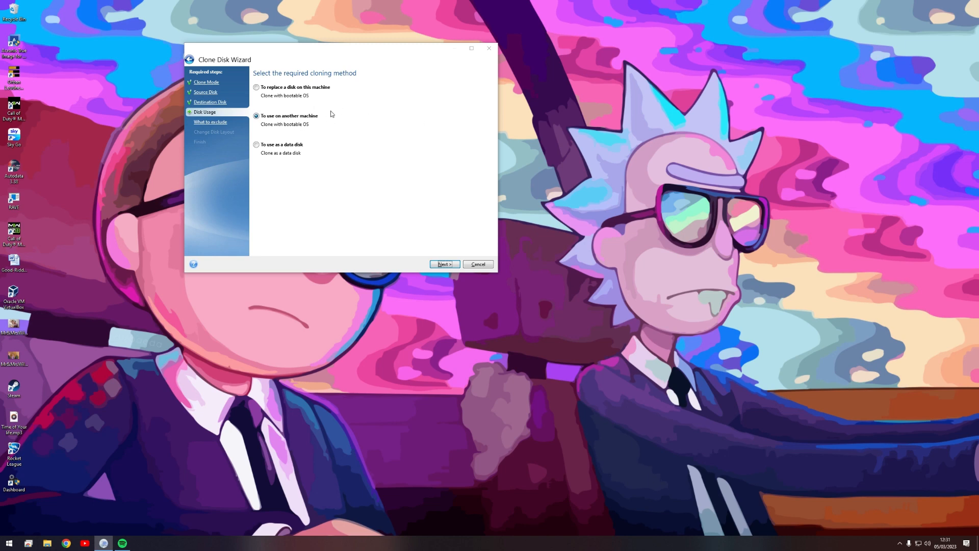
pyautogui.click(477, 263)
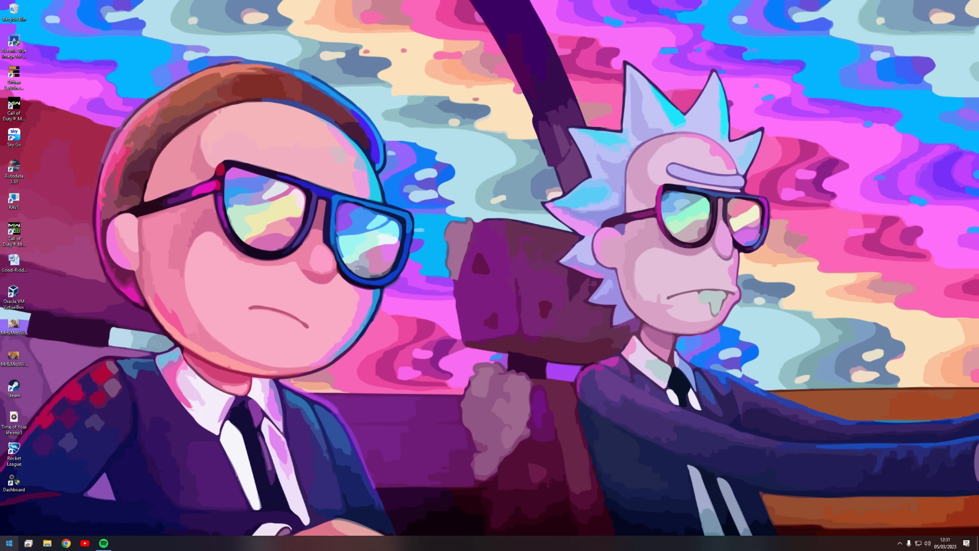
# Launch 'Create and format hard disk partitions' from a Start menu search for 'disk'
pyautogui.click(8, 542)
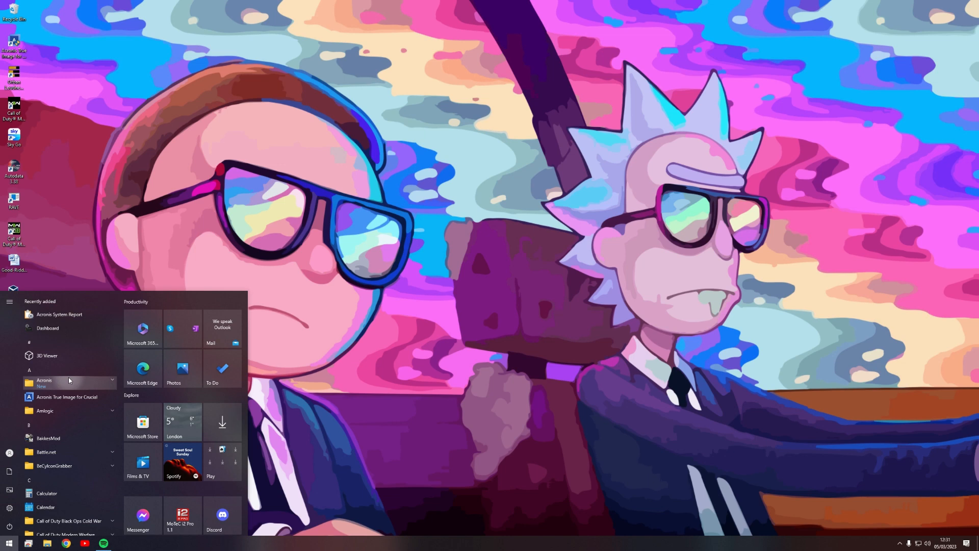
pyautogui.write('disk')
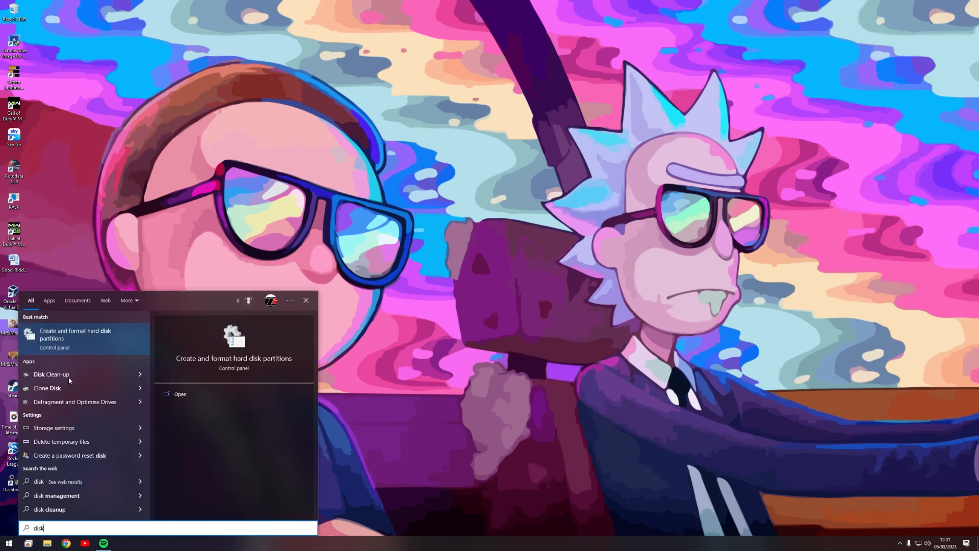
pyautogui.click(57, 495)
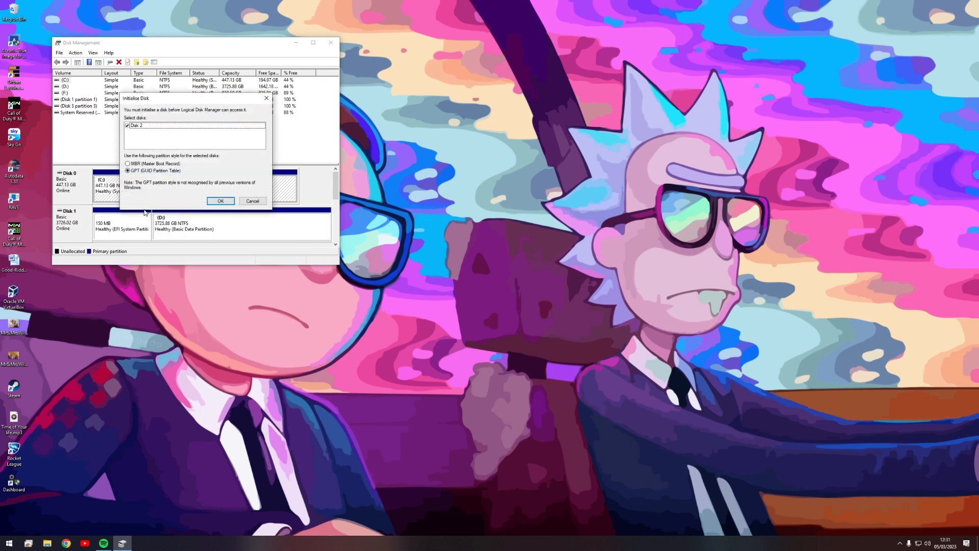
pyautogui.moveTo(99, 197)
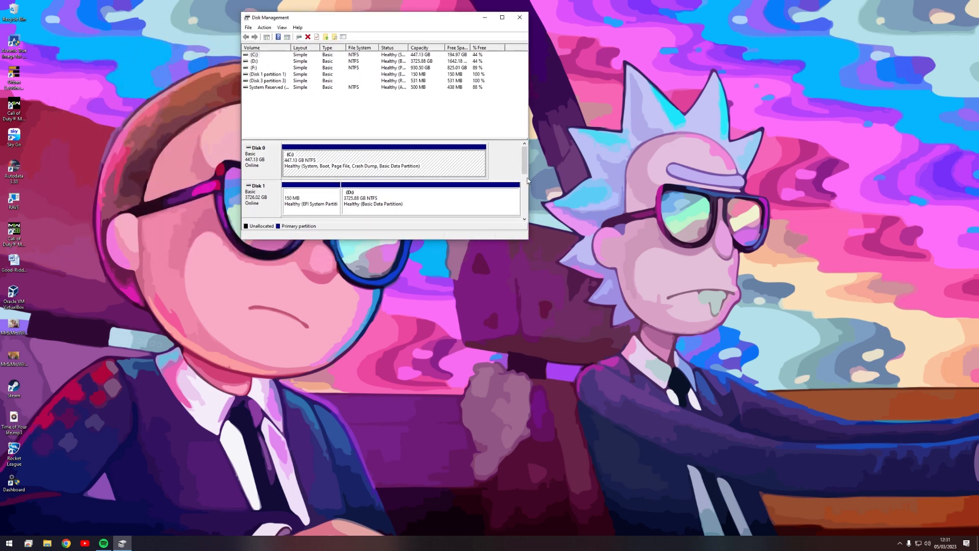
# Check the WDC disk's partition style on its Properties > Volumes page
pyautogui.scroll(-3)
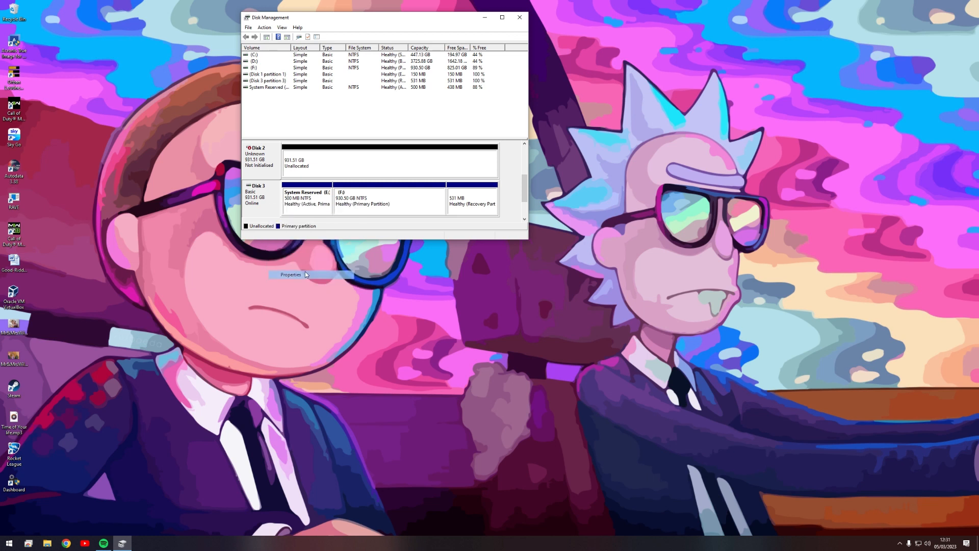
pyautogui.click(291, 274)
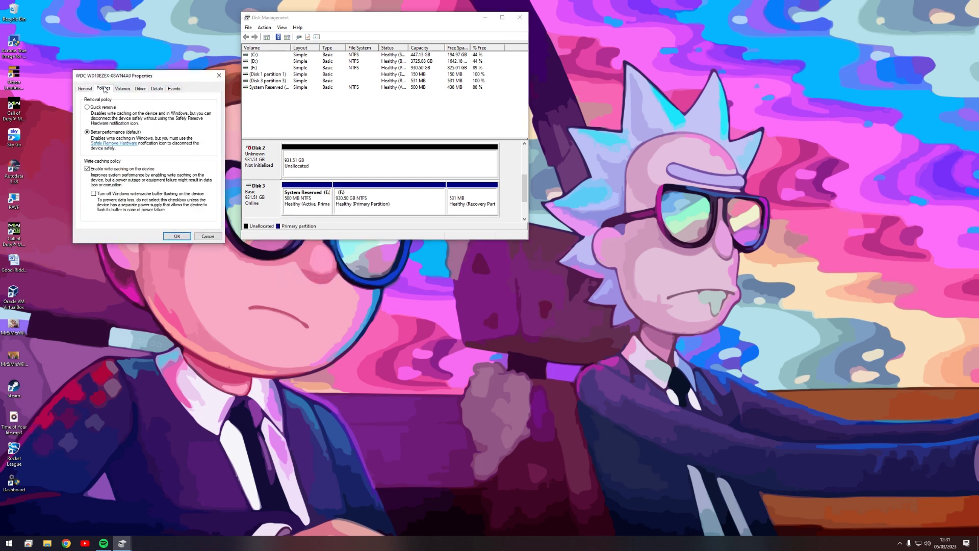
pyautogui.click(122, 88)
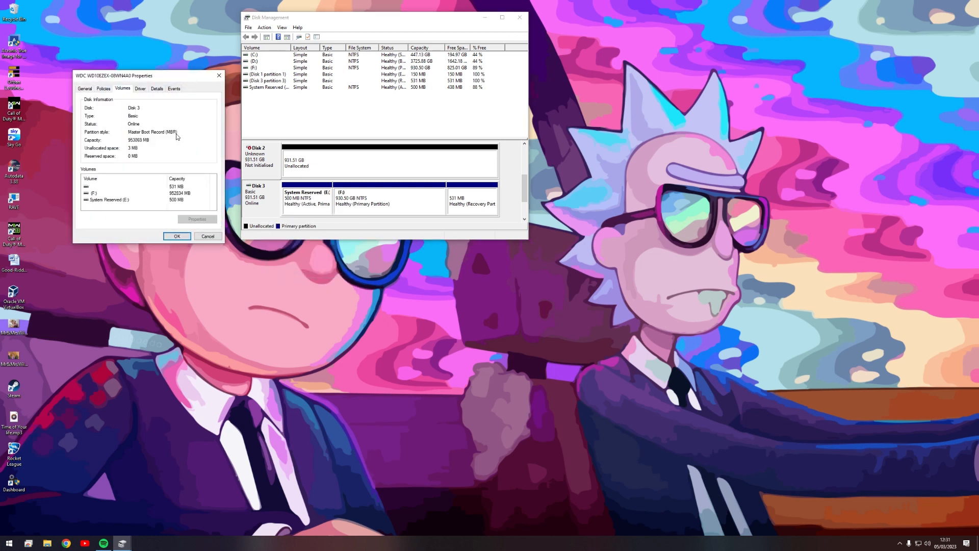
pyautogui.moveTo(220, 75)
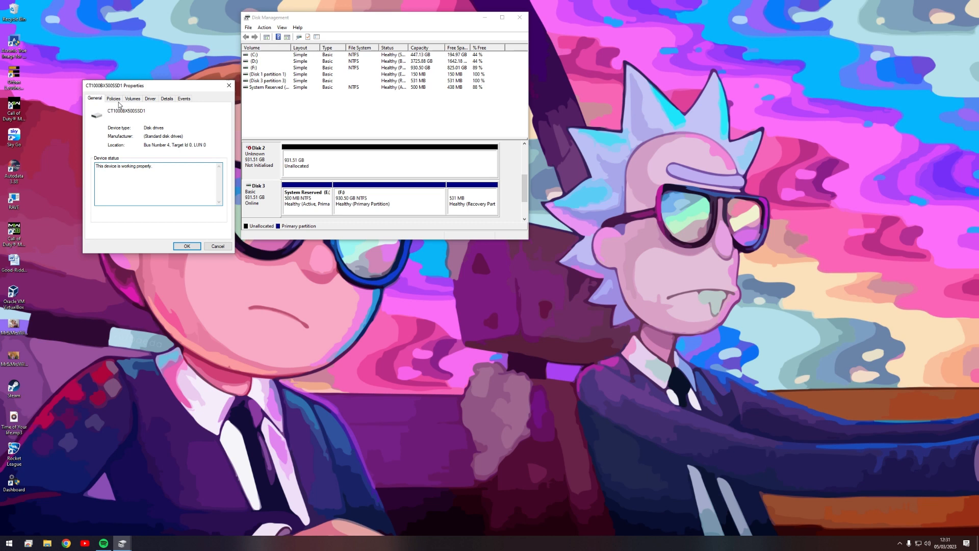
pyautogui.click(131, 98)
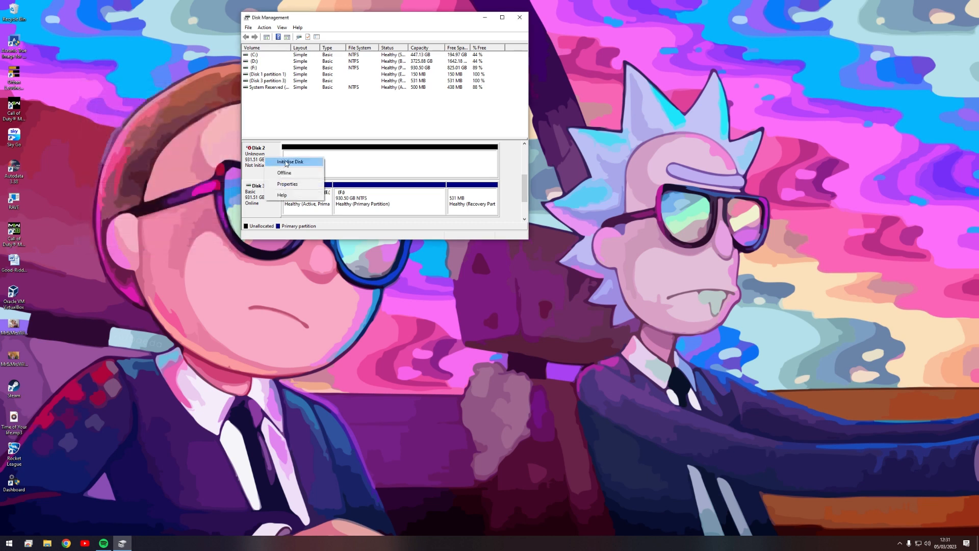
# Initialize Disk 2 as MBR, leaving 931.51 GB unallocated, then close Disk Management
pyautogui.click(291, 162)
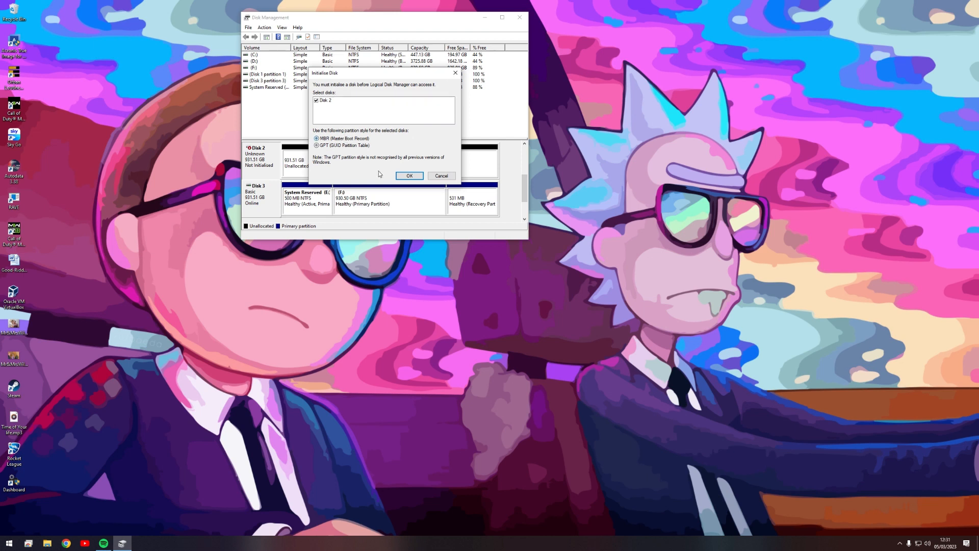
pyautogui.click(409, 176)
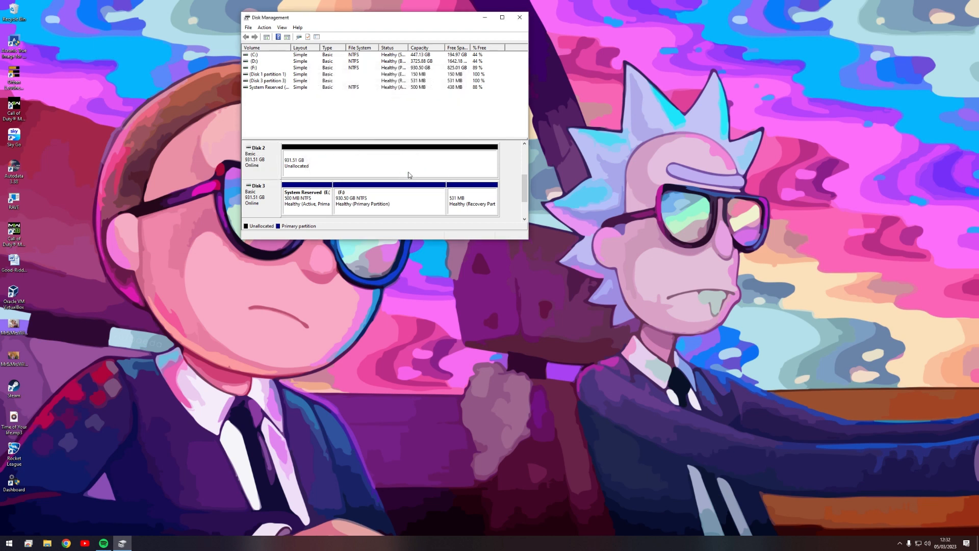
pyautogui.moveTo(468, 93)
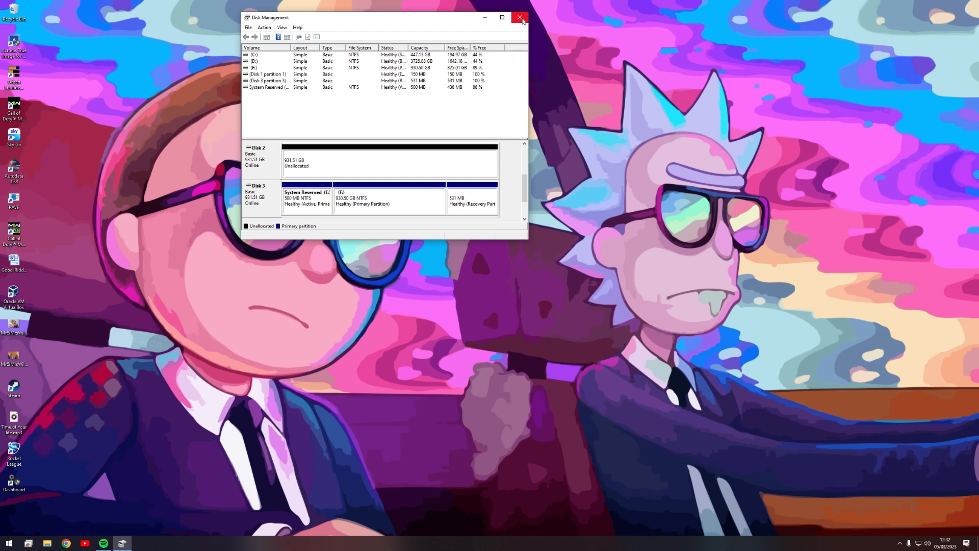
pyautogui.click(520, 17)
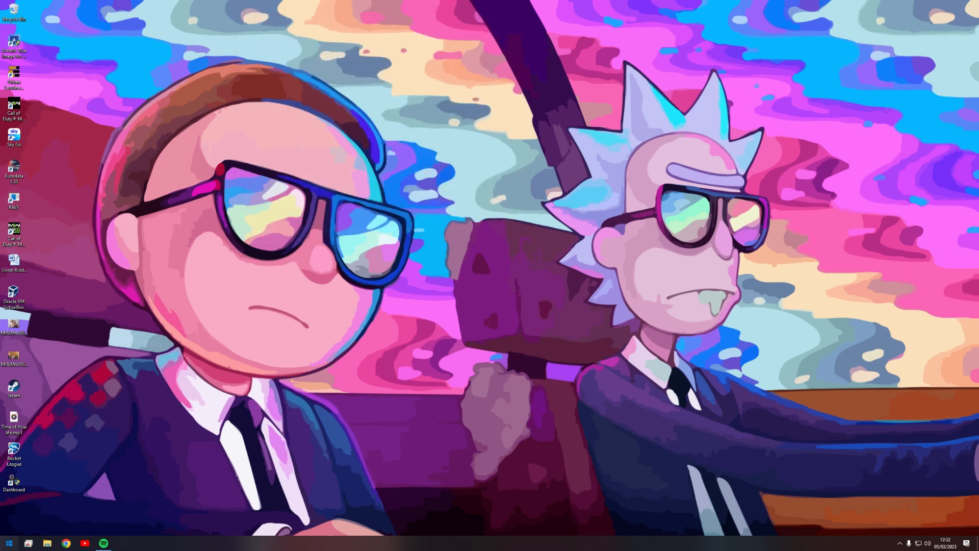
pyautogui.click(8, 542)
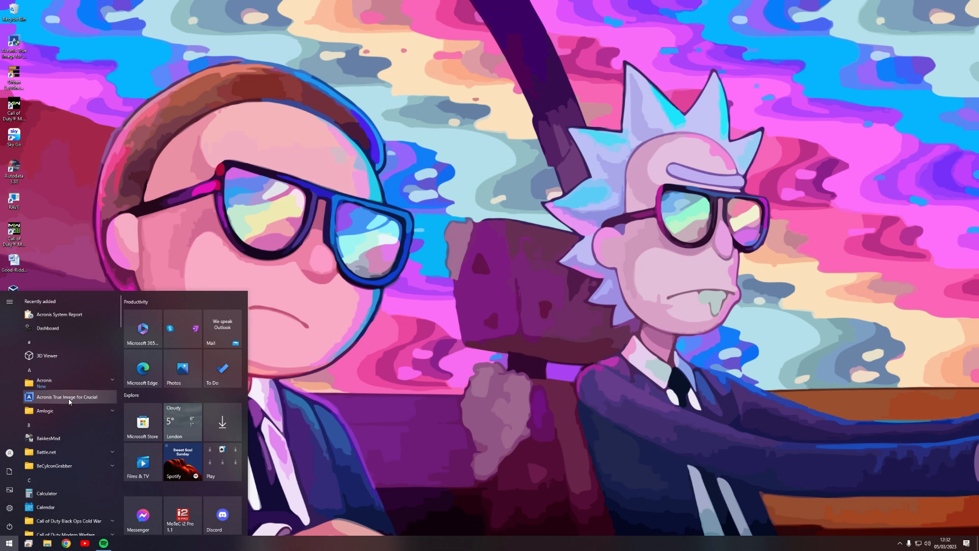
pyautogui.click(44, 381)
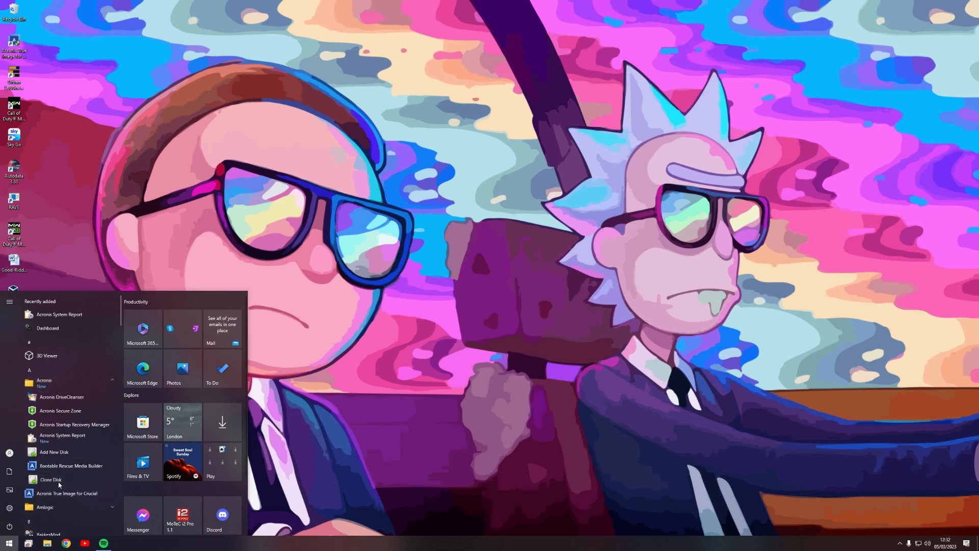
pyautogui.click(50, 479)
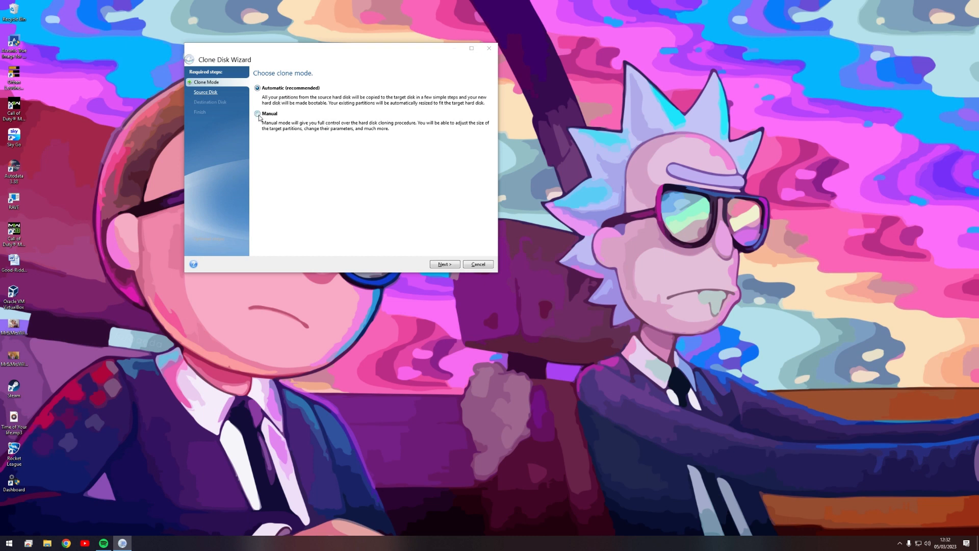
pyautogui.click(257, 114)
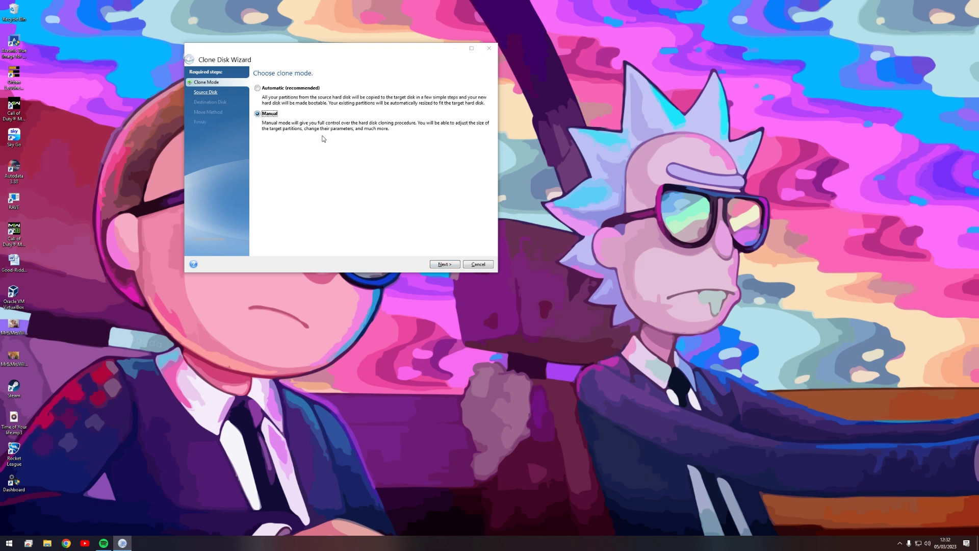
pyautogui.click(443, 263)
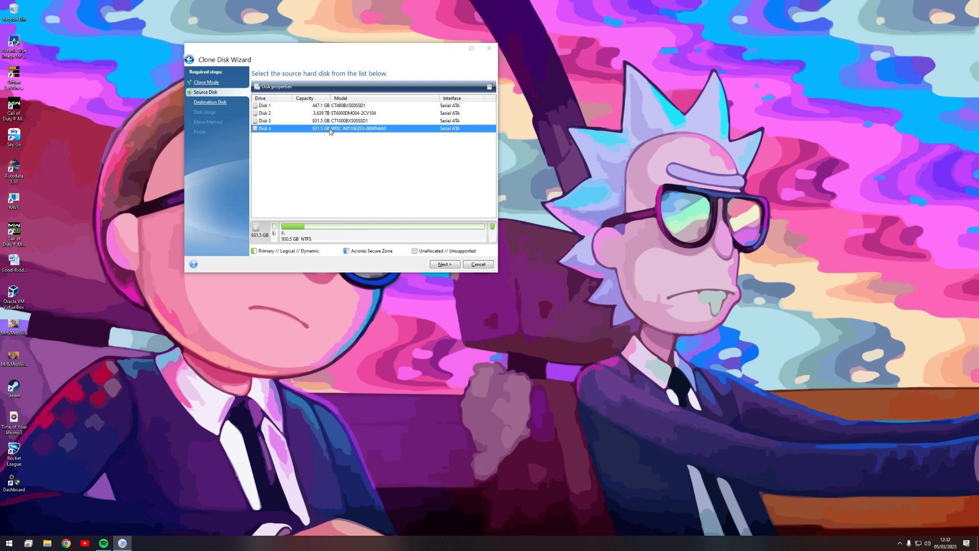
pyautogui.moveTo(460, 156)
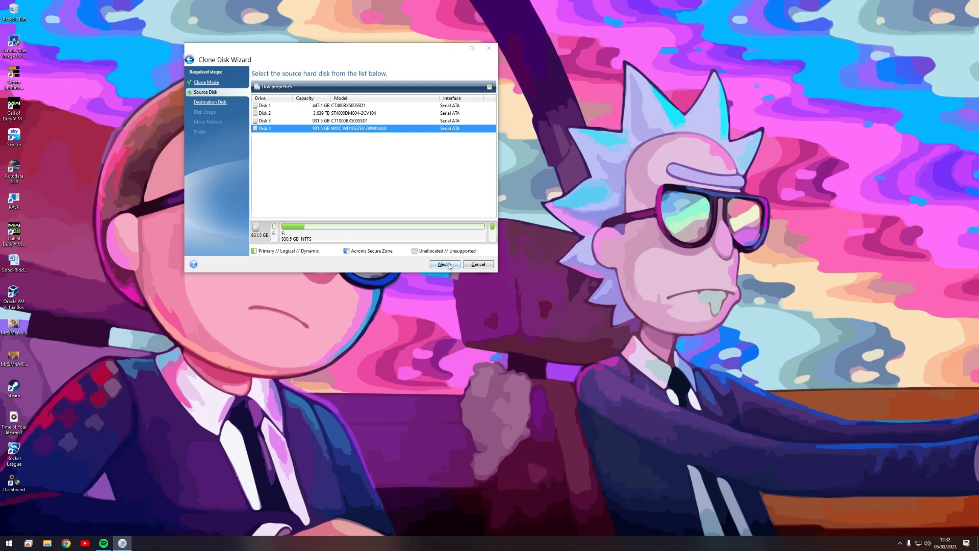
pyautogui.click(443, 264)
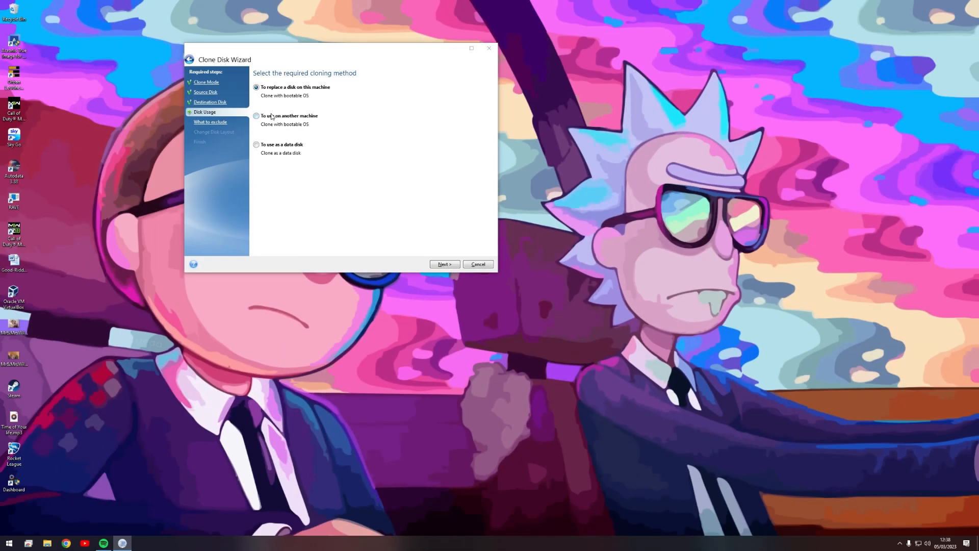
pyautogui.click(256, 116)
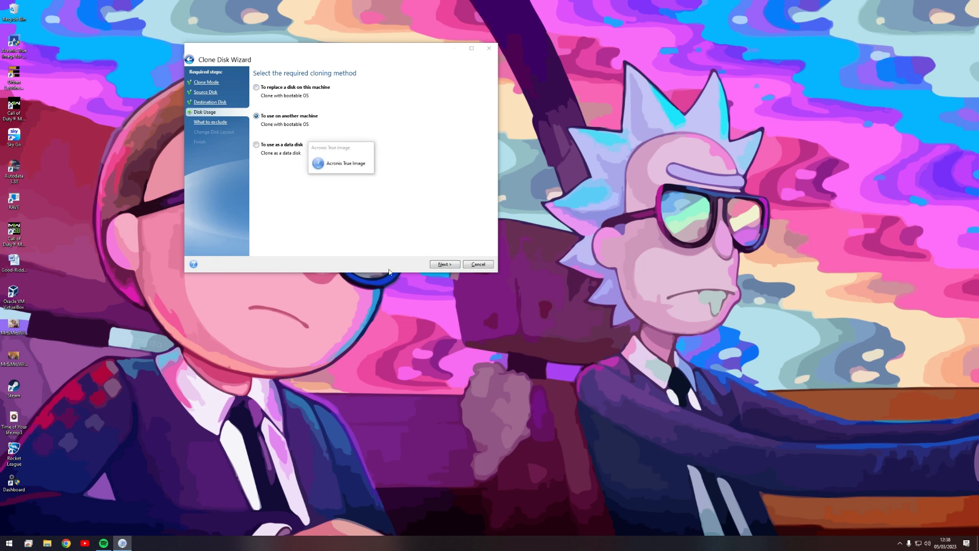
pyautogui.moveTo(403, 227)
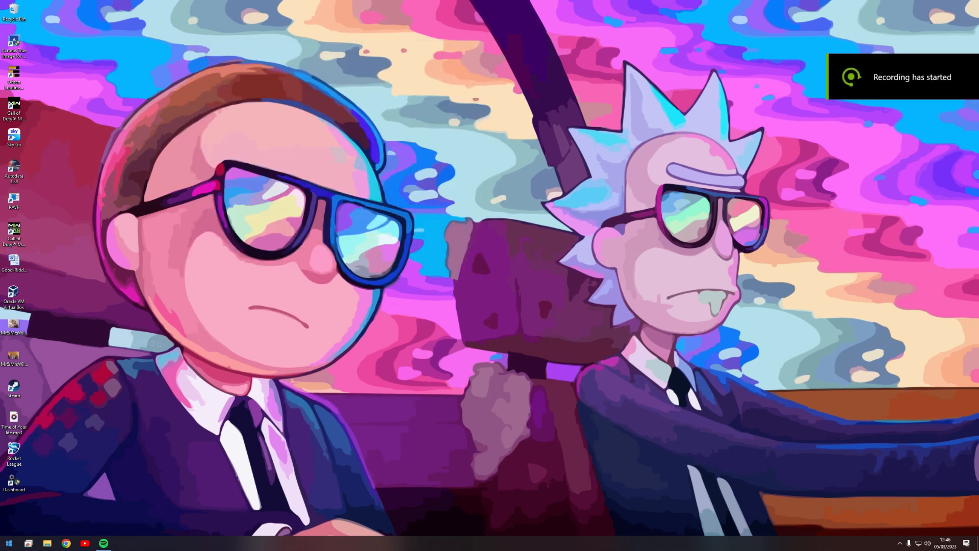
# Launch EaseUS Partition Master from the Start menu and dismiss the New Disk Guide
pyautogui.click(9, 542)
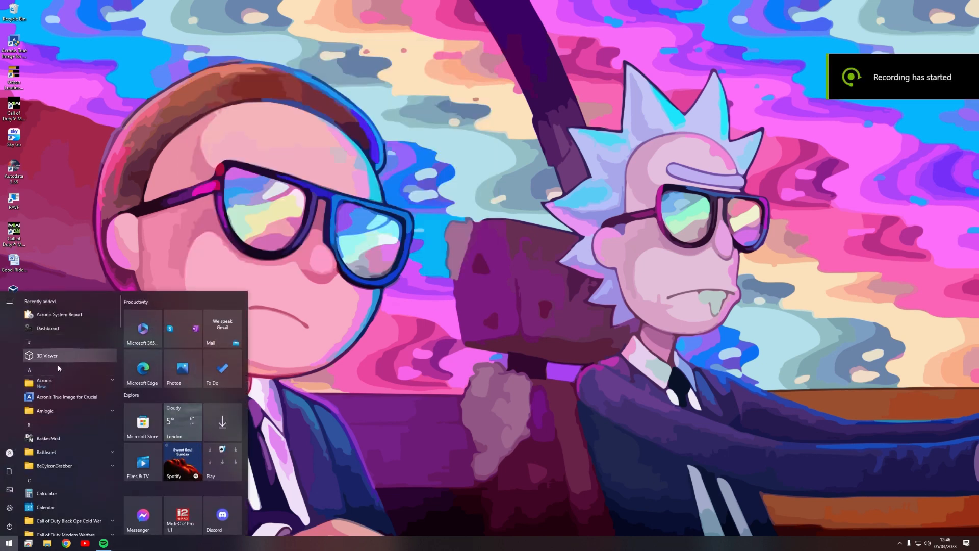
pyautogui.scroll(-3)
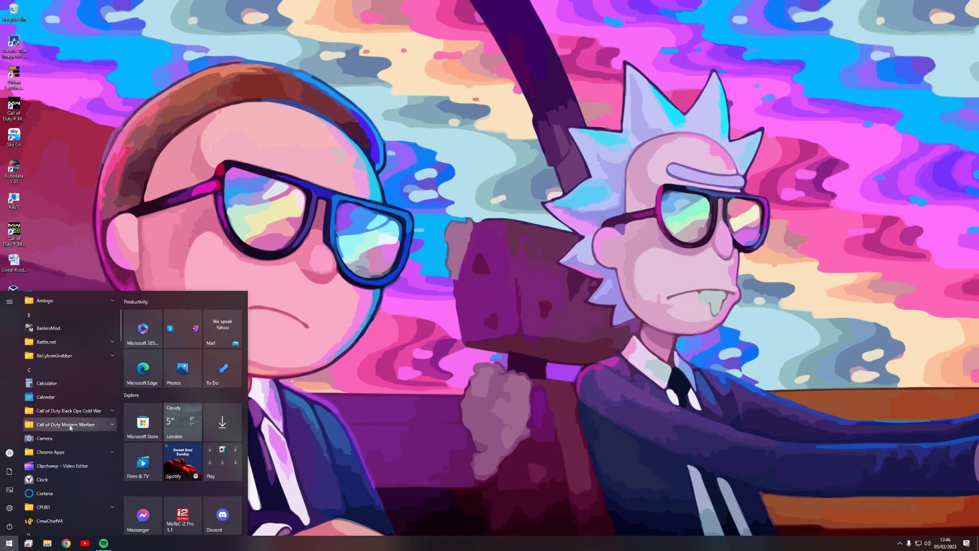
pyautogui.scroll(-3)
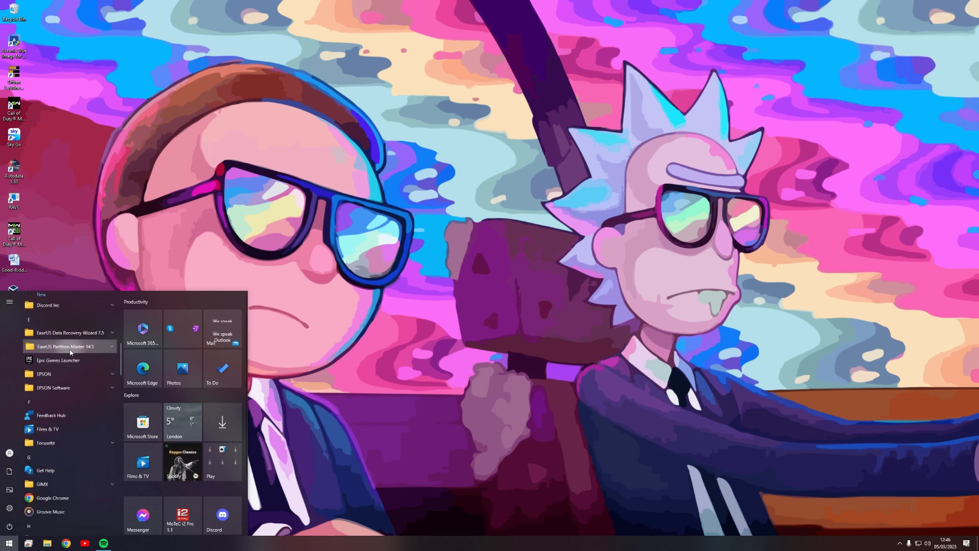
pyautogui.click(61, 346)
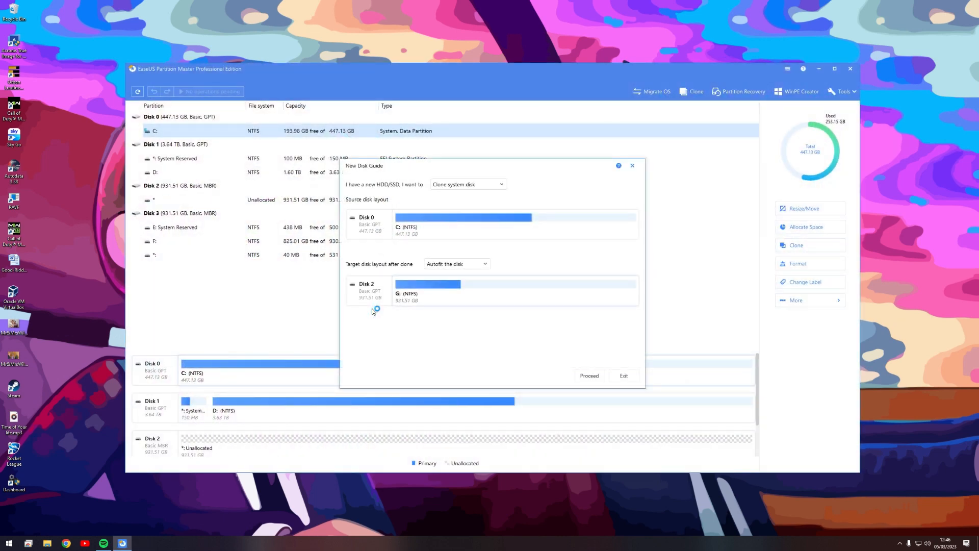
pyautogui.moveTo(427, 207)
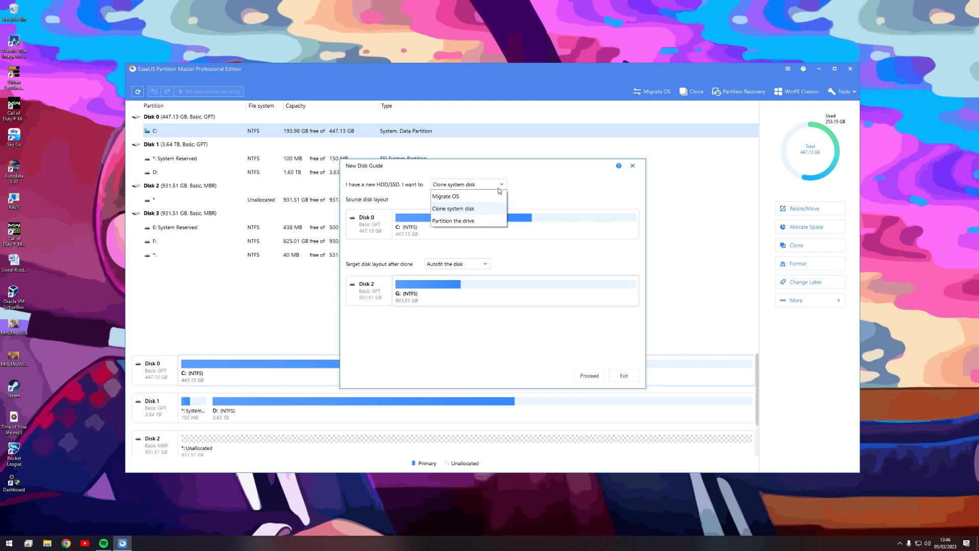
pyautogui.click(452, 208)
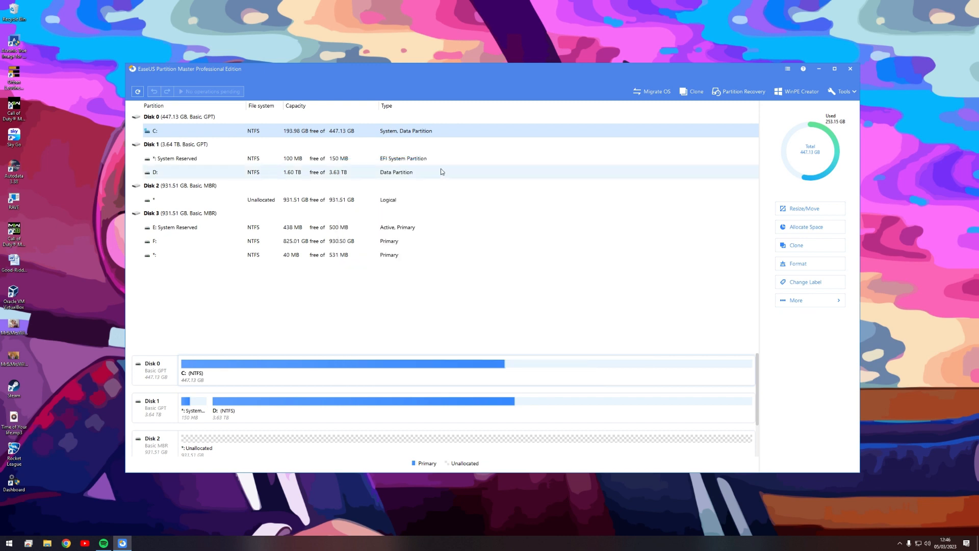
# Set up a clone with Disk 3 (WDC) as source and Disk 2 (CT1000BX500SSD1) as target
pyautogui.click(796, 244)
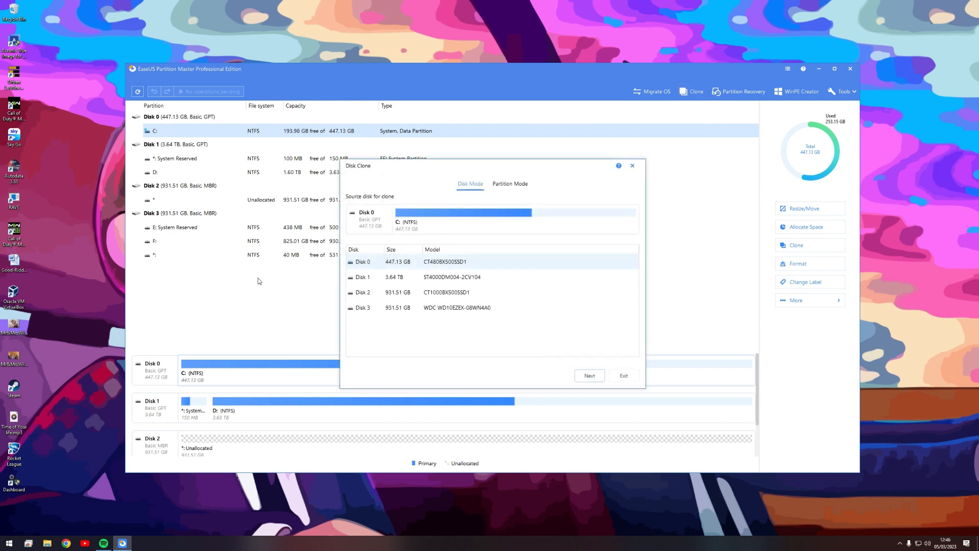
pyautogui.moveTo(359, 232)
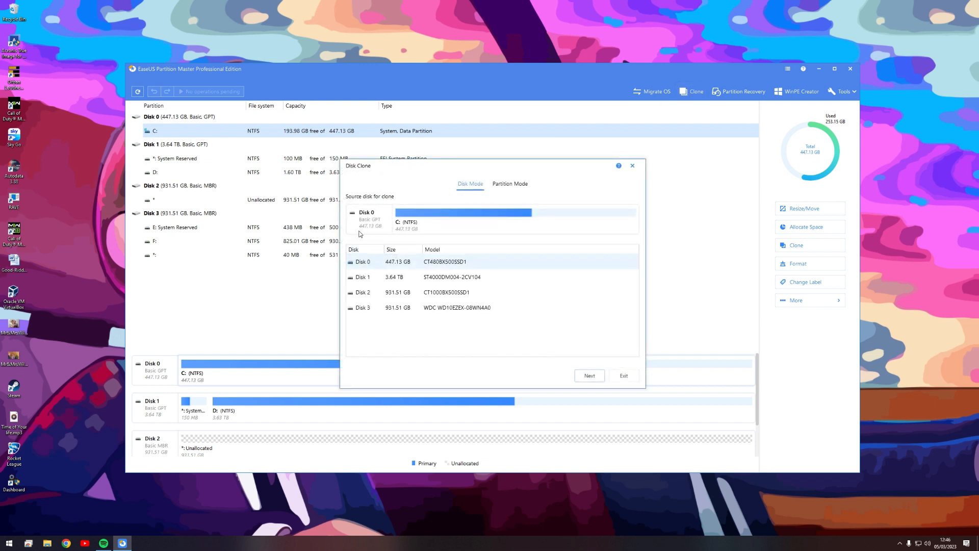
pyautogui.click(362, 307)
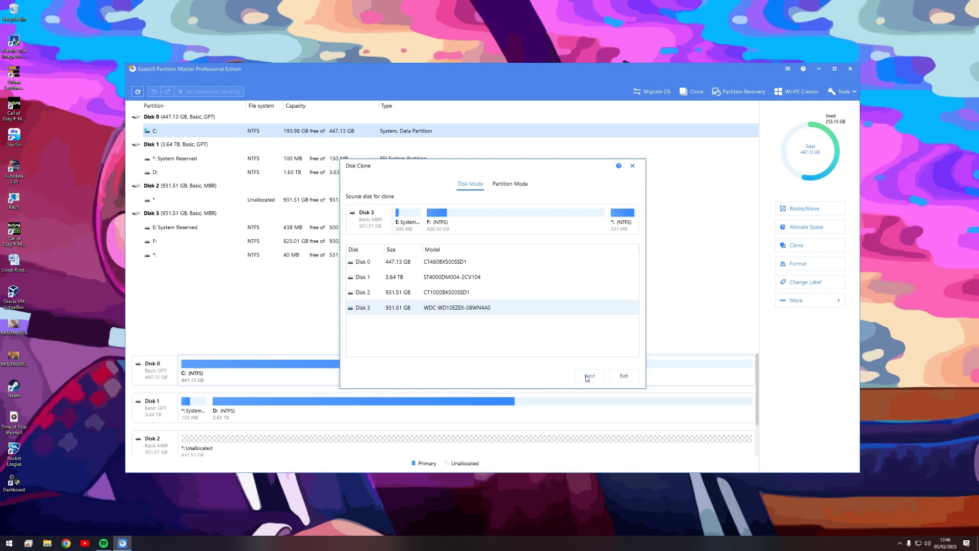
pyautogui.click(589, 375)
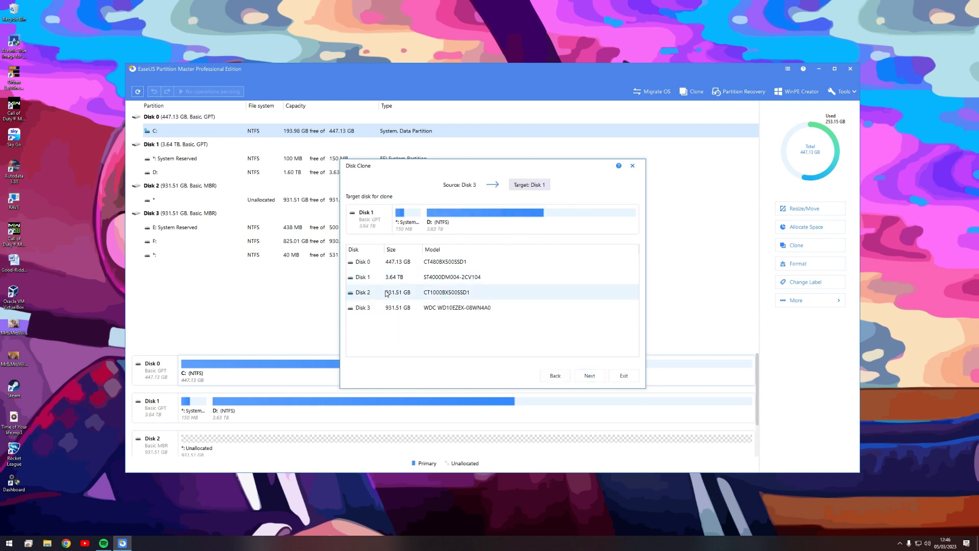
pyautogui.click(363, 291)
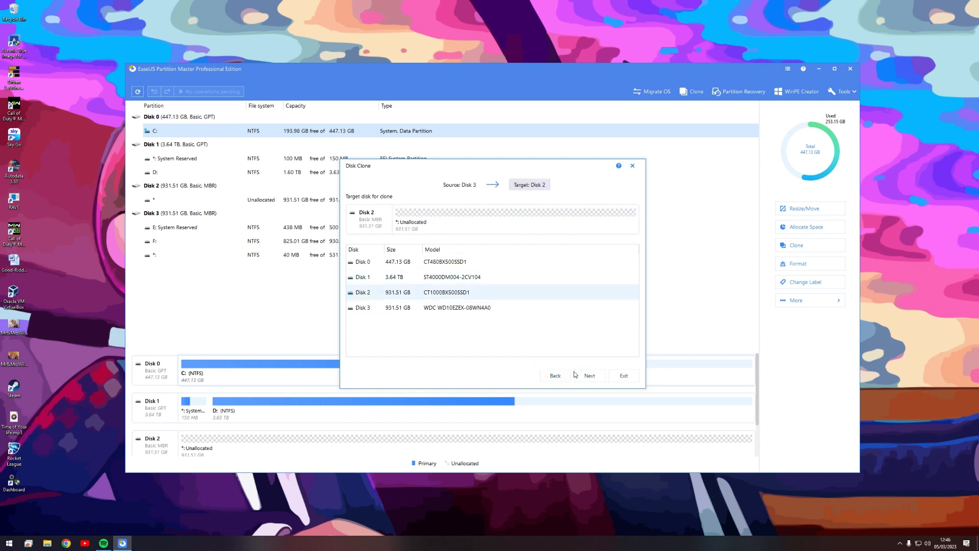
pyautogui.click(589, 375)
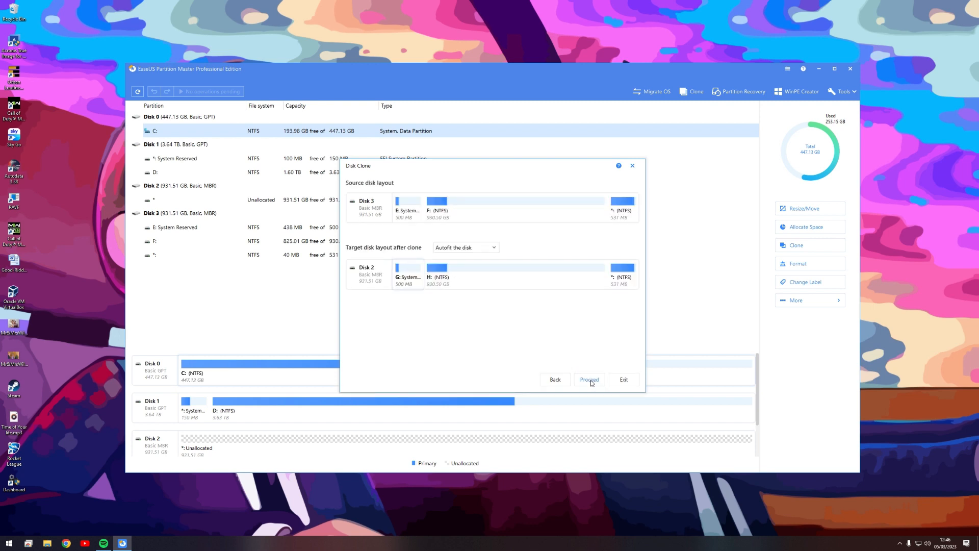
# Run the clone of Disk 3 onto Disk 2 and close the completed report
pyautogui.click(589, 379)
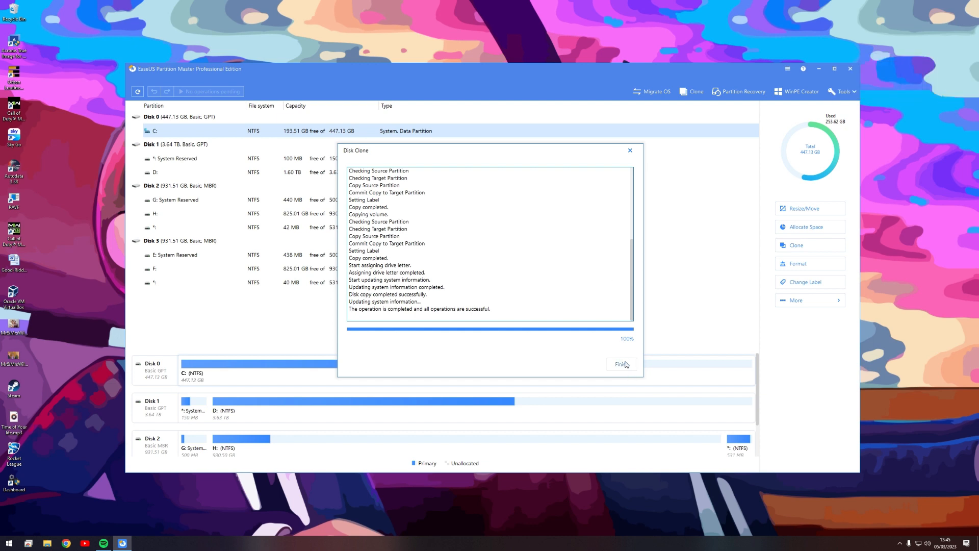
pyautogui.moveTo(625, 368)
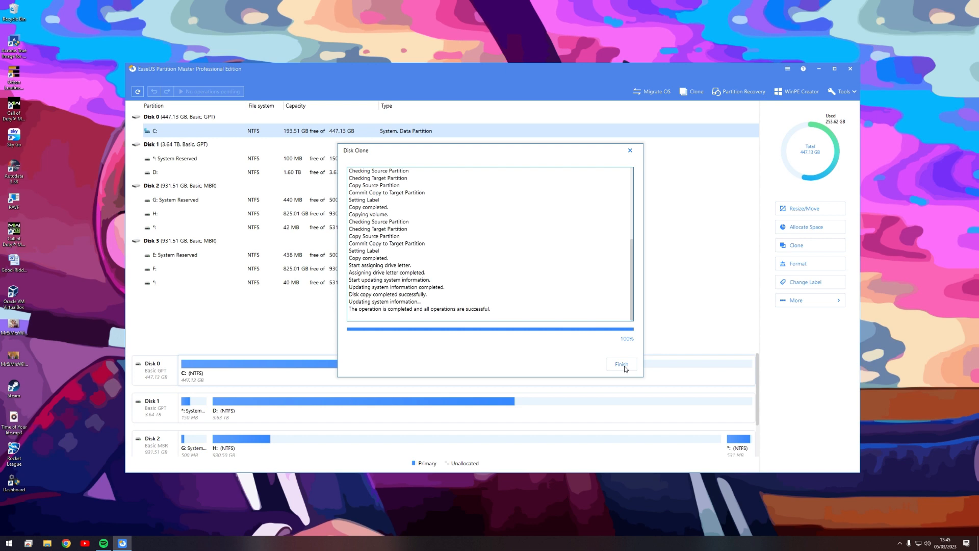
pyautogui.click(620, 364)
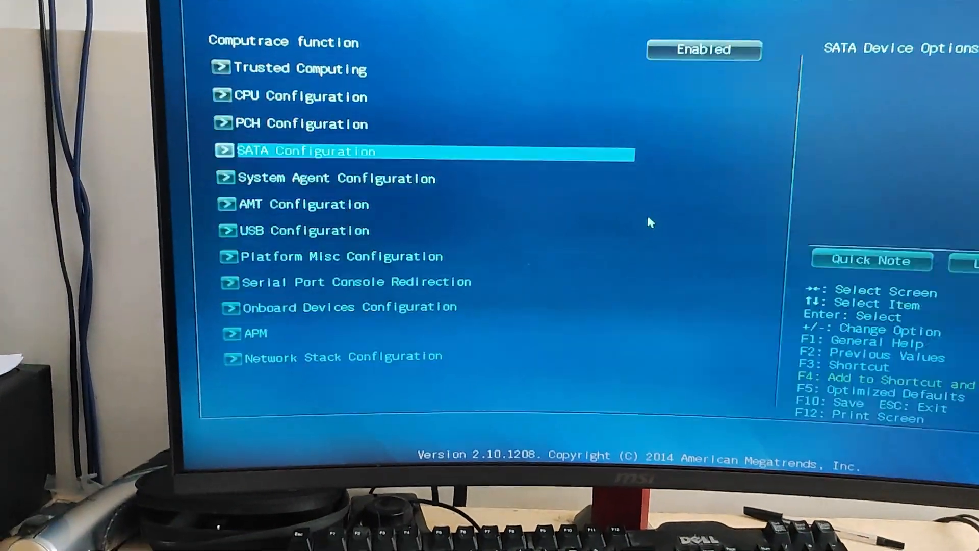
# Check SATA Configuration shows the CT1000BX500SSD1 on SATA6G_1, then browse the Main and Advanced tabs
pyautogui.press('Return')
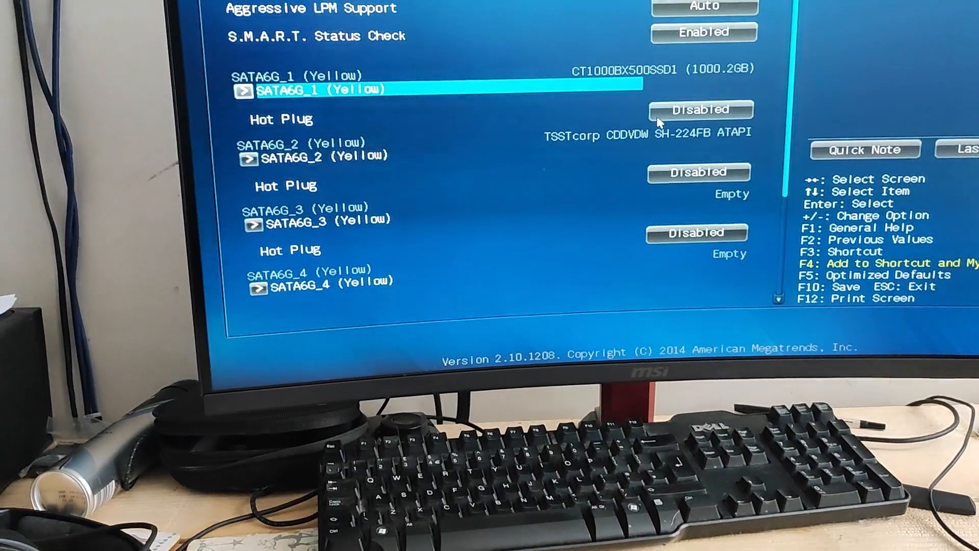
pyautogui.press('down')
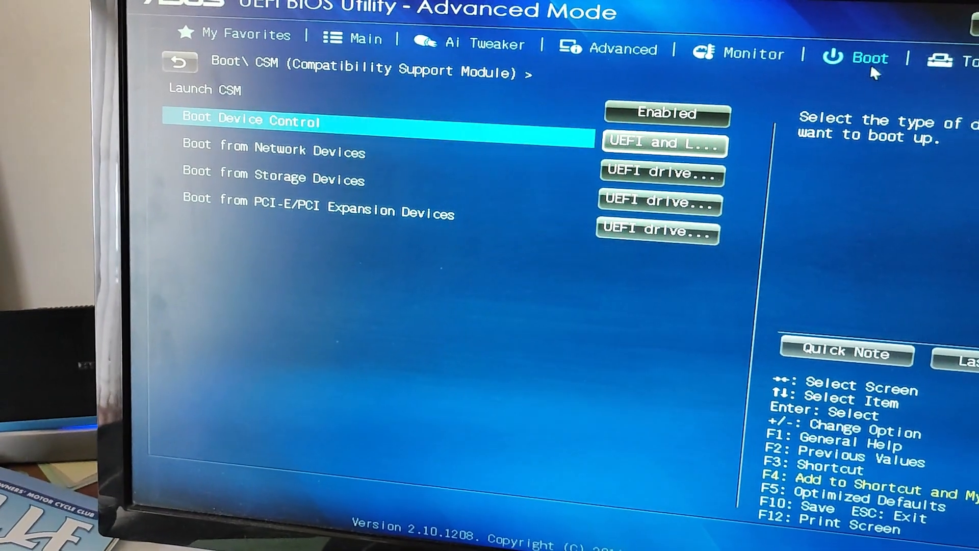
pyautogui.click(372, 37)
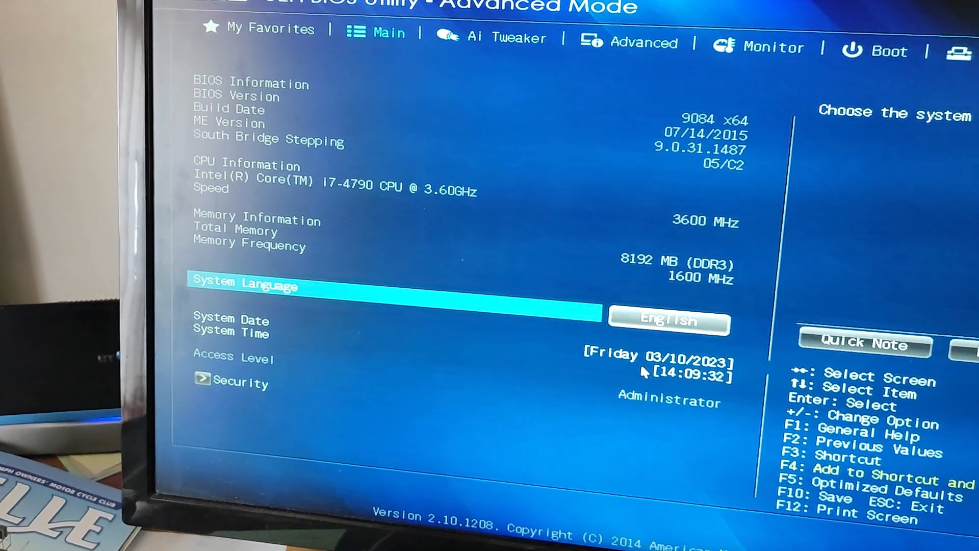
pyautogui.click(632, 44)
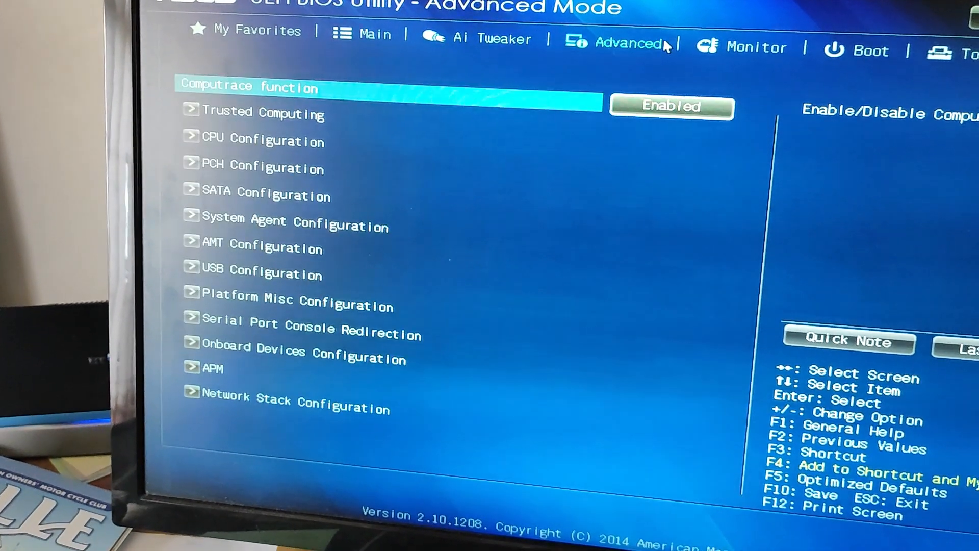